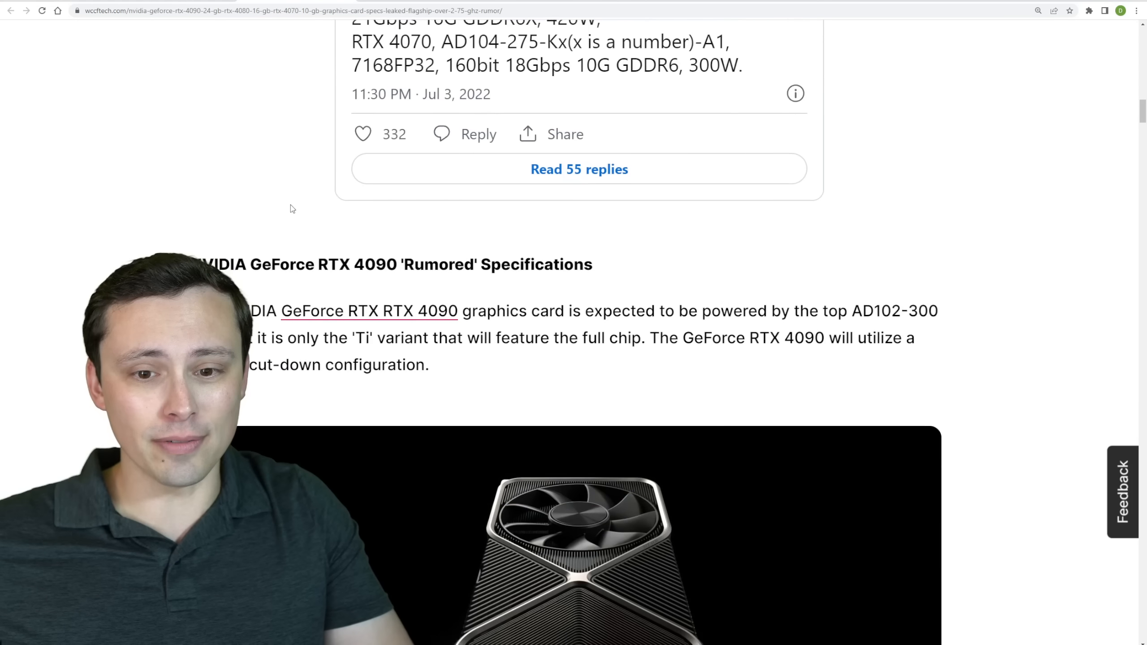
Step: Scroll the Wccftech article past the embedded tweet to the RTX 4090 'Rumored' Specifications
scroll("down", 3)
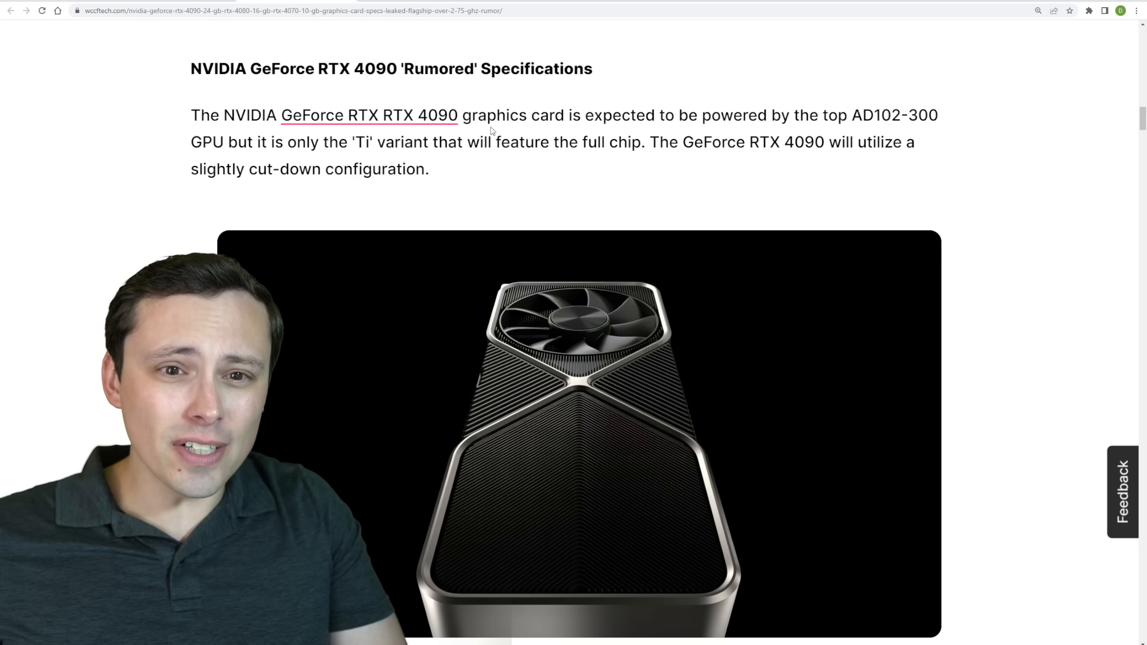
double_click(364, 142)
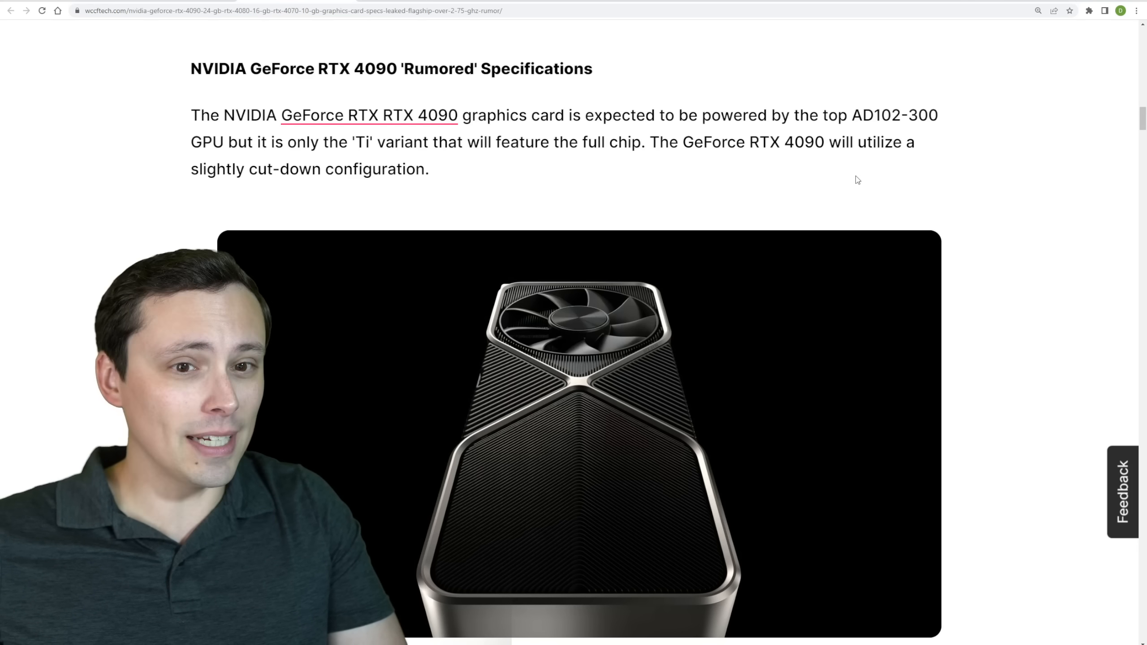
Step: Highlight '96 MB' and '96 MB of L2 cache' in the RTX 4090 CUDA paragraph, then deselect
scroll("down", 3)
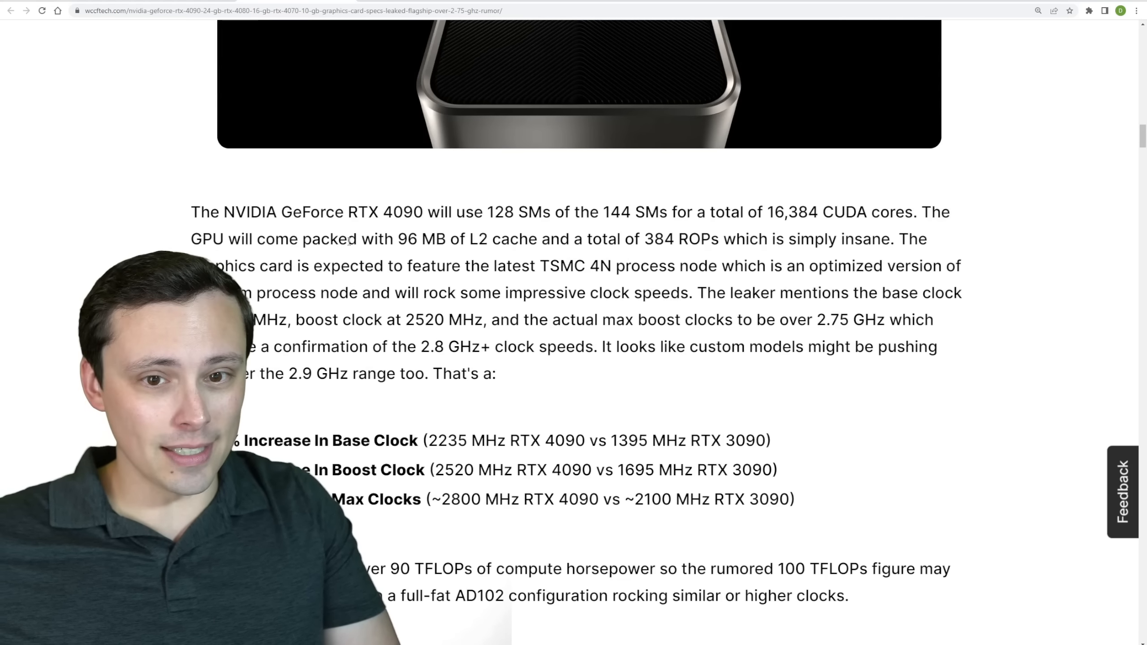
scroll("down", 3)
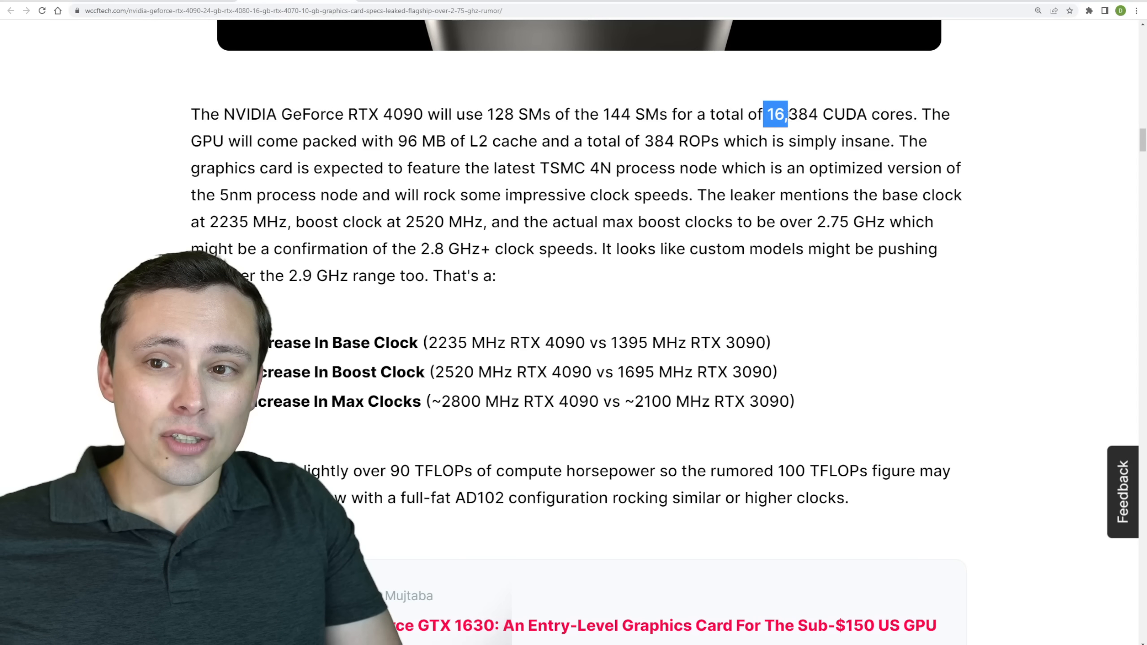
left_click_drag(774, 114, 867, 115)
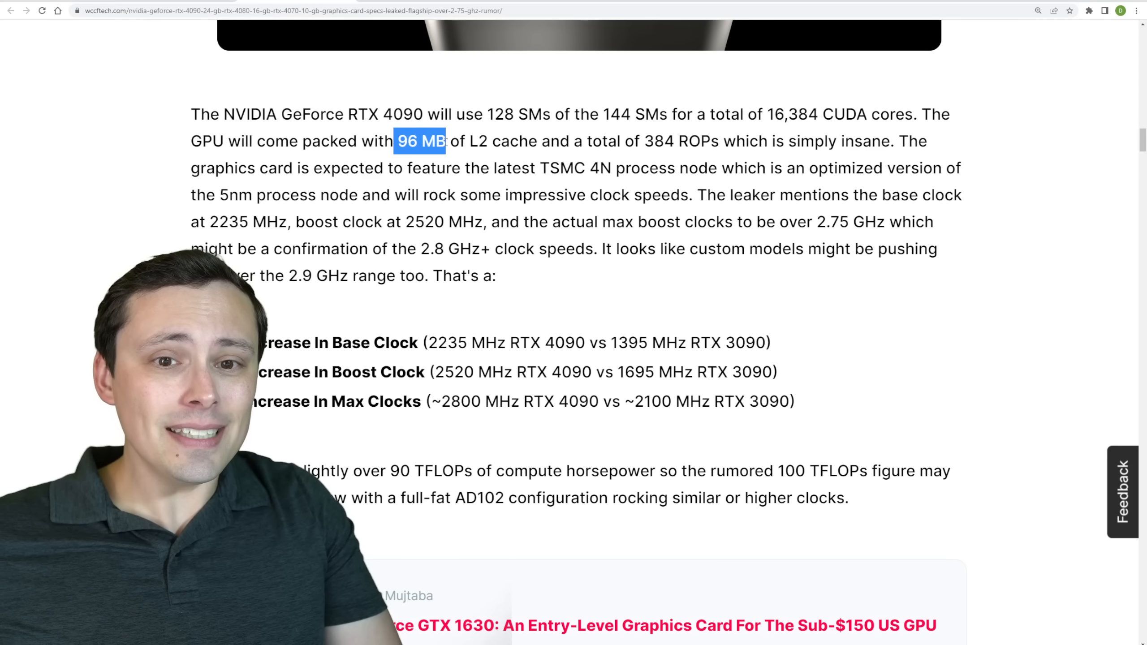
left_click_drag(444, 140, 538, 140)
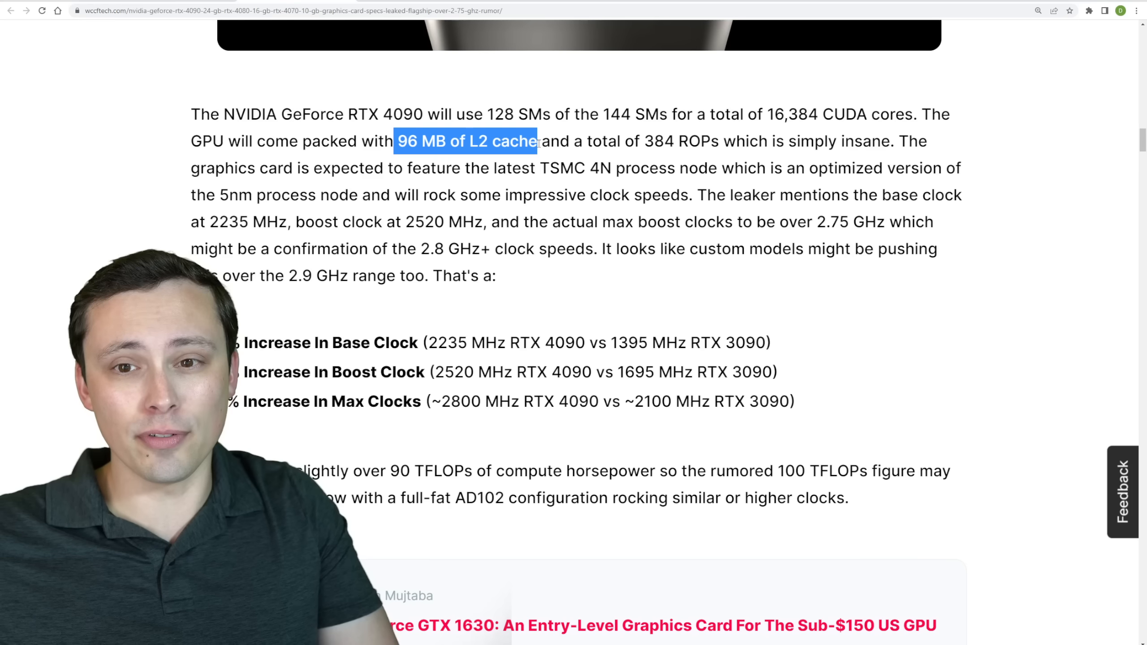
left_click(643, 141)
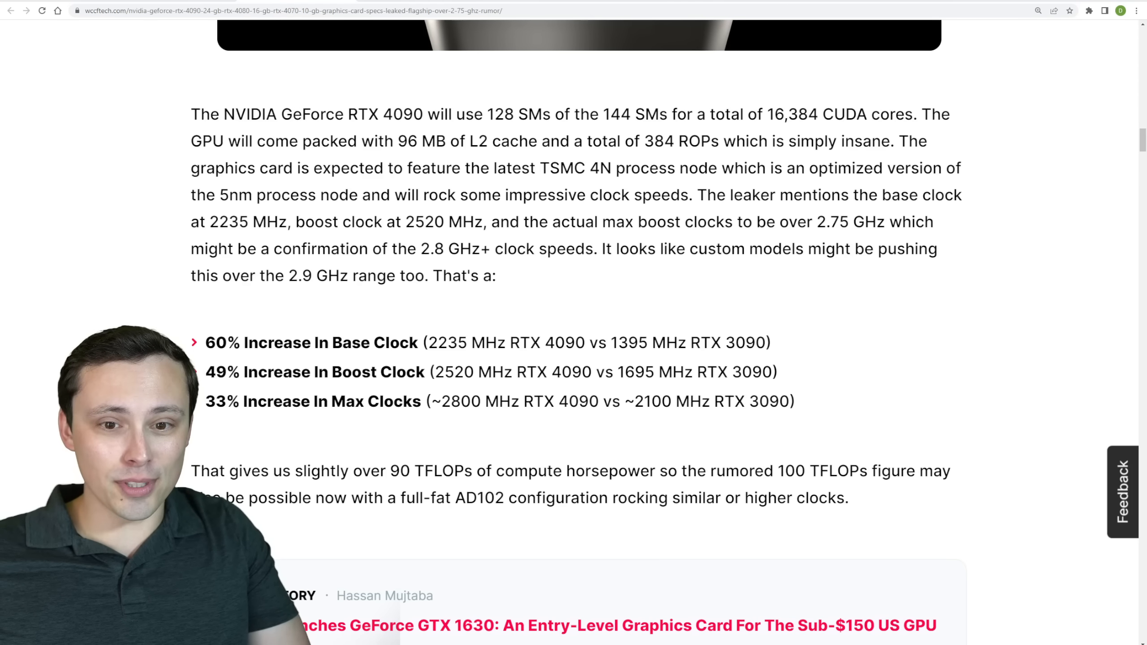
Step: Highlight the 2235 MHz, 1395 MHz and 2100 MHz clock figures, then deselect
scroll("down", 3)
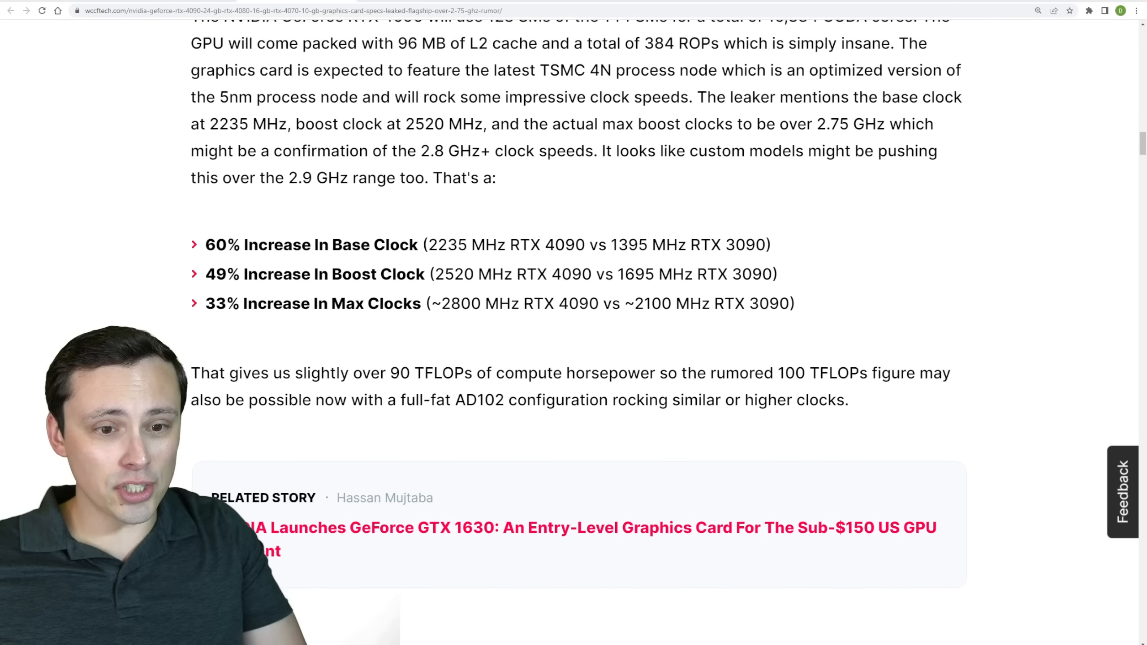
scroll("down", 3)
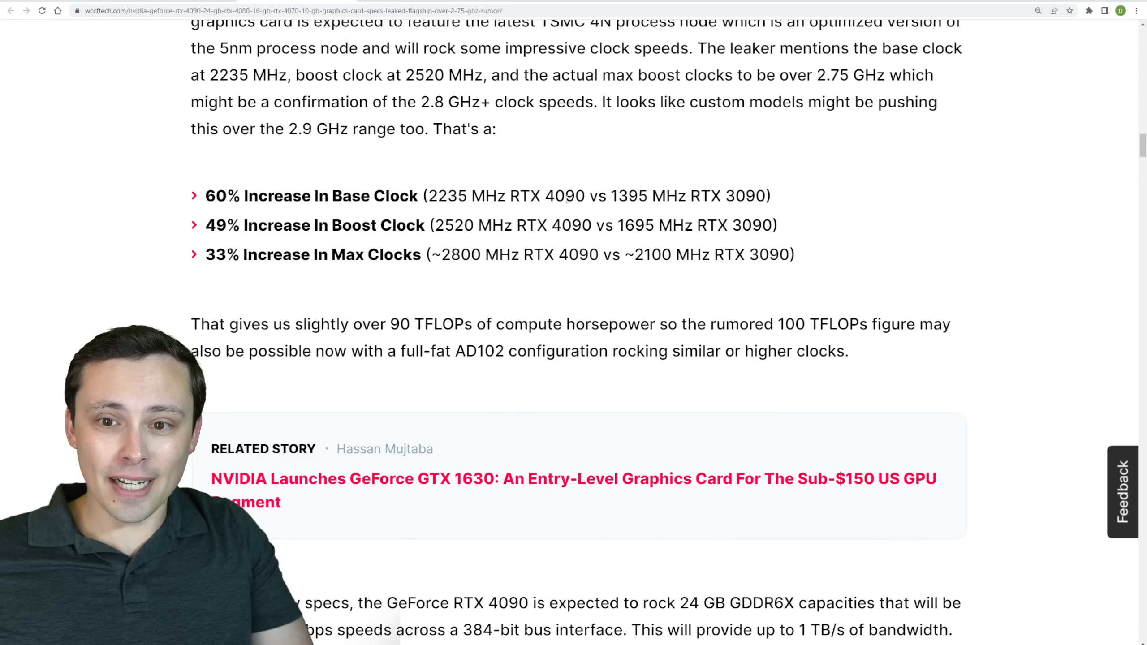
left_click_drag(430, 195, 489, 195)
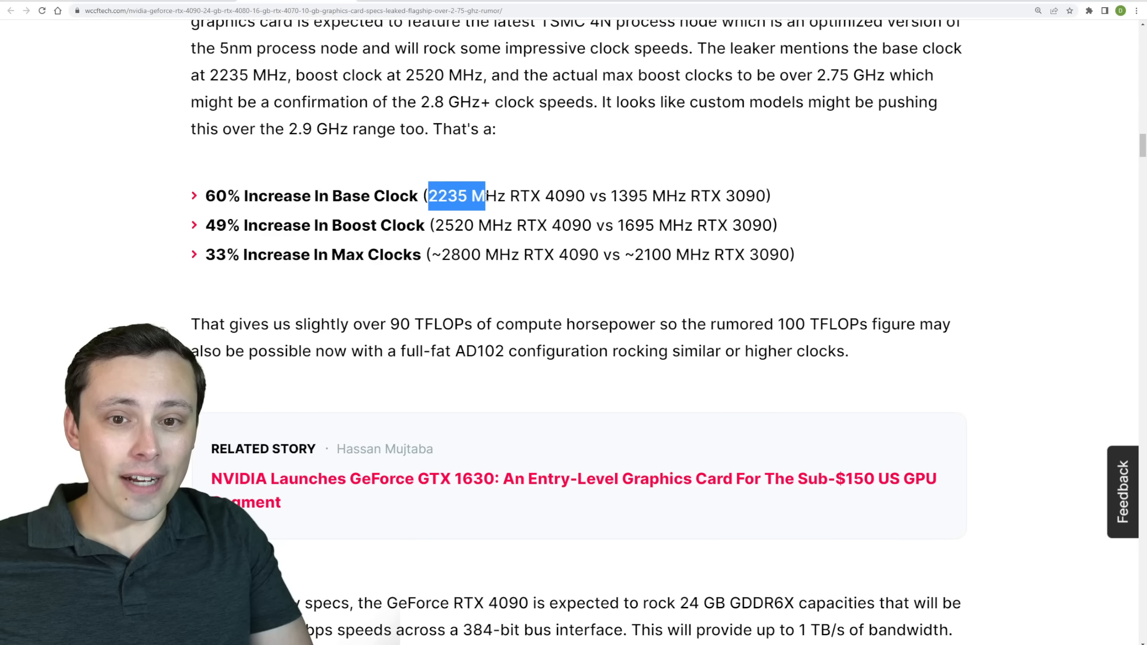
left_click_drag(453, 195, 505, 195)
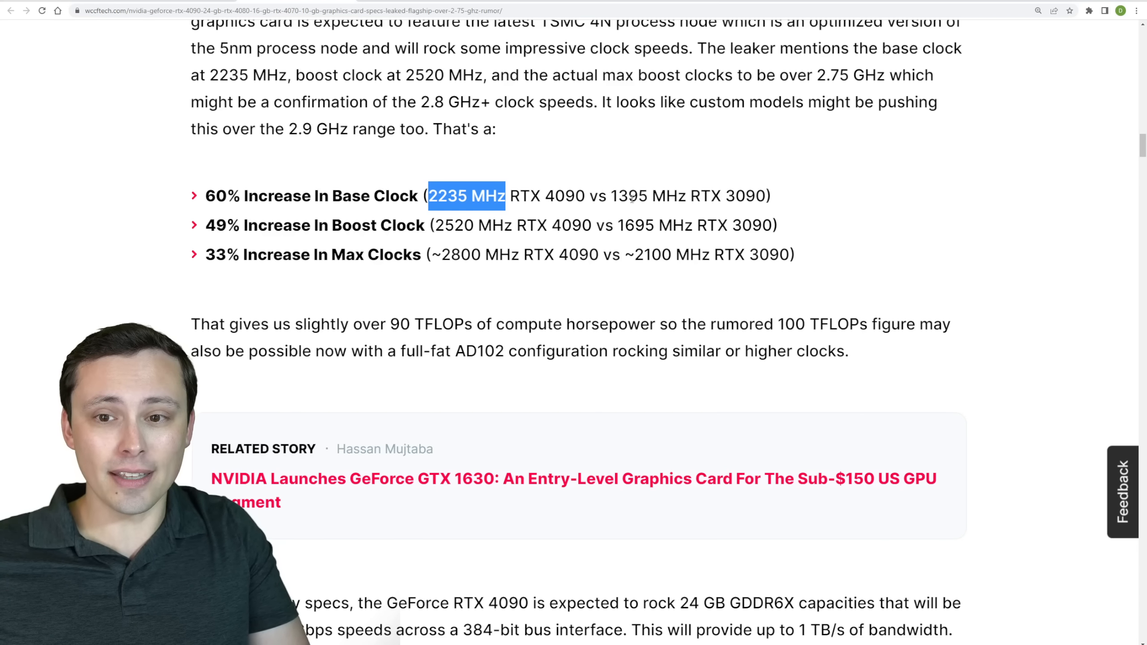
double_click(629, 196)
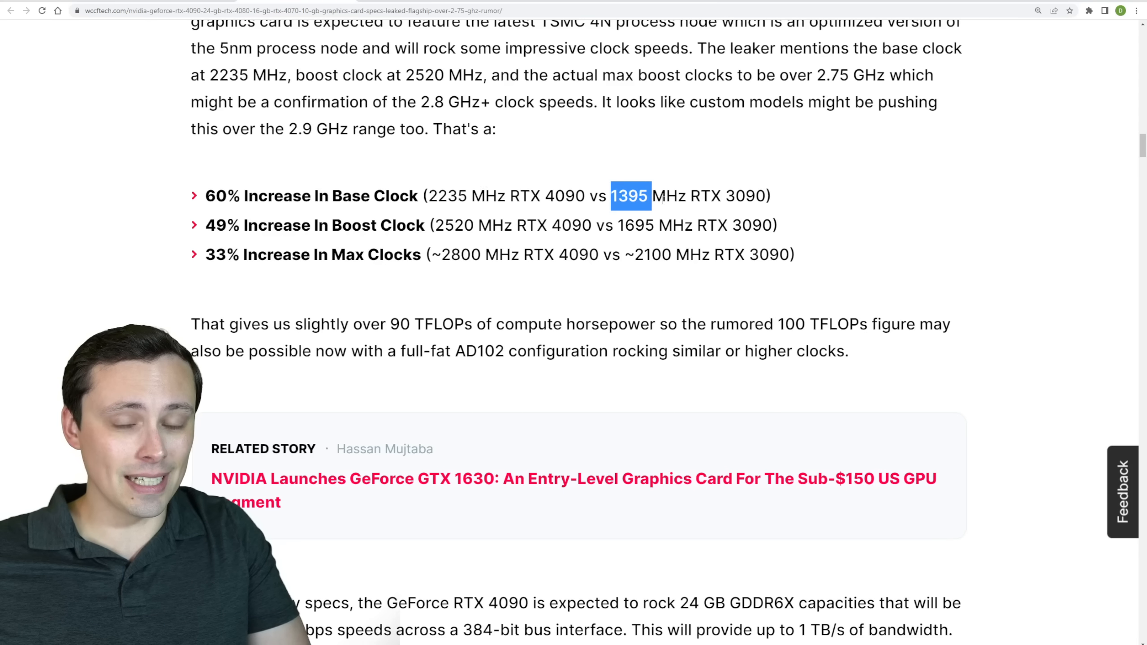
mouse_move(597, 213)
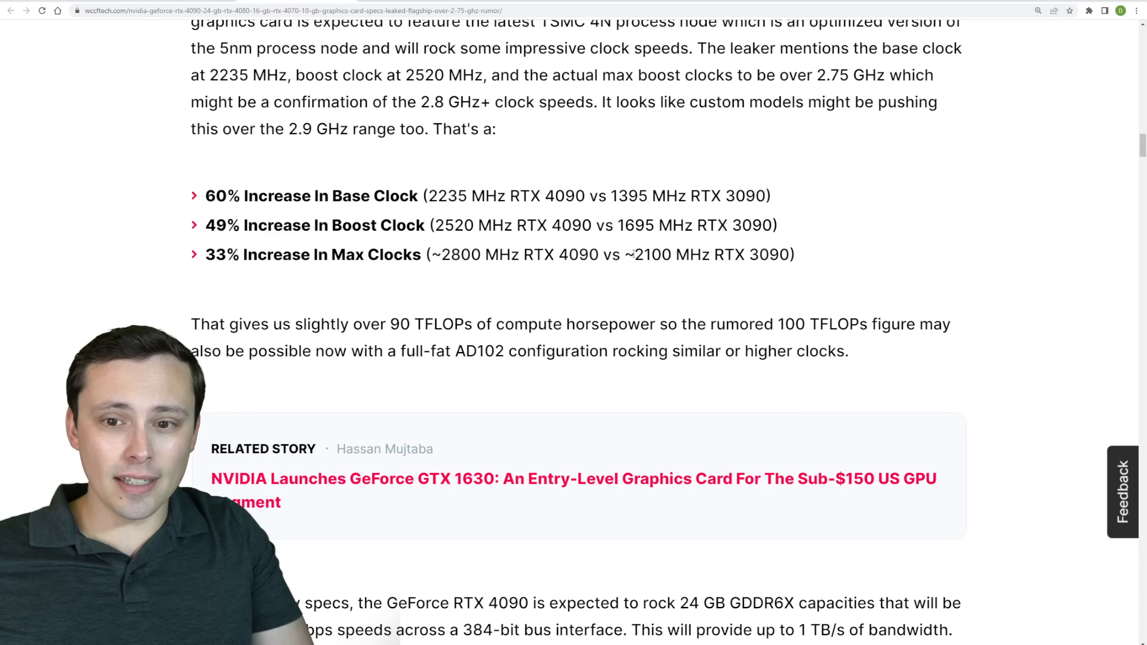
double_click(652, 255)
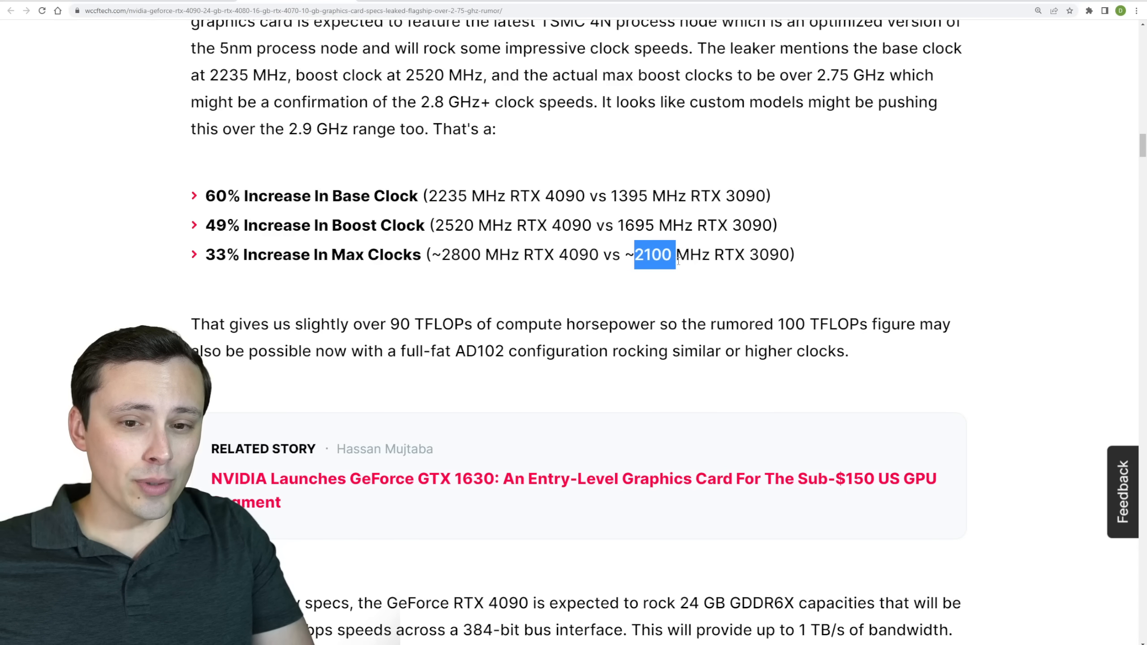
left_click(559, 286)
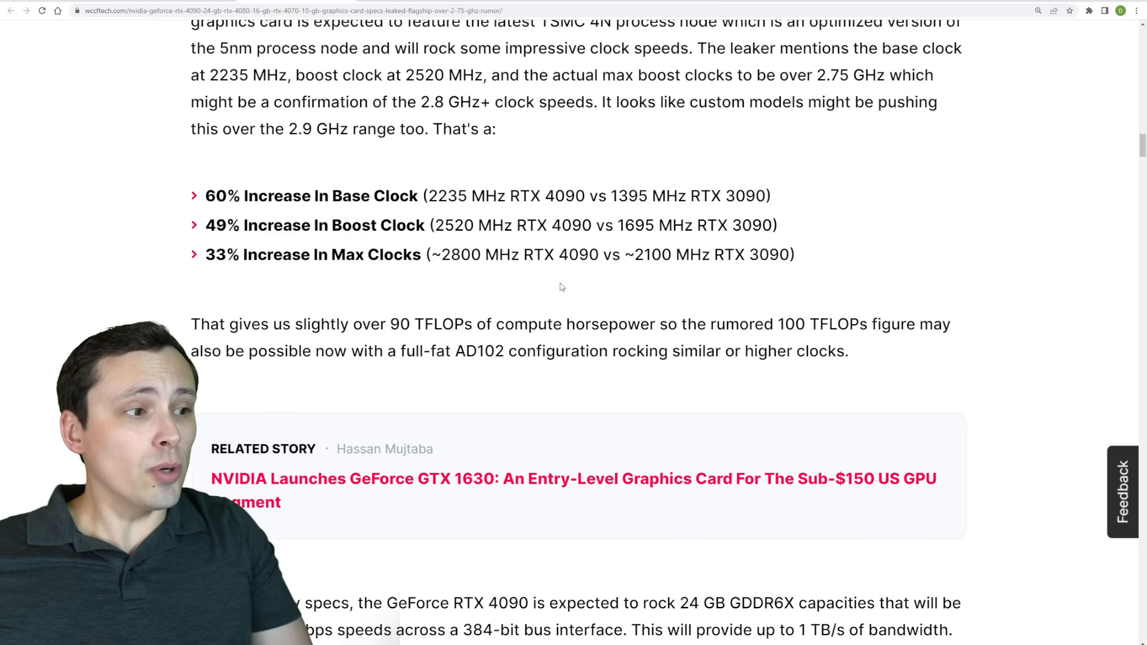
mouse_move(549, 285)
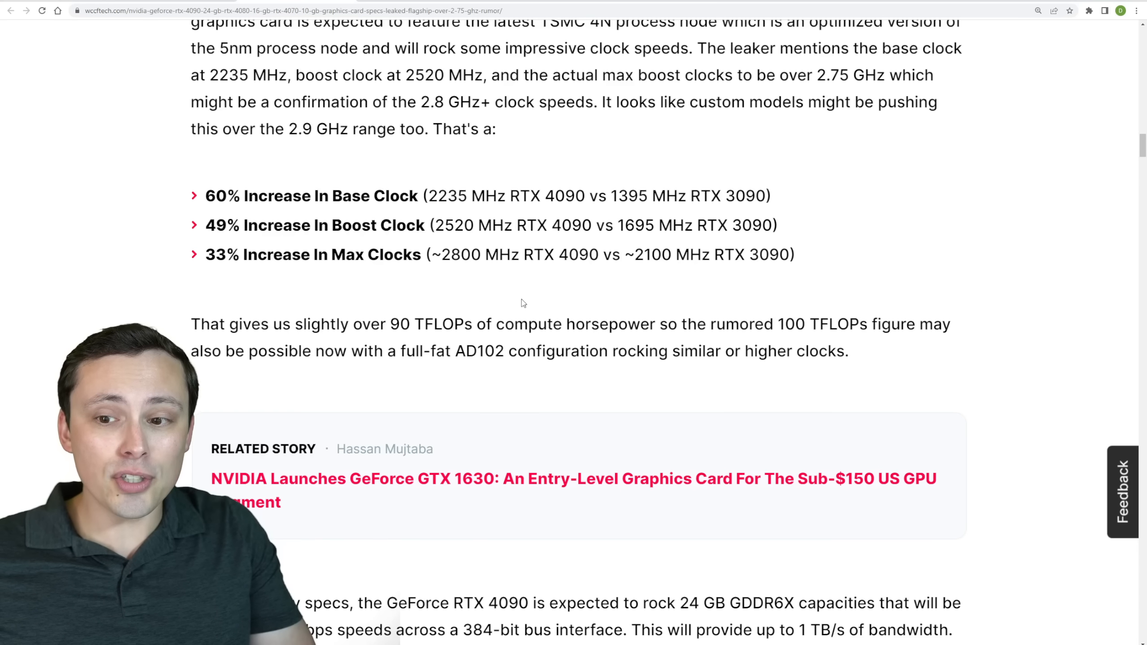
mouse_move(510, 305)
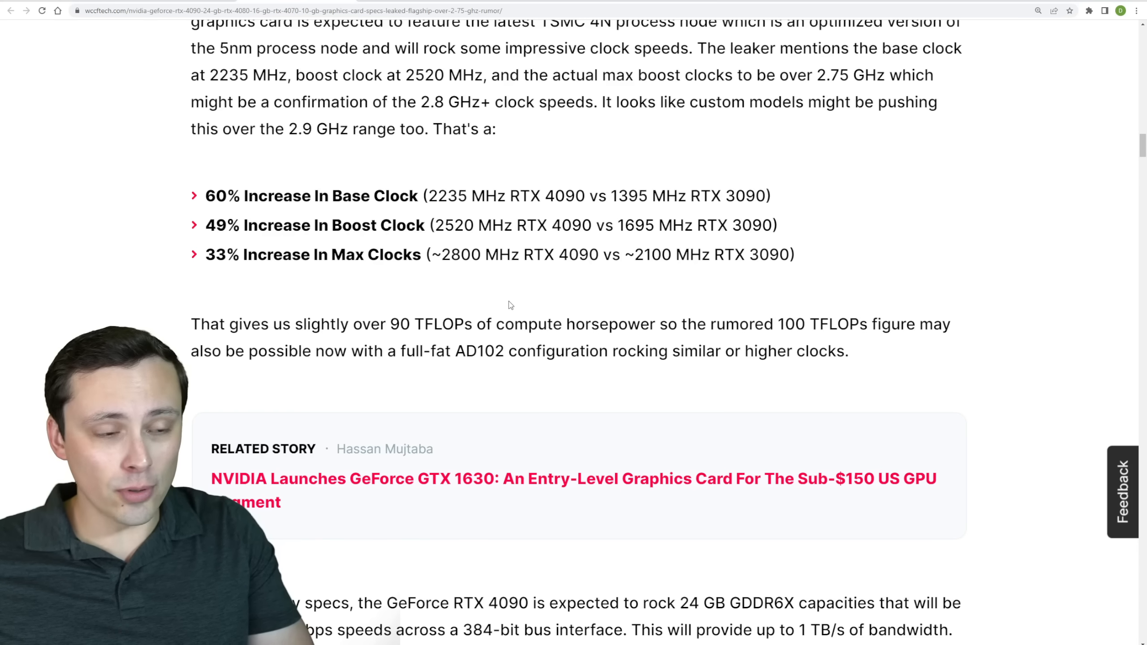
Step: Highlight the rumored 100 TFLOPs compute figure and the word TFLOPs
scroll("down", 3)
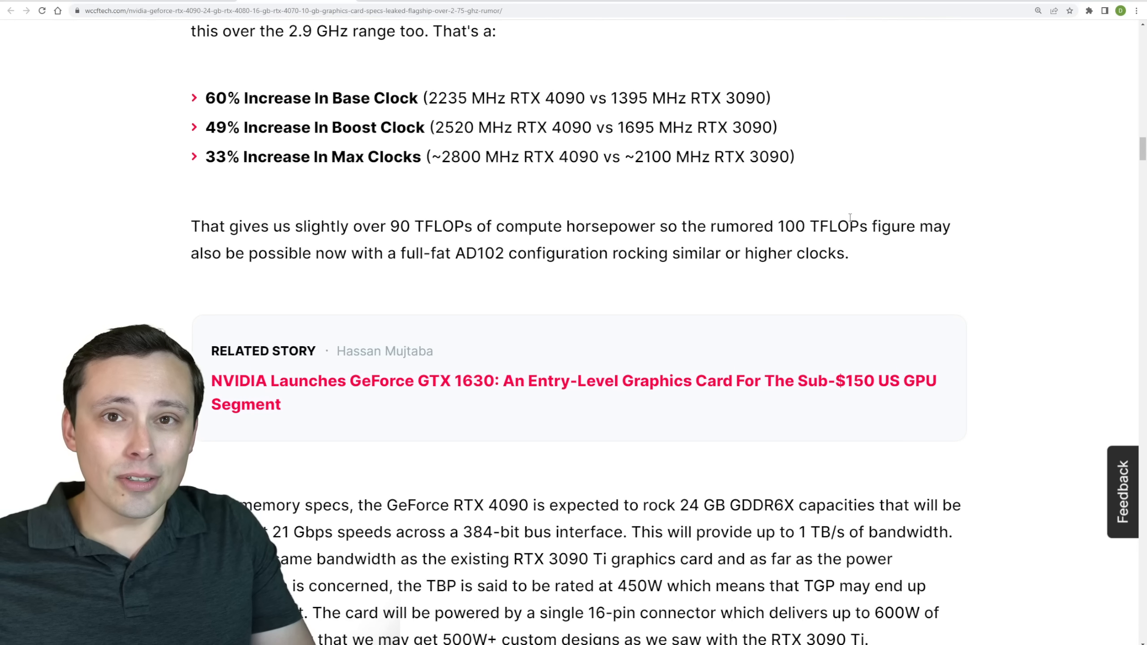
double_click(790, 226)
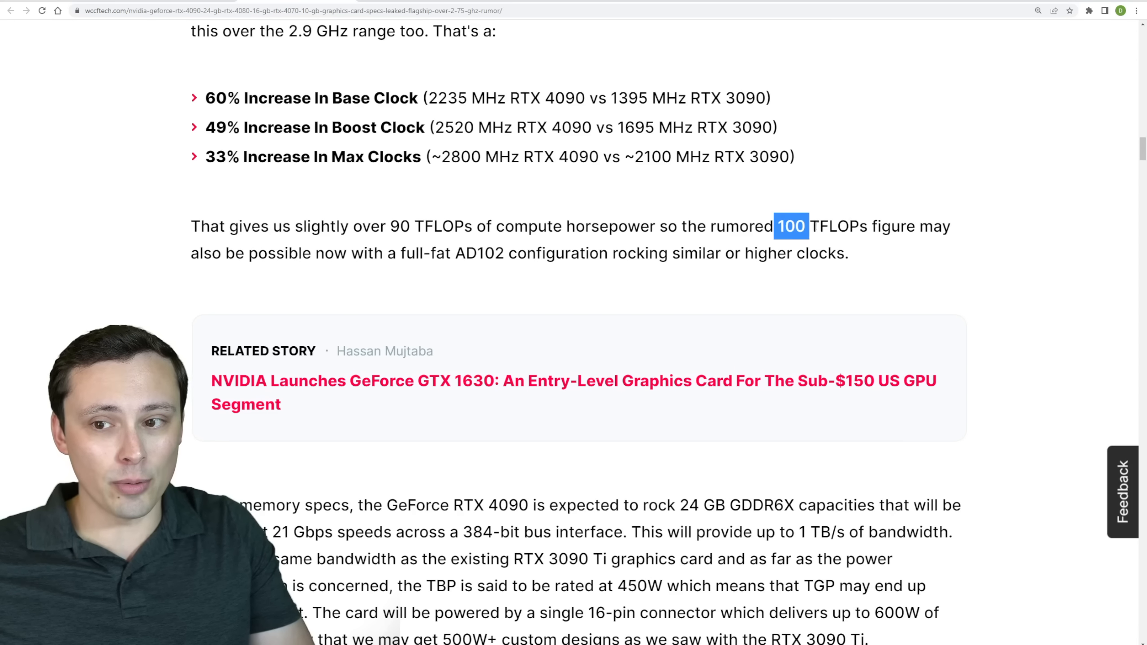
left_click_drag(789, 225, 867, 226)
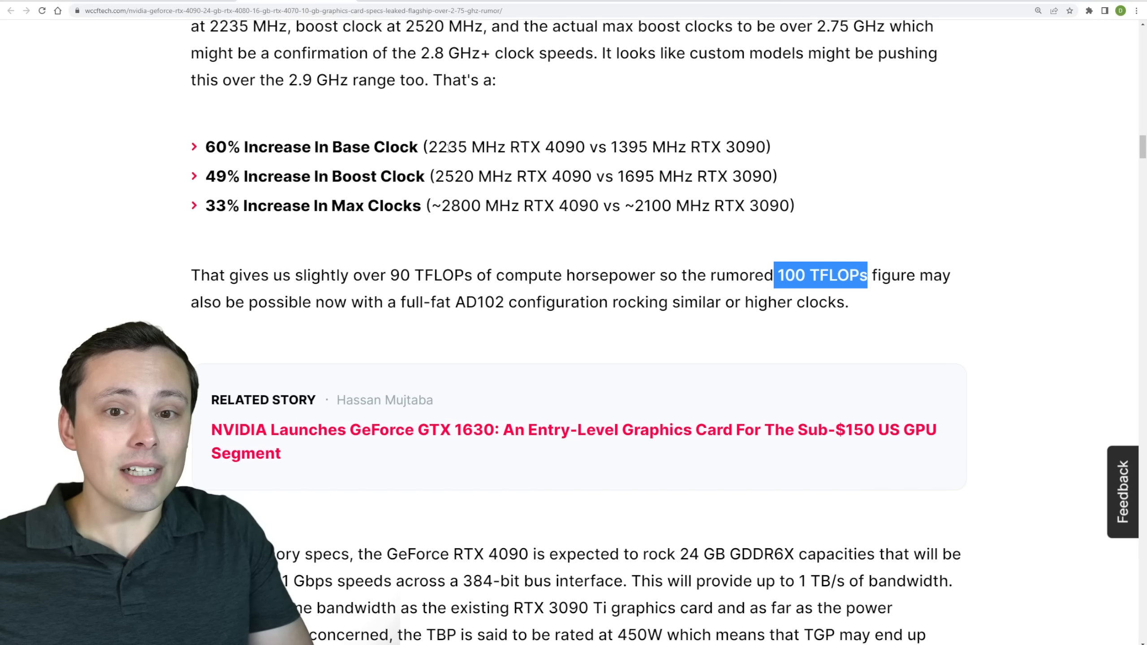
scroll("up", 3)
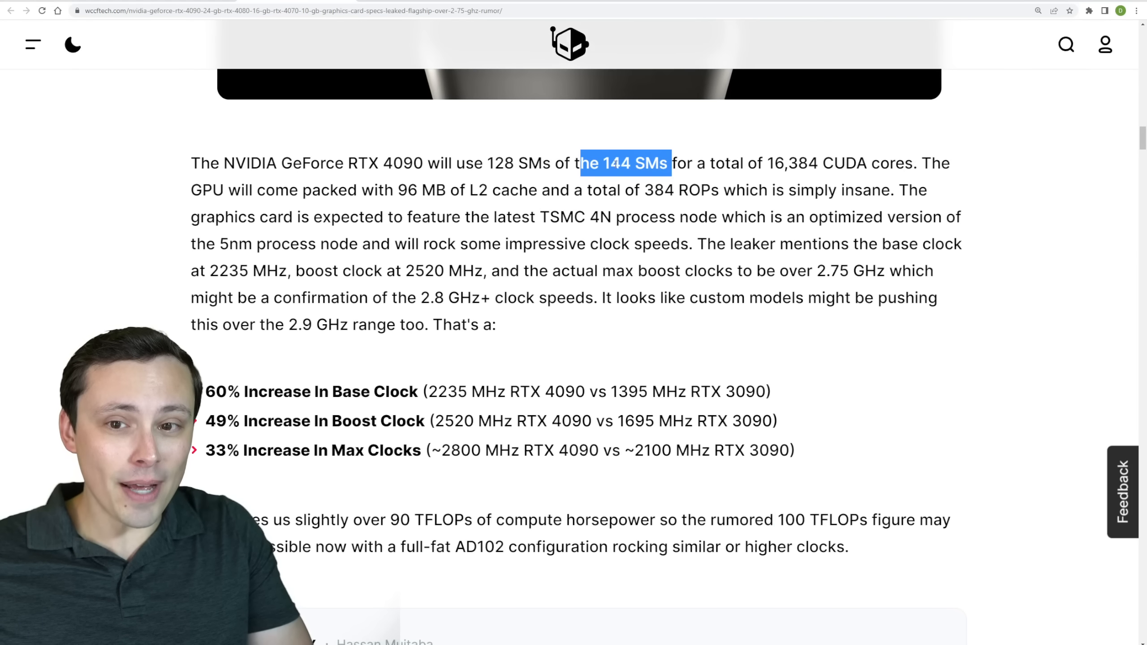
scroll("down", 3)
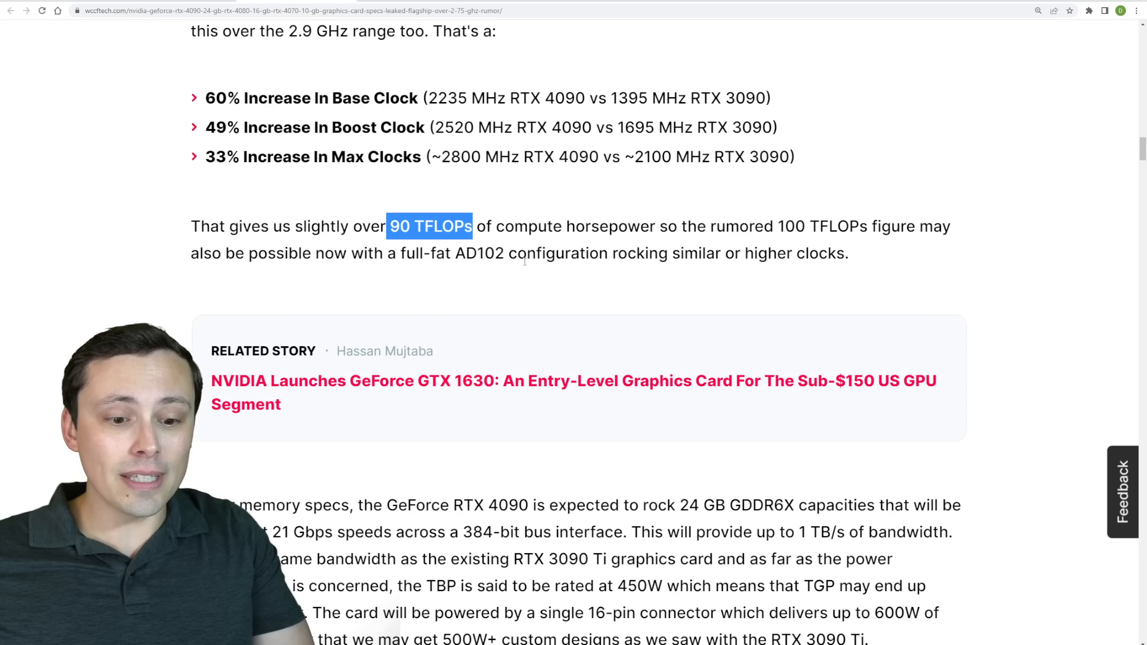
scroll("down", 3)
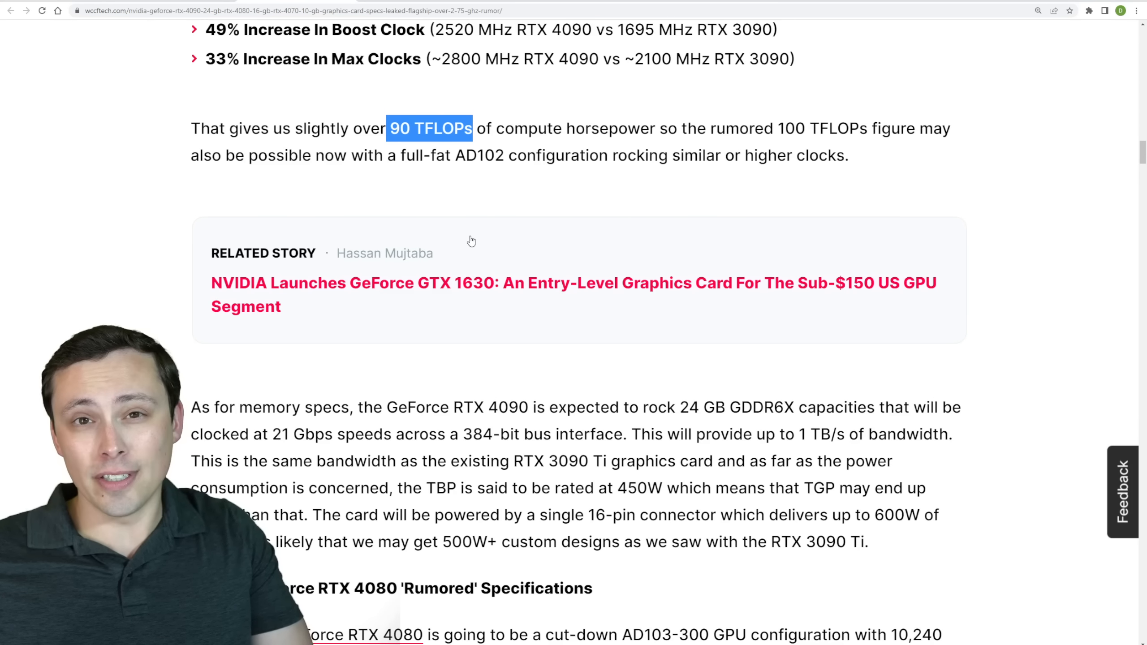
mouse_move(457, 212)
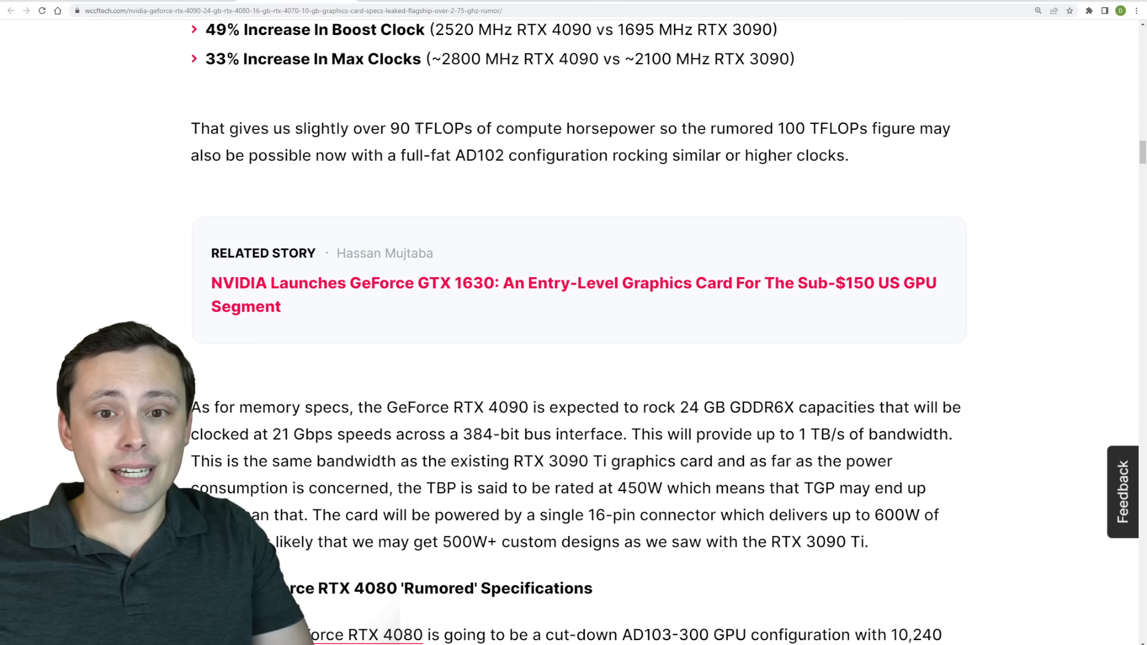
double_click(443, 128)
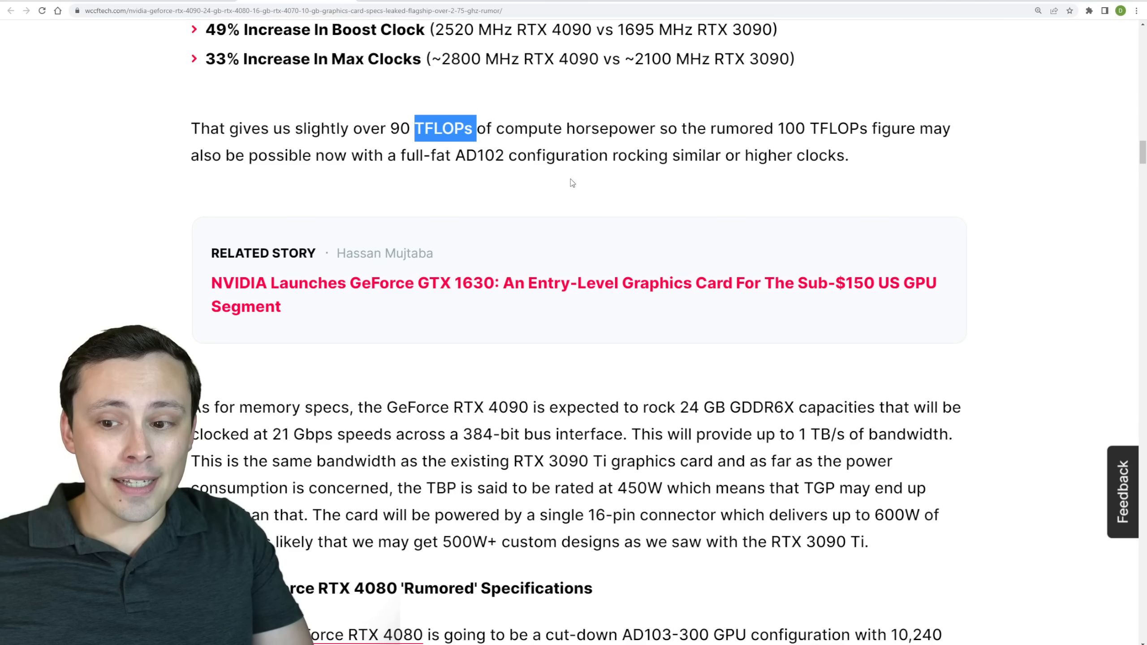
mouse_move(533, 193)
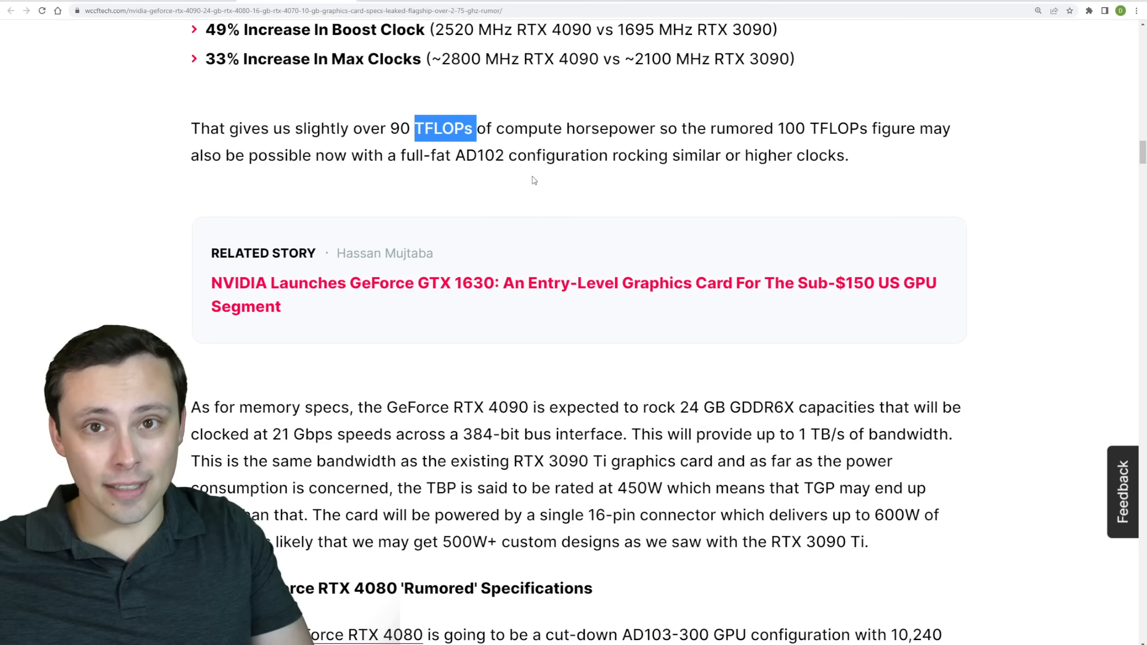
mouse_move(538, 190)
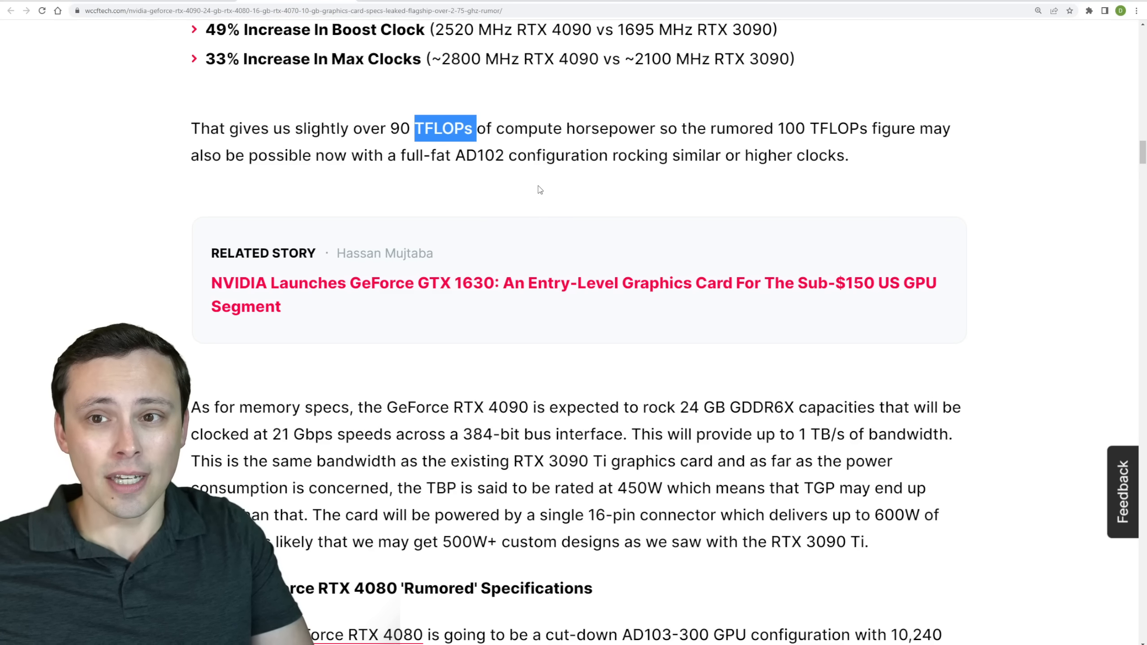
Step: Highlight the RTX 4090's 24 GB GDDR6X memory and 21 Gbps, 384-bit bus, then deselect
scroll("down", 3)
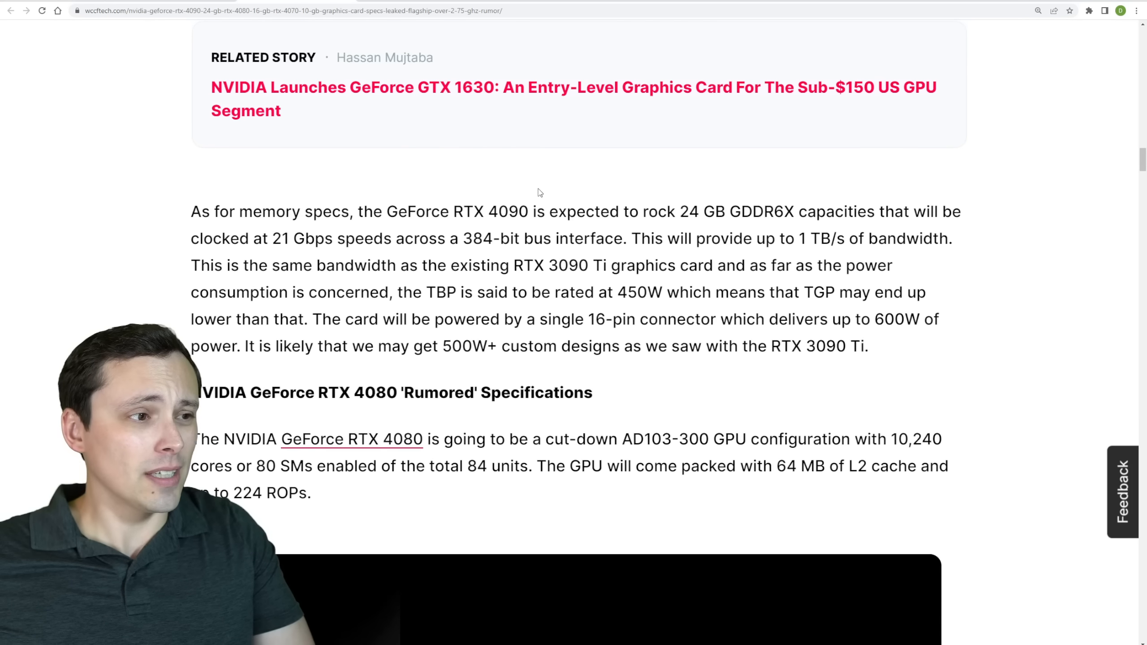
scroll("down", 3)
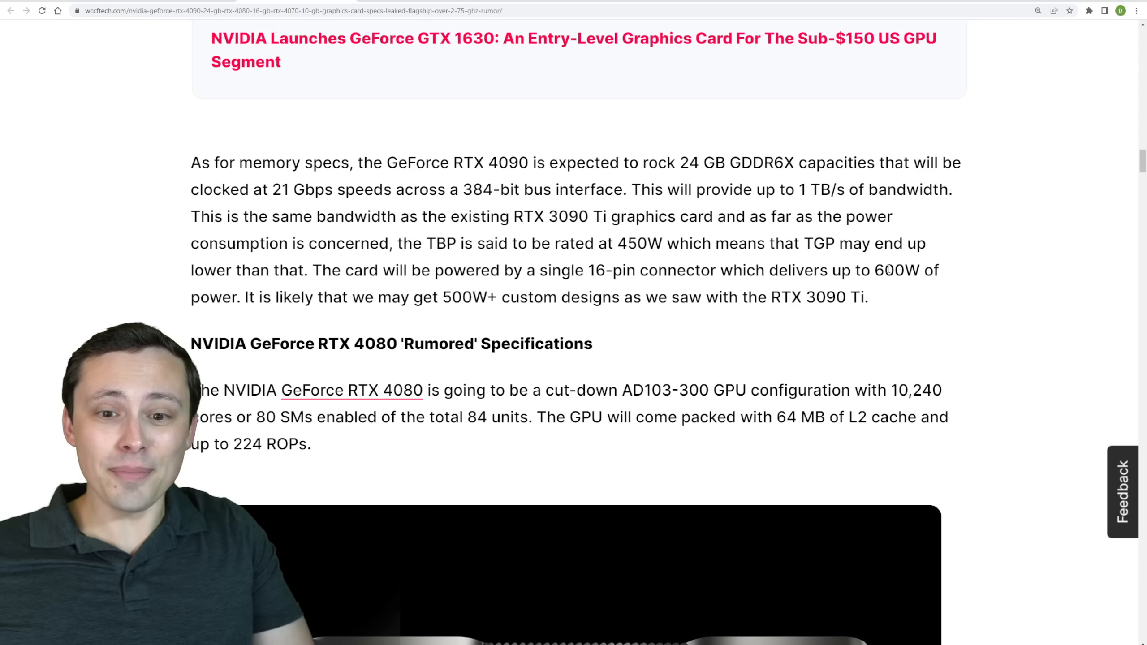
left_click_drag(574, 270, 647, 270)
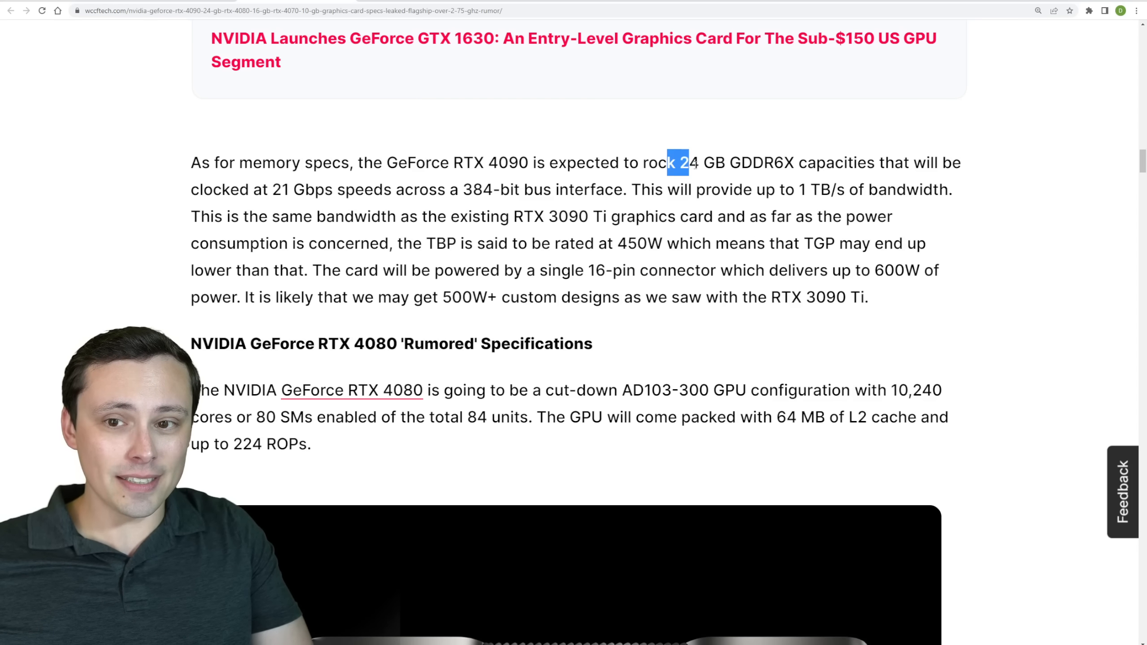
left_click_drag(677, 162, 806, 162)
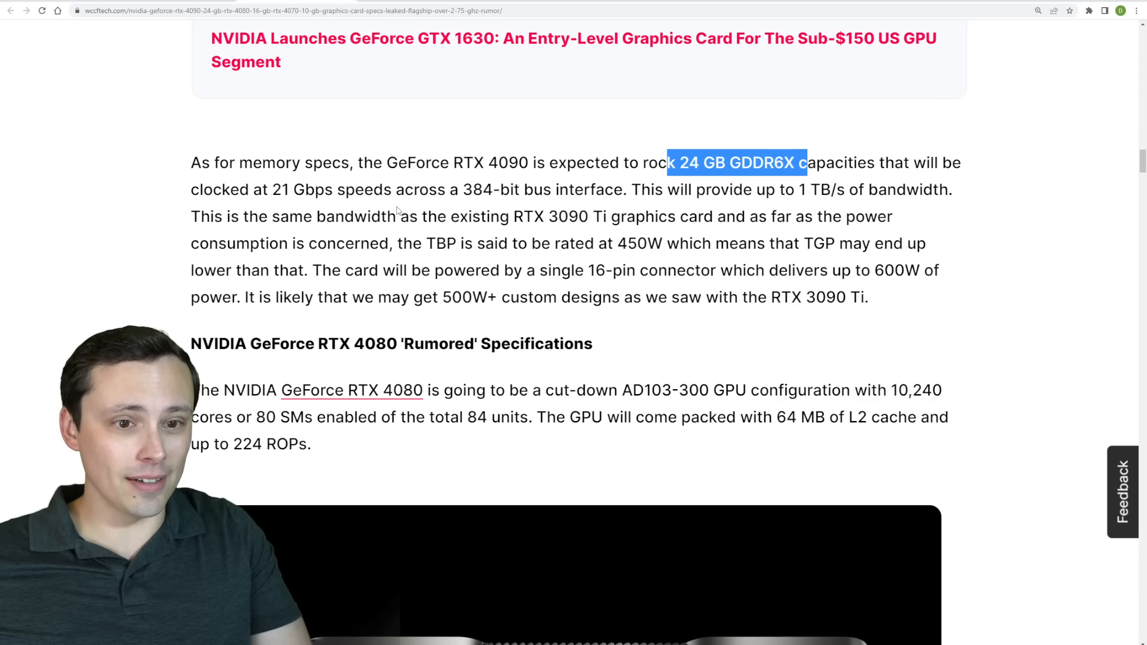
left_click_drag(270, 189, 392, 189)
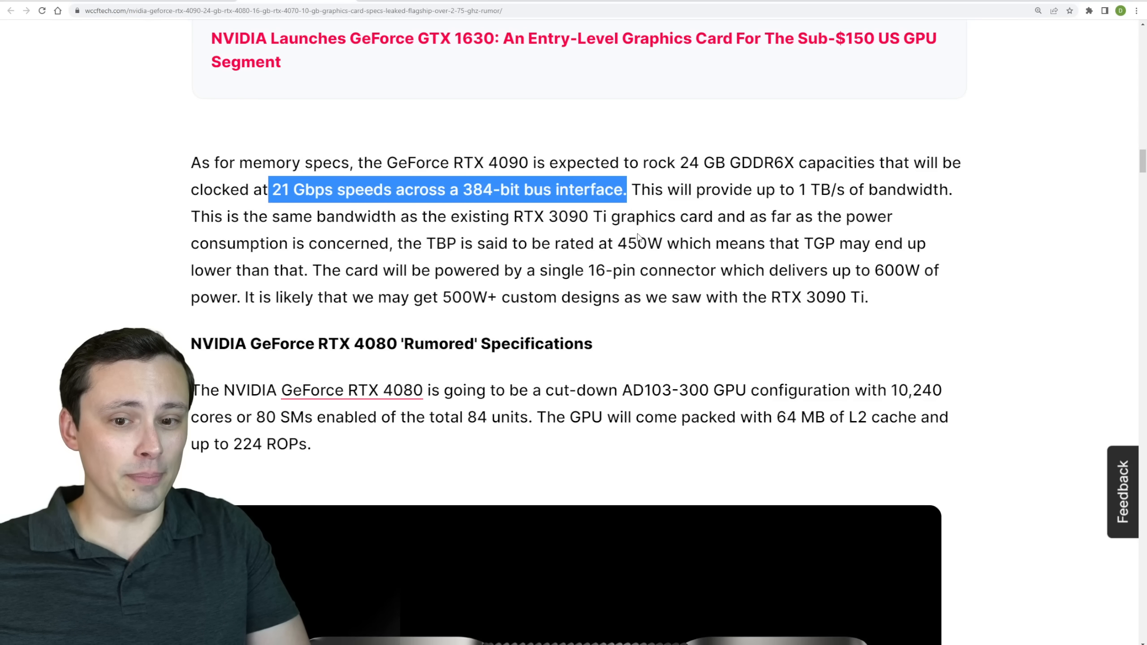
left_click(636, 238)
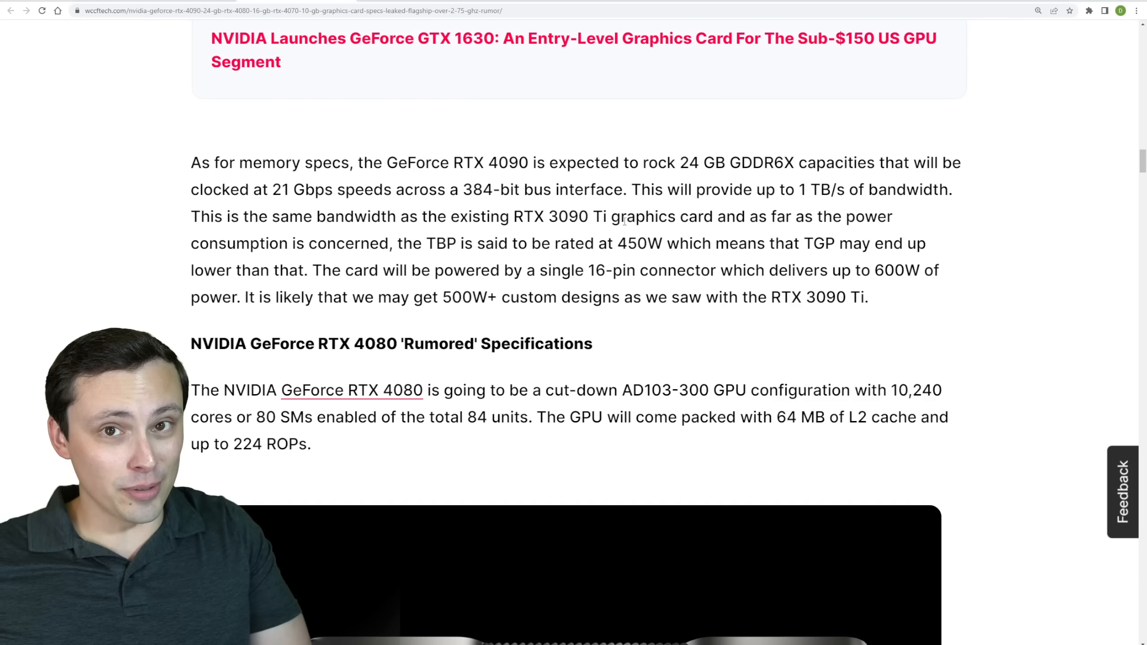
Step: Scroll past the RTX 4090 memory paragraph to the RTX 4080 specs and card image
scroll("down", 3)
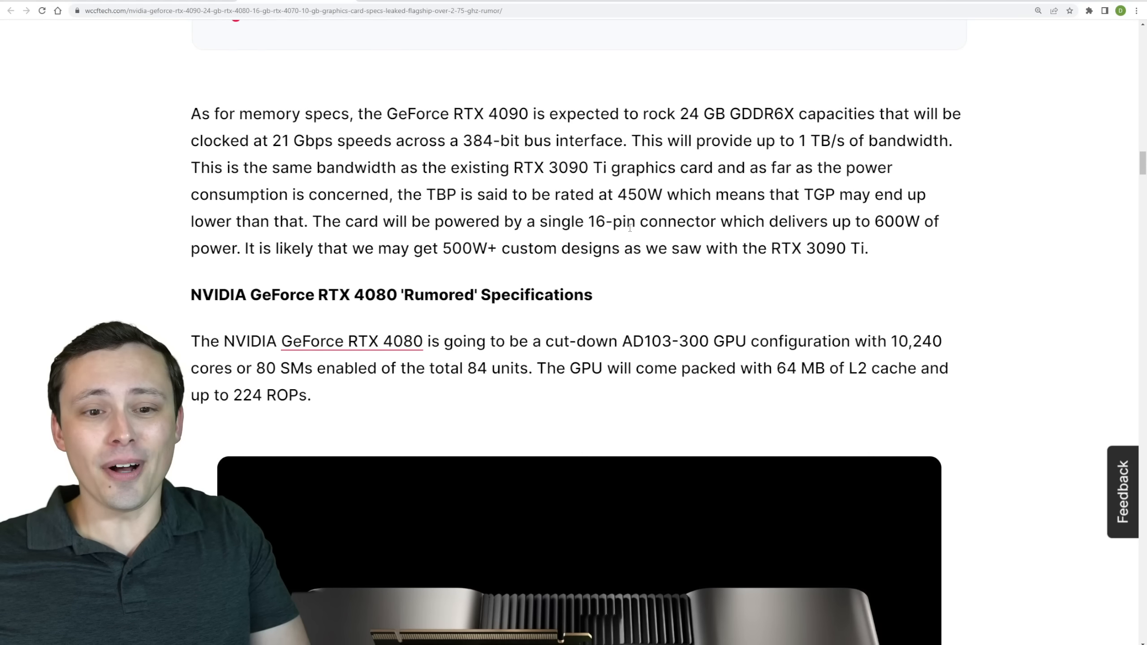
scroll("down", 3)
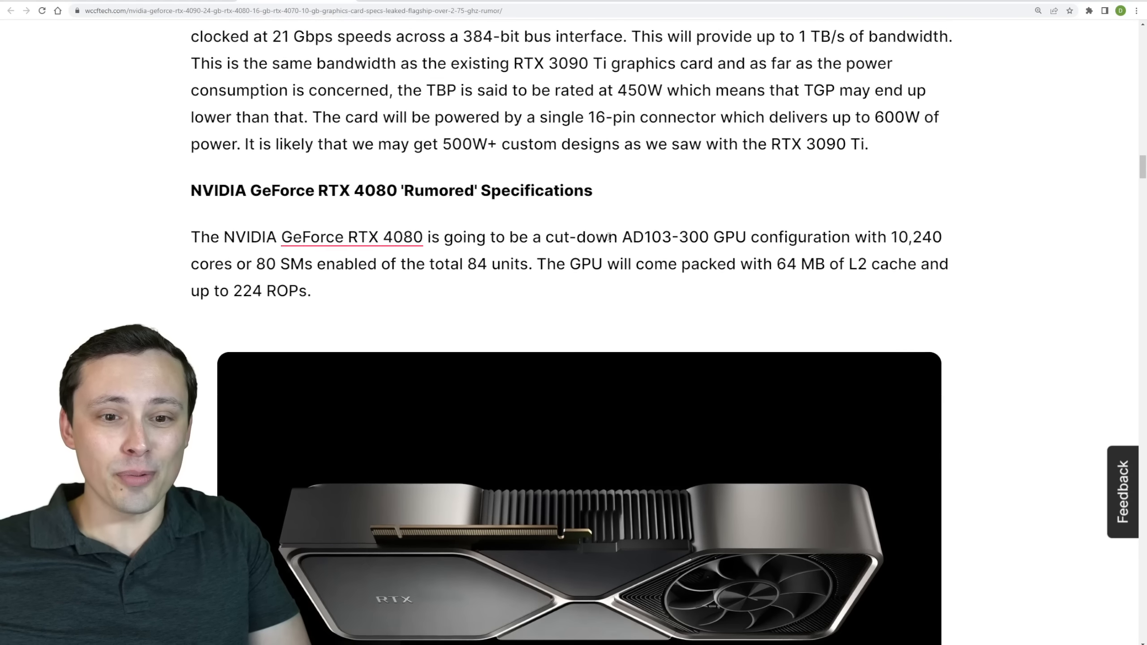
scroll("down", 3)
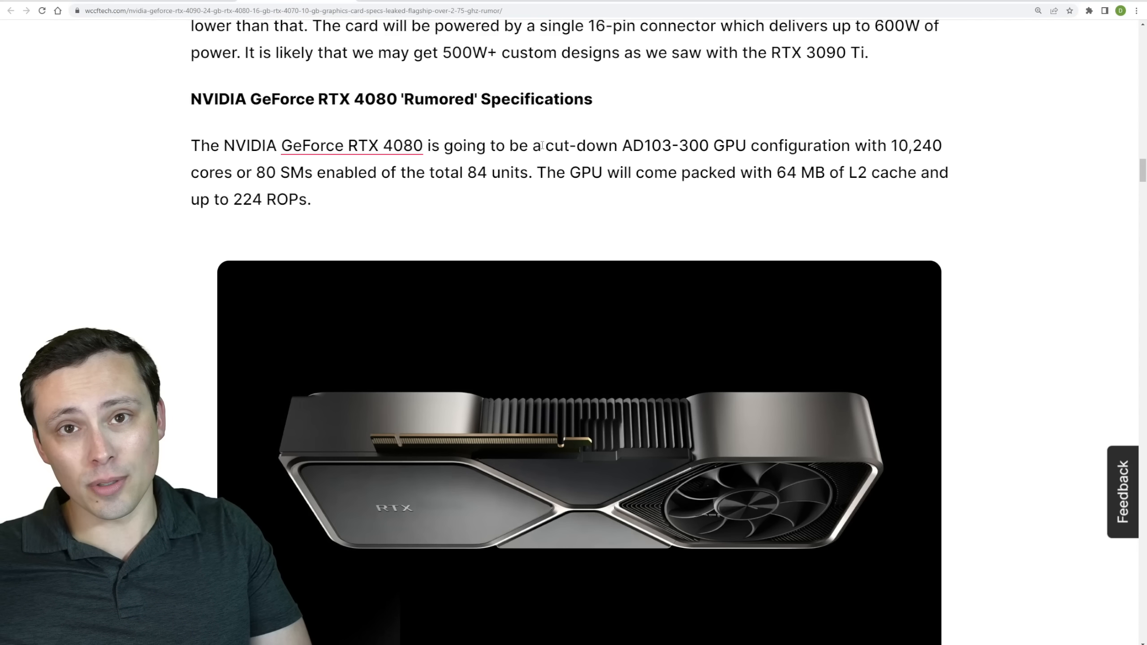
mouse_move(562, 165)
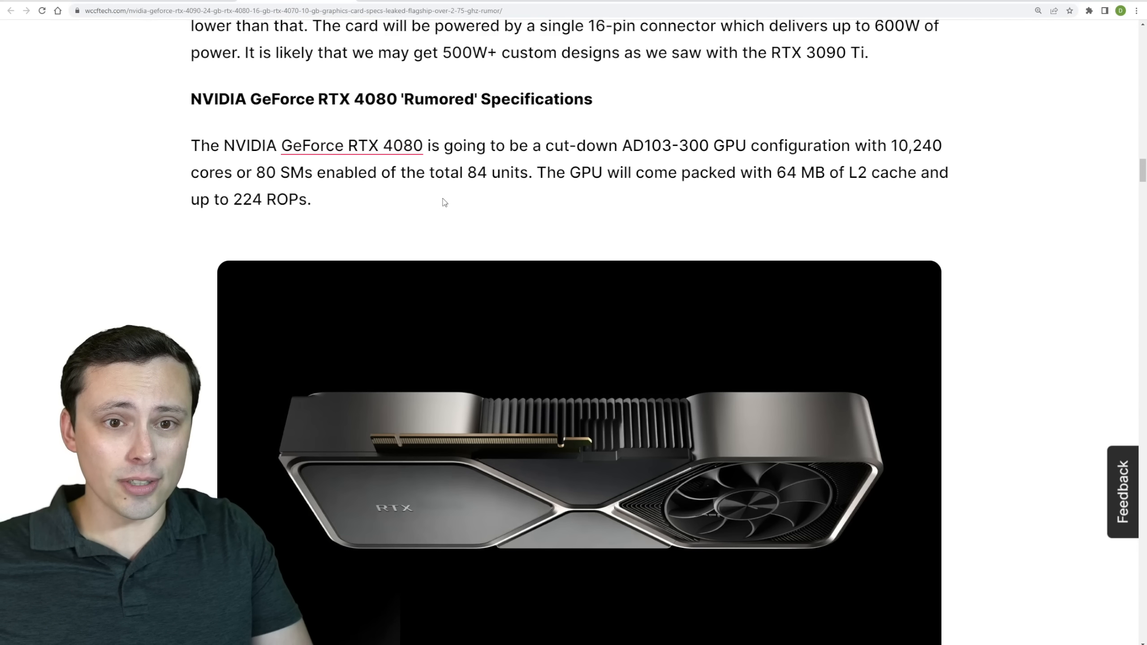
scroll("down", 3)
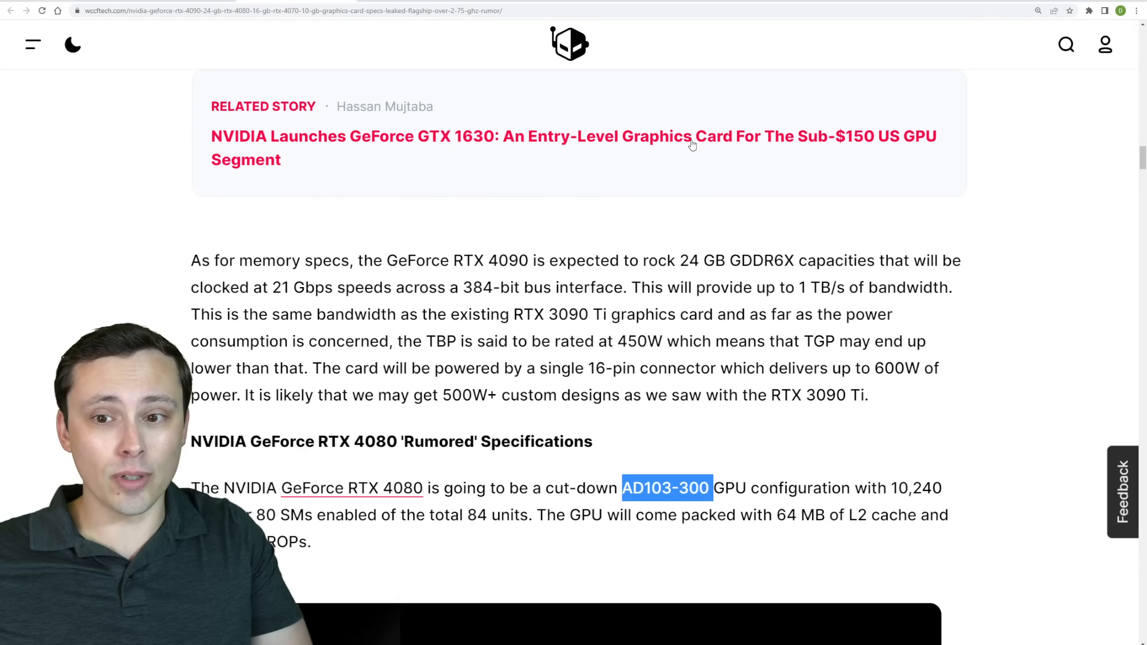
scroll("down", 3)
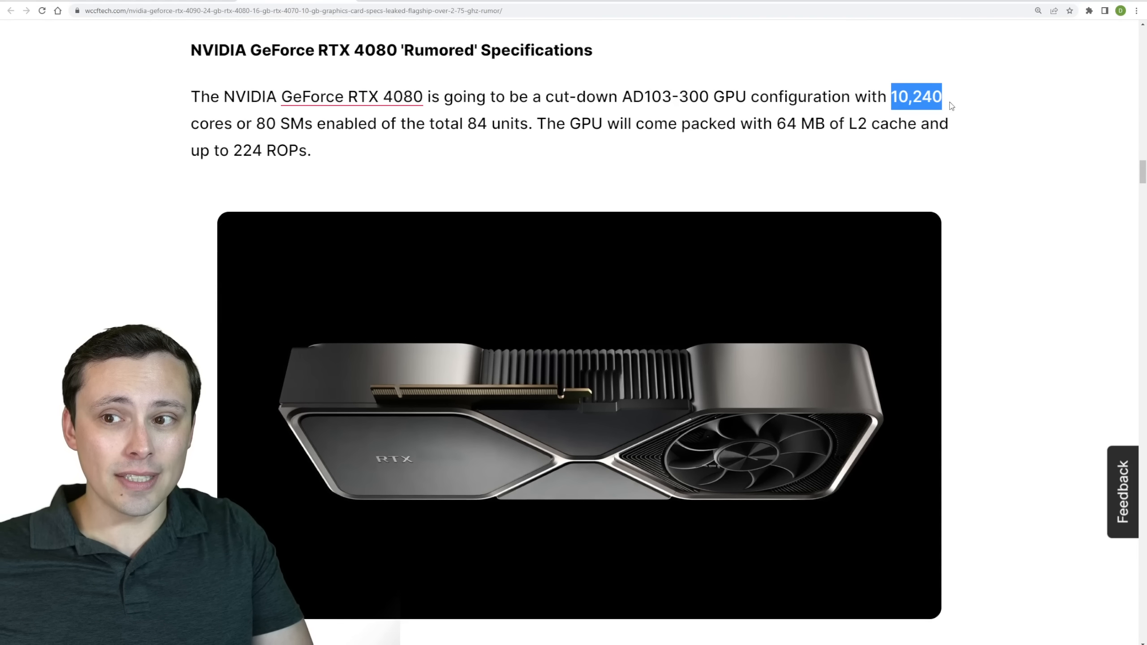
mouse_move(325, 138)
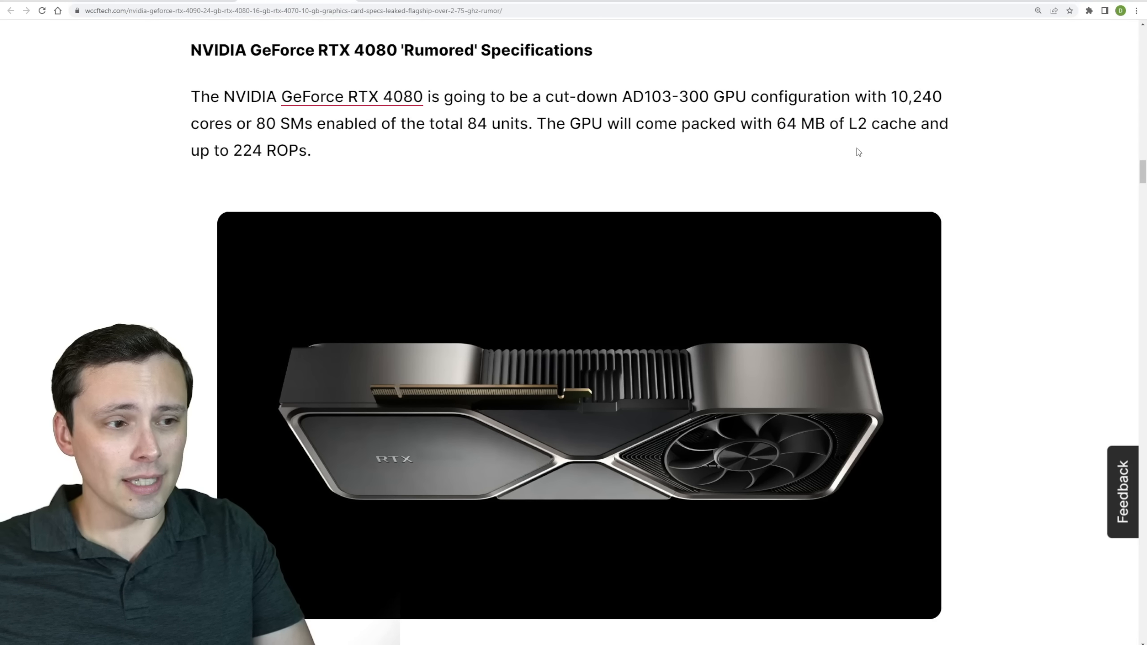
Step: Highlight the RTX 4080's 16 GB GDDR6X memory and 672 GB/s bandwidth figures
scroll("down", 3)
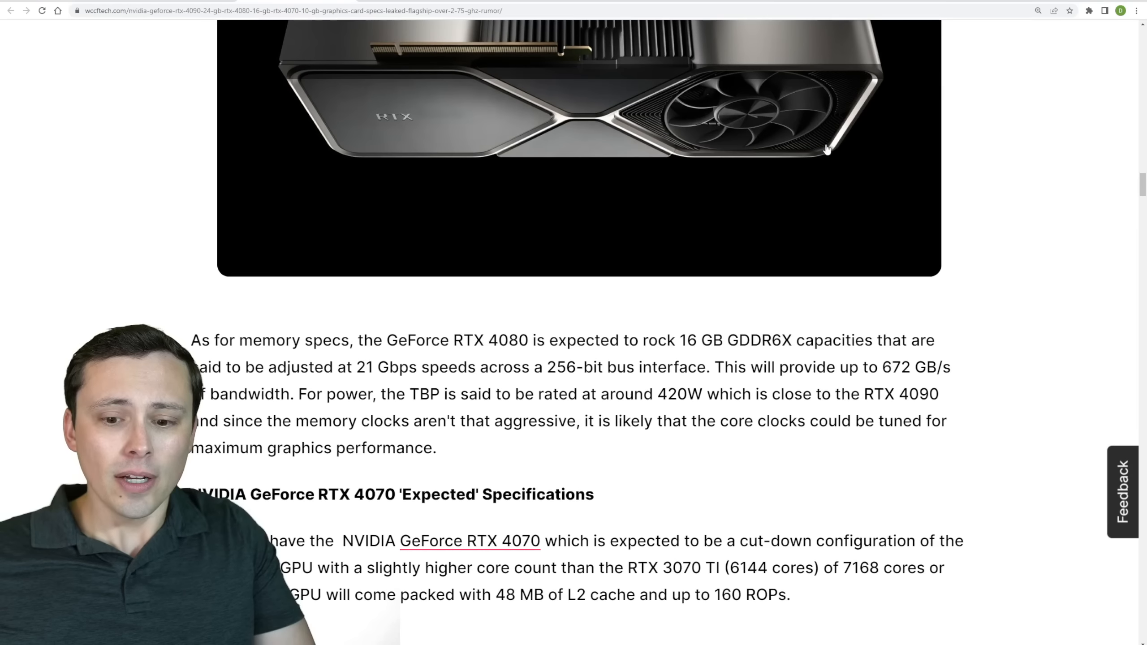
scroll("down", 3)
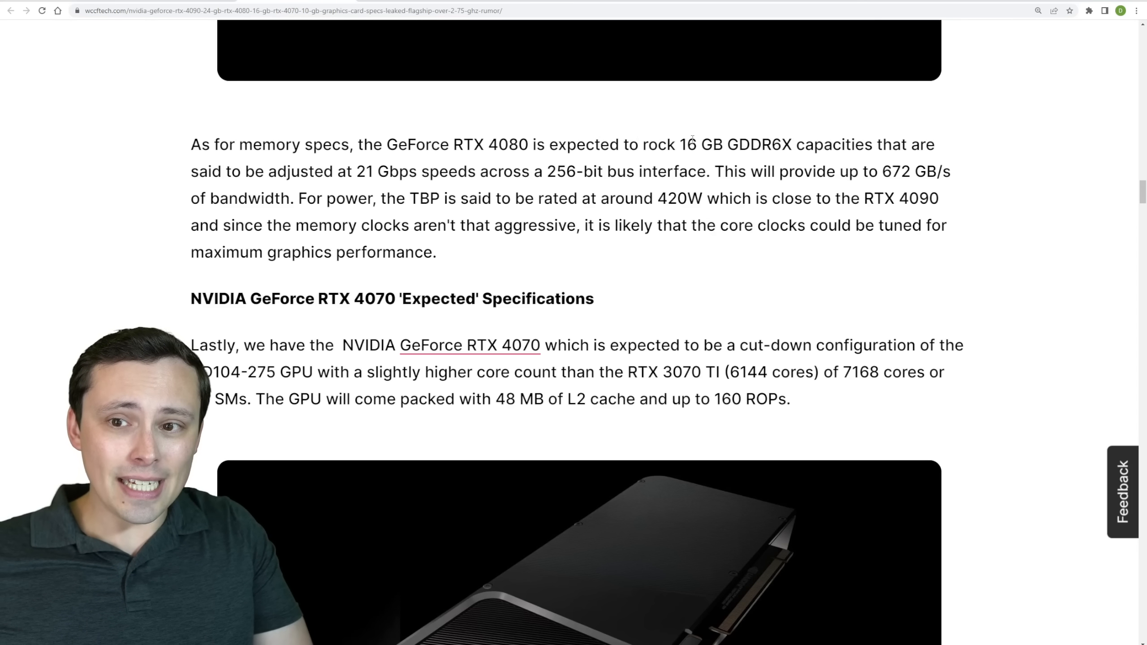
left_click_drag(680, 144, 761, 144)
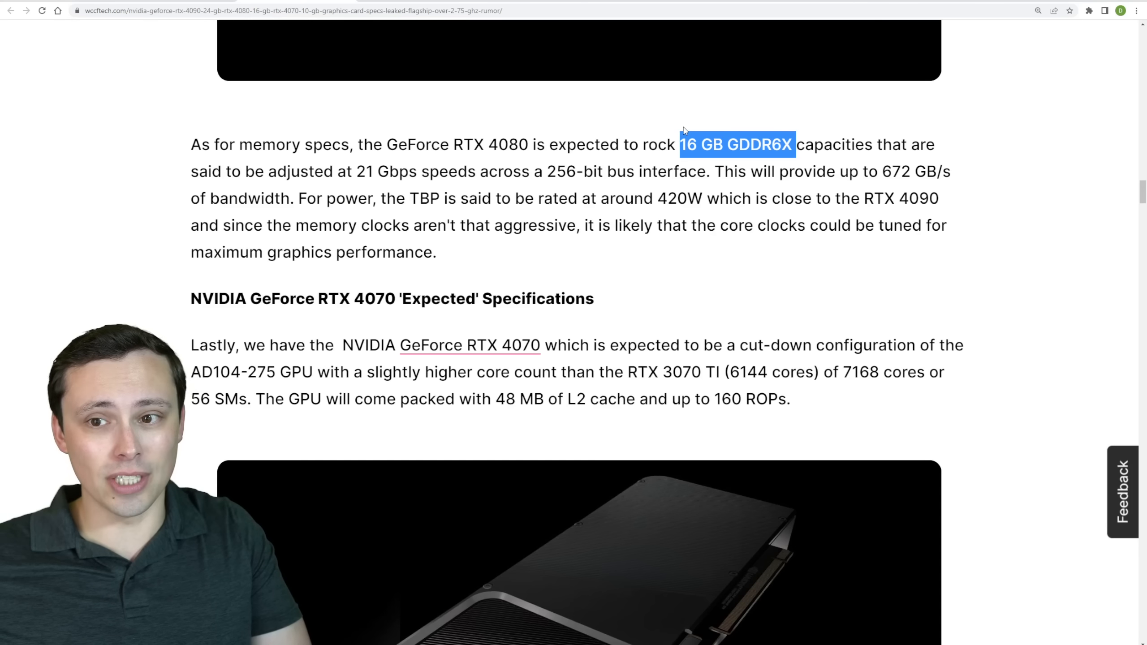
mouse_move(734, 161)
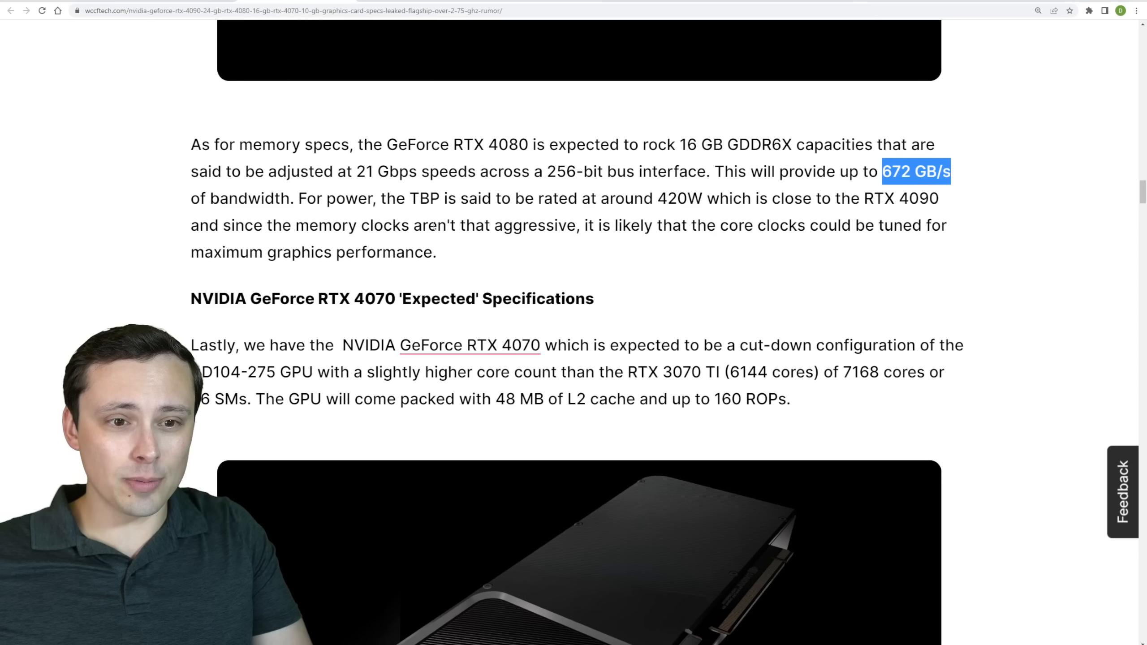
mouse_move(592, 216)
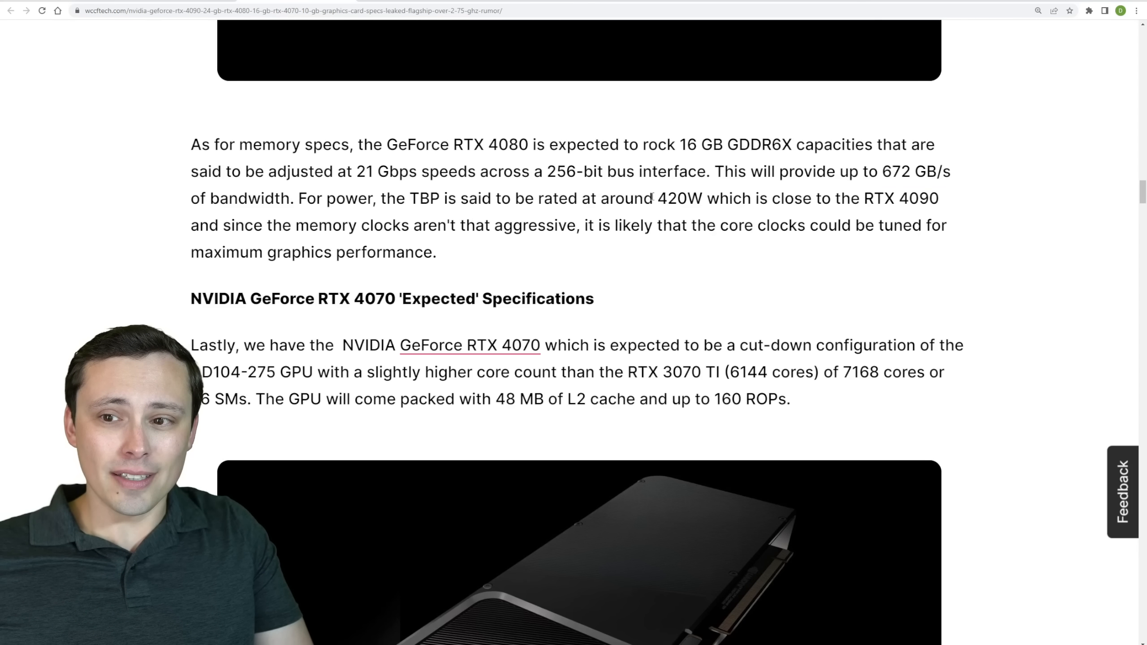
double_click(676, 198)
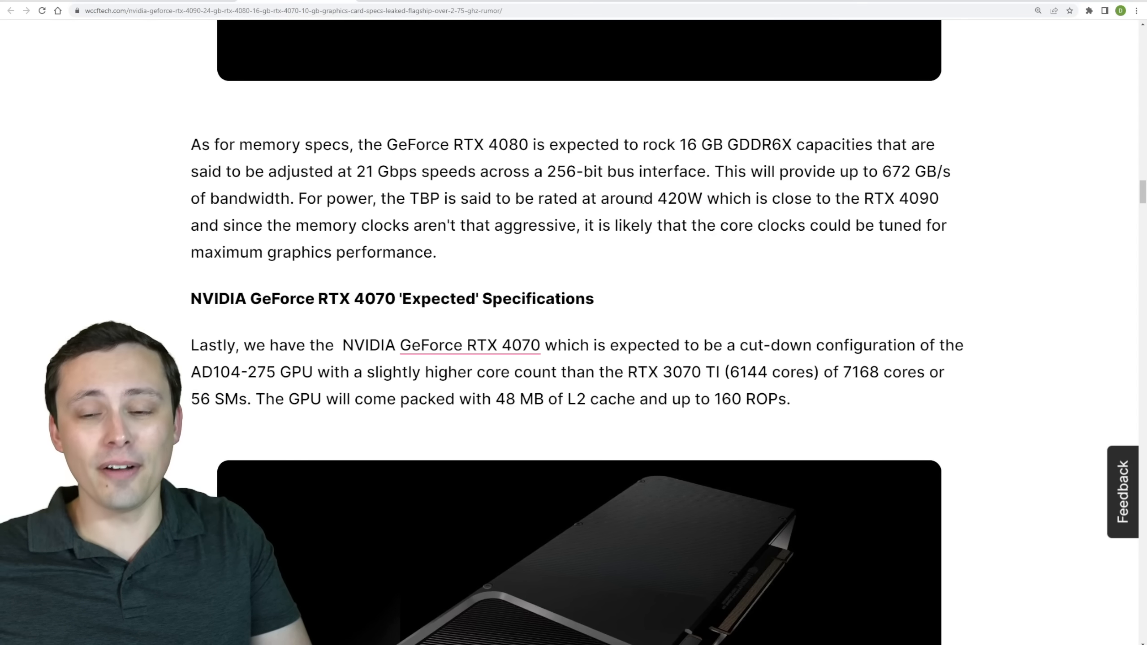
Step: Scroll past the RTX 4070 card image and select text in its memory paragraph
scroll("down", 3)
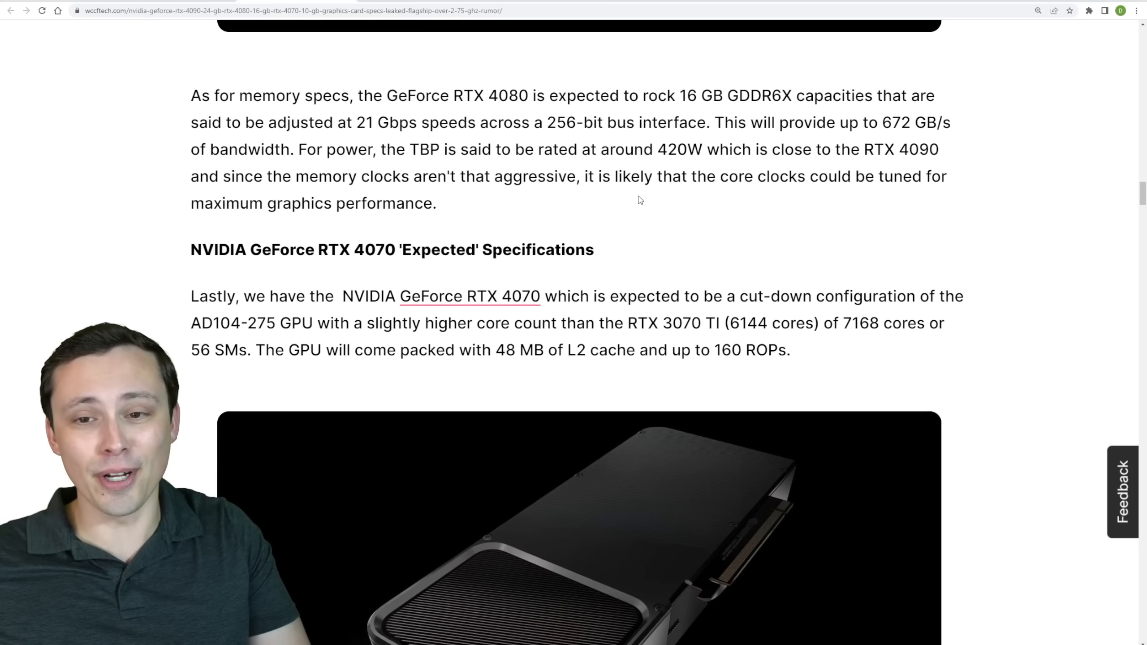
scroll("down", 3)
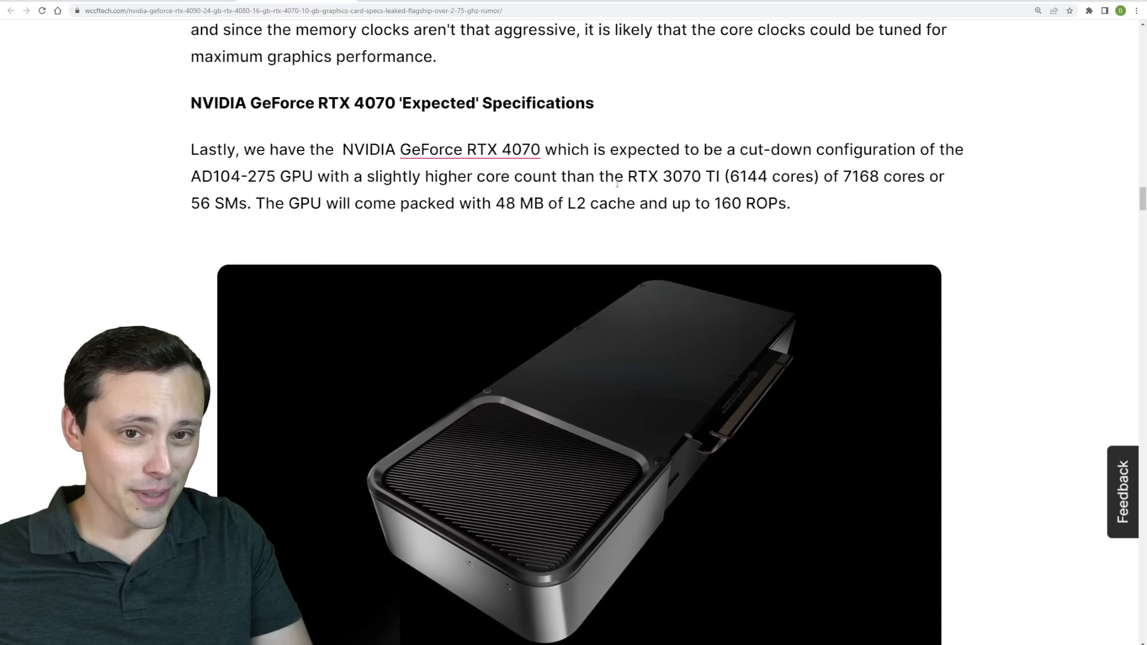
scroll("down", 3)
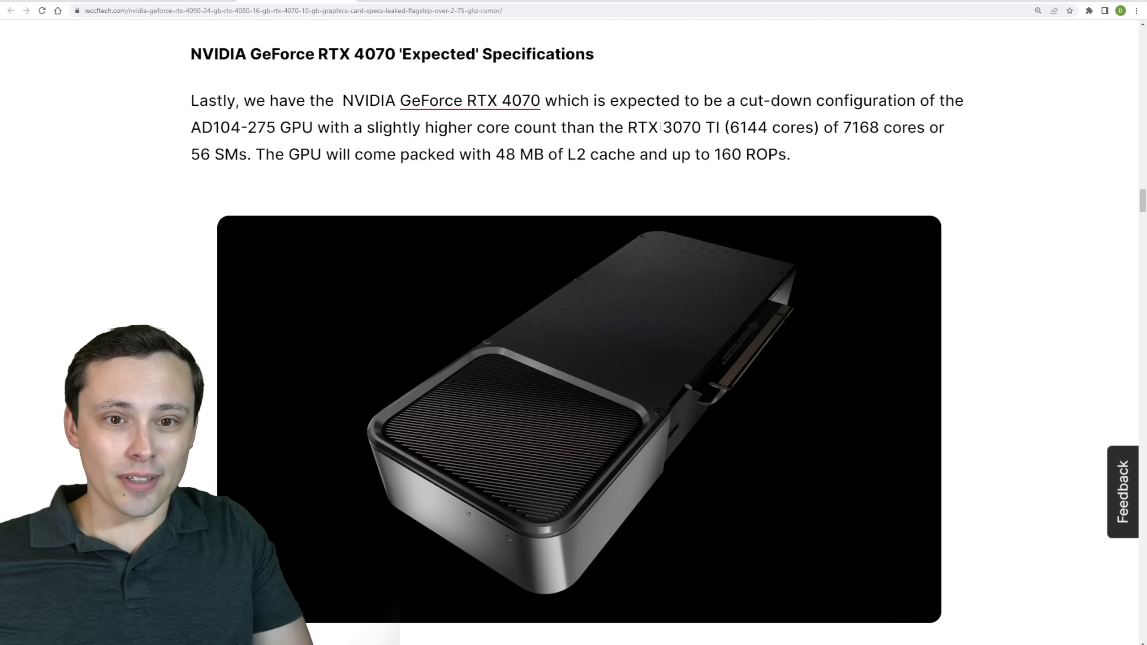
left_click_drag(625, 126, 724, 127)
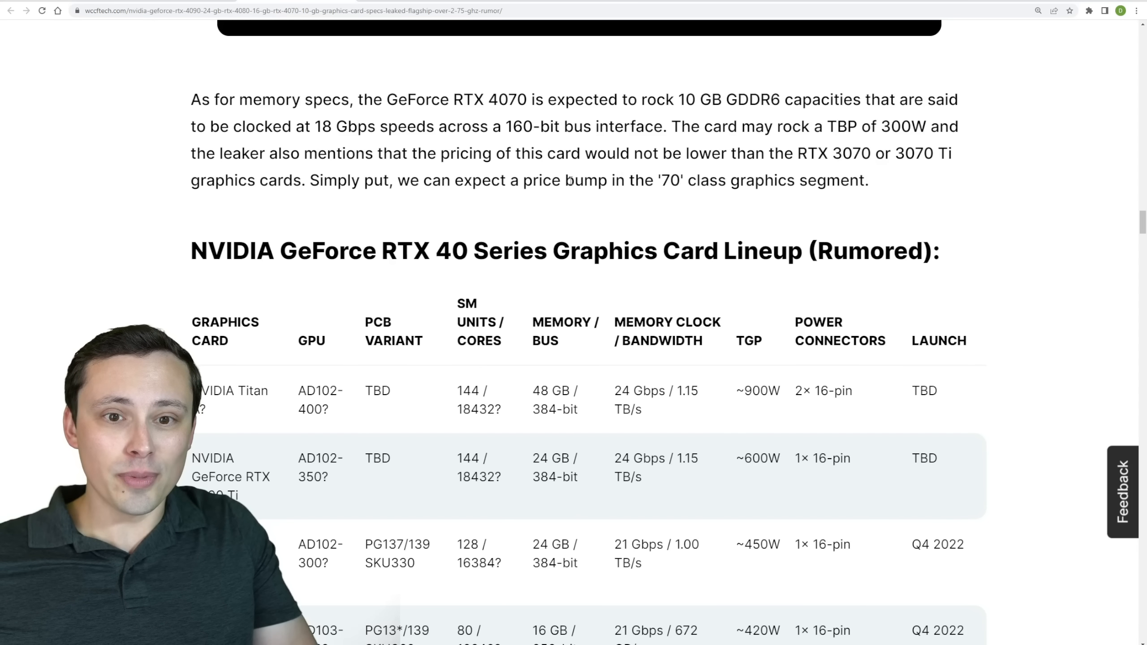
Step: Highlight the card's pricing remark and RTX 3070 comparison, then reach the launch schedule
left_click_drag(440, 153, 710, 153)
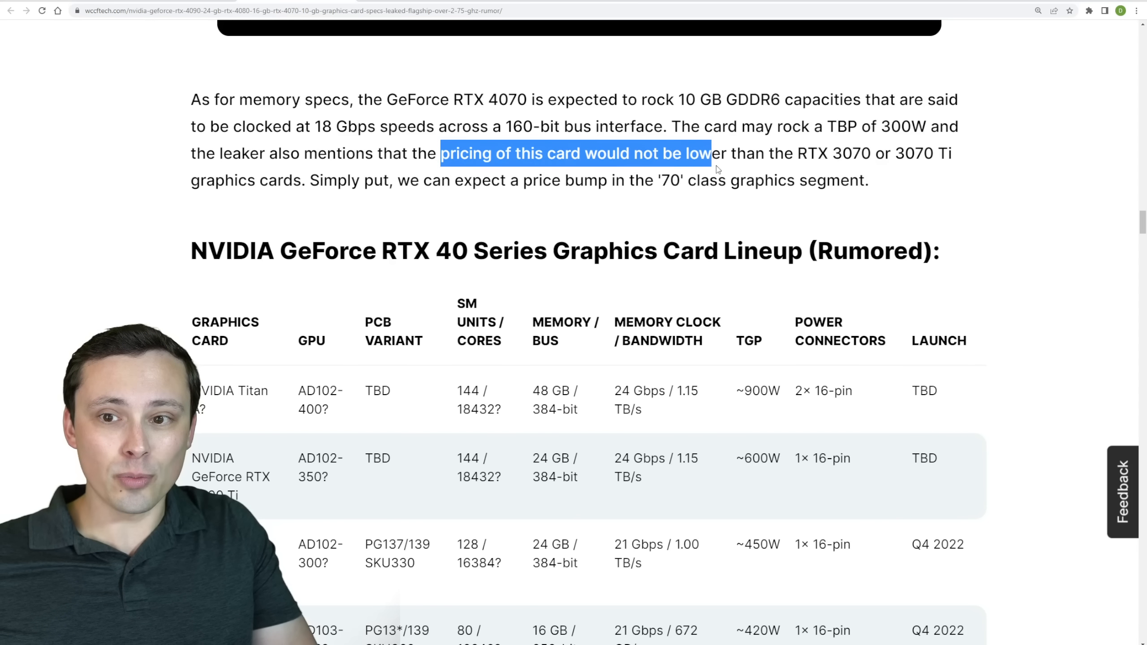
left_click_drag(709, 152, 892, 152)
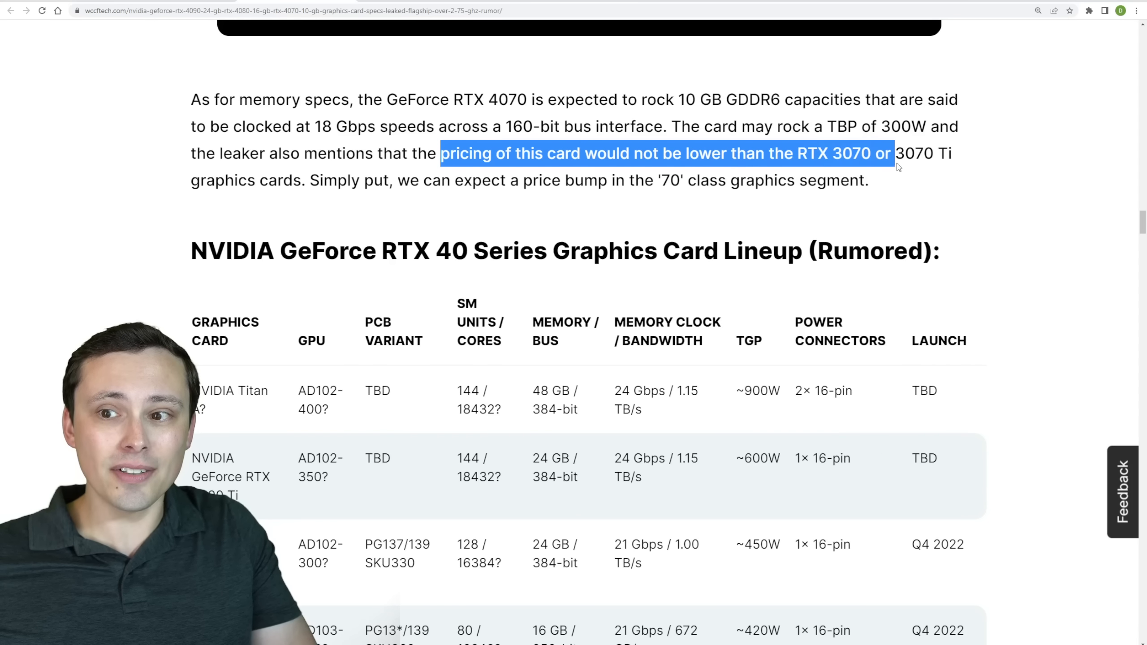
left_click_drag(891, 153, 952, 153)
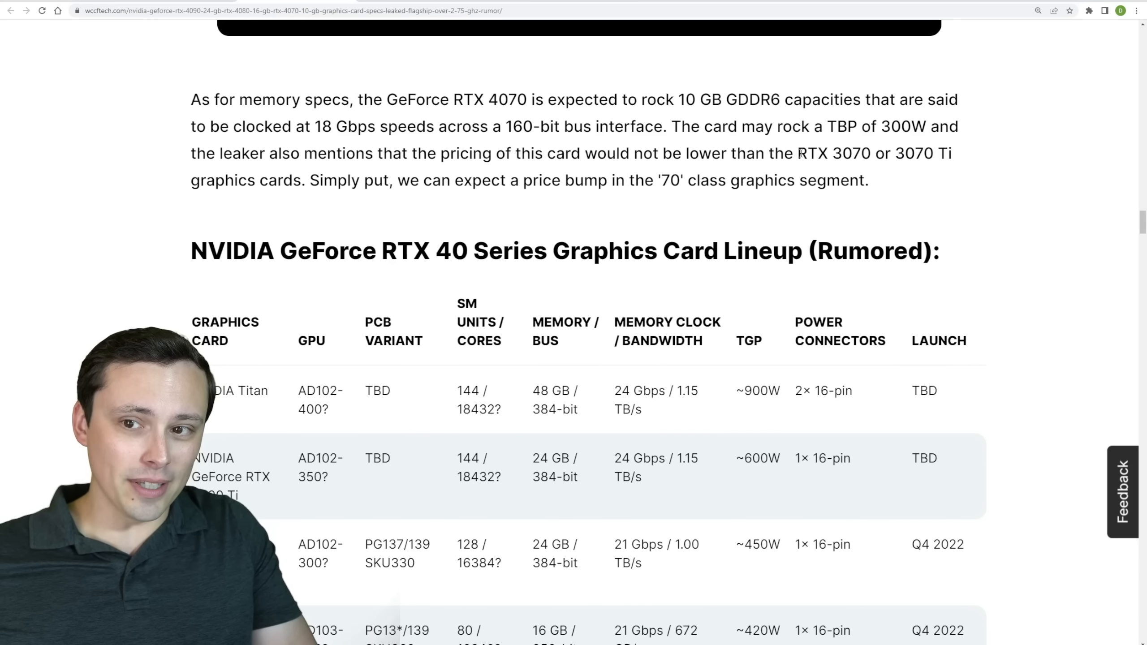
left_click_drag(896, 153, 951, 152)
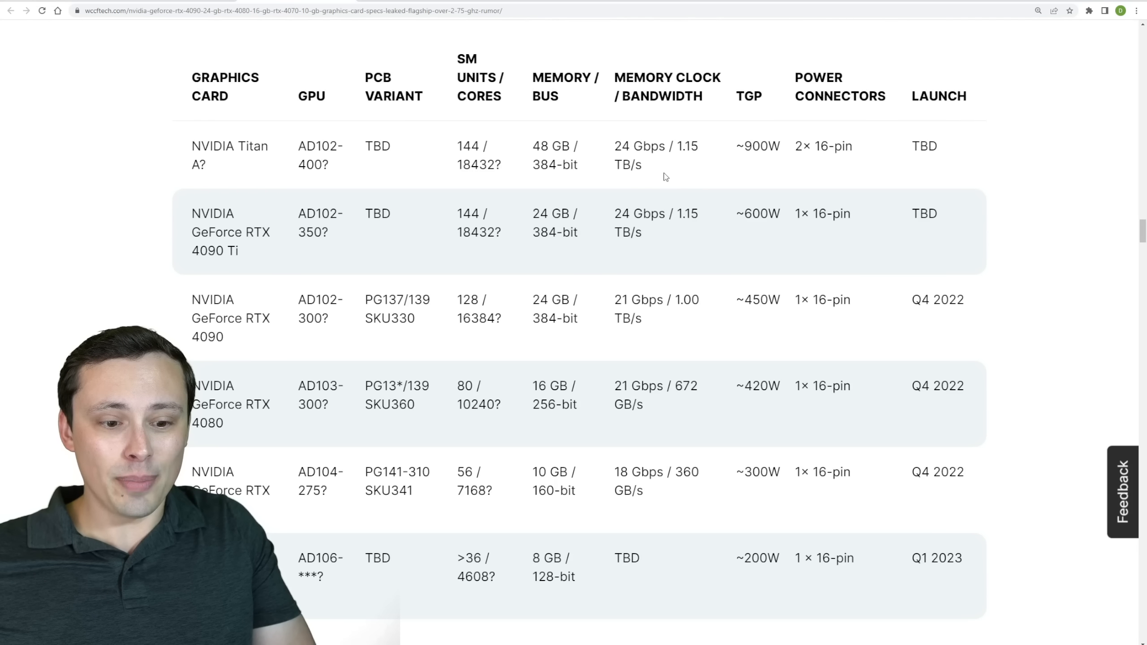
scroll("down", 3)
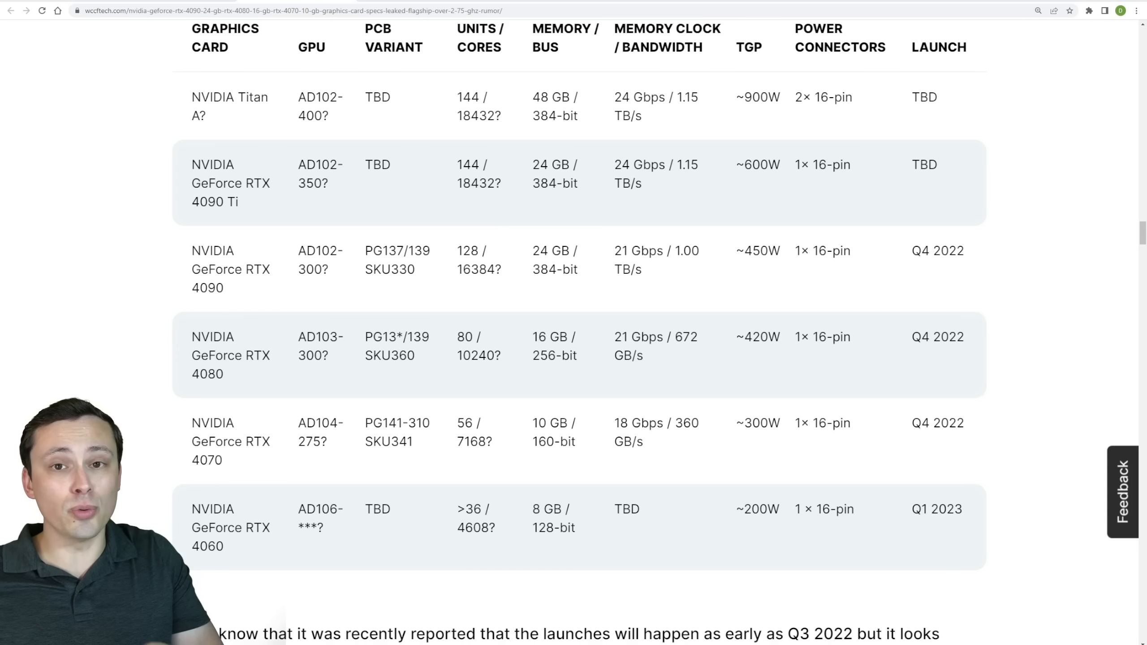
scroll("down", 3)
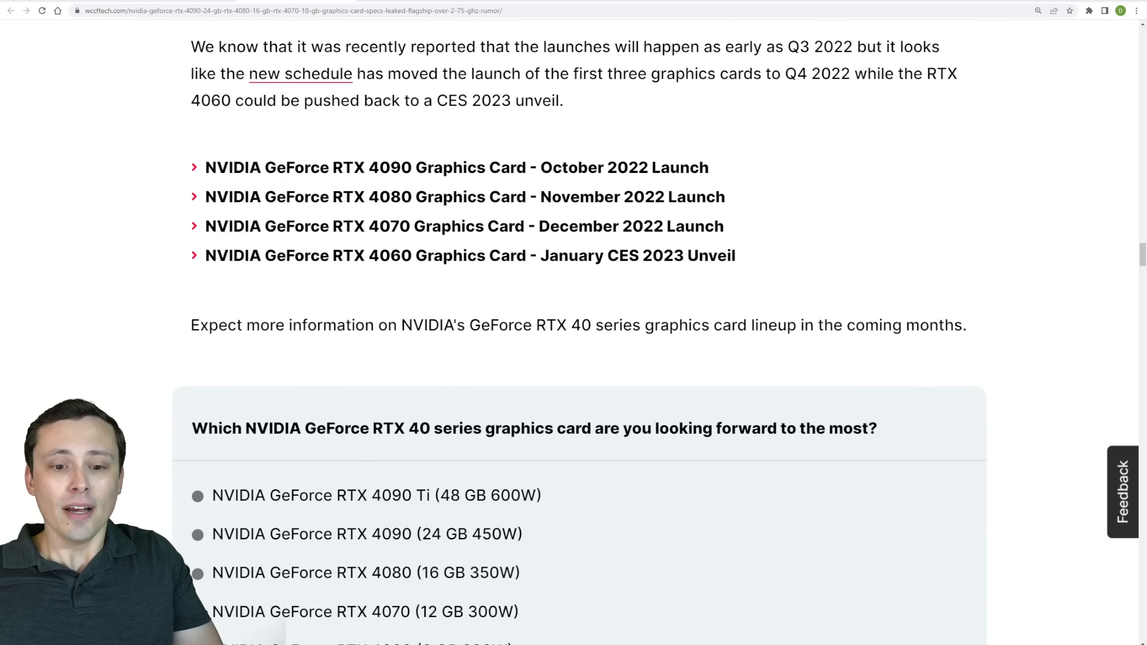
scroll("up", 3)
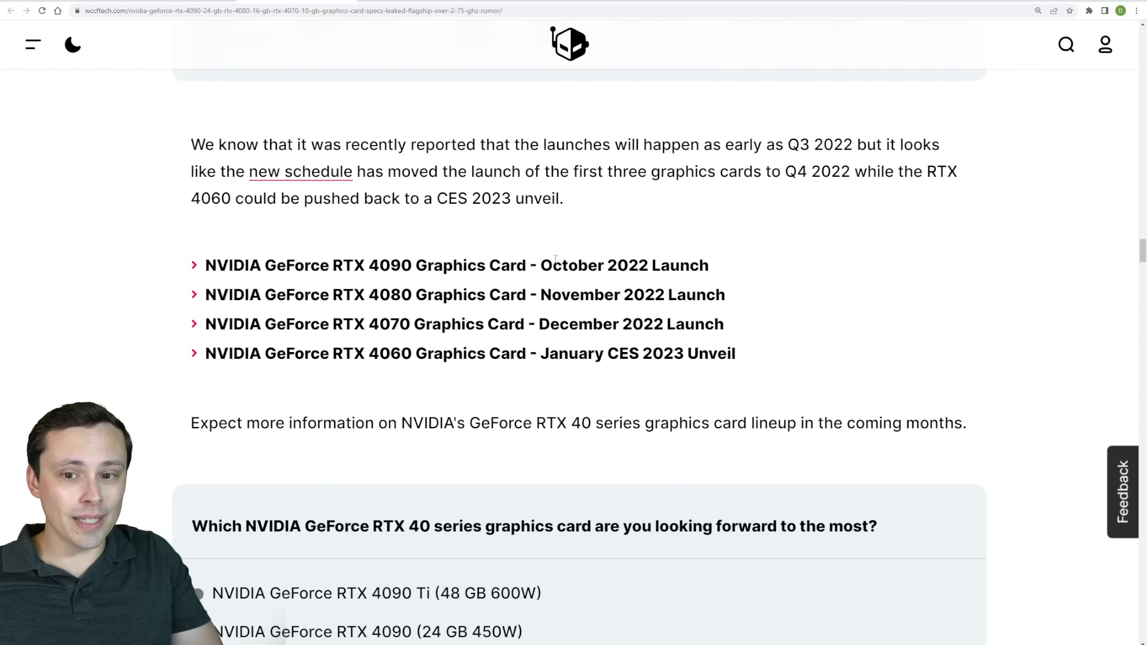
left_click_drag(540, 265, 708, 266)
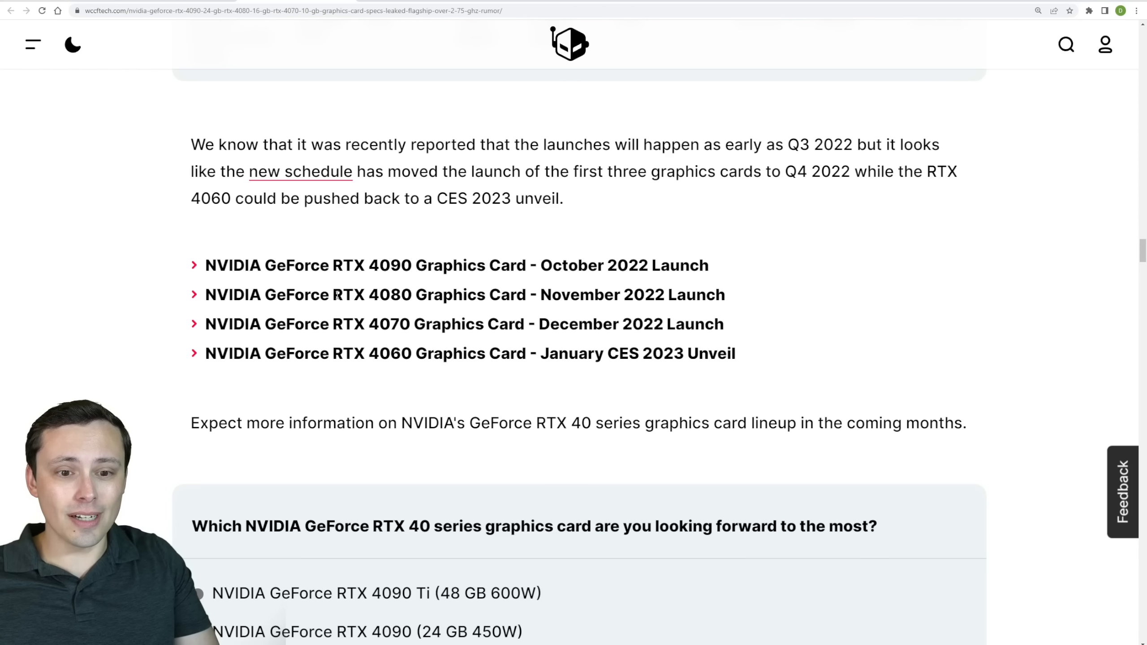
left_click_drag(594, 295, 726, 294)
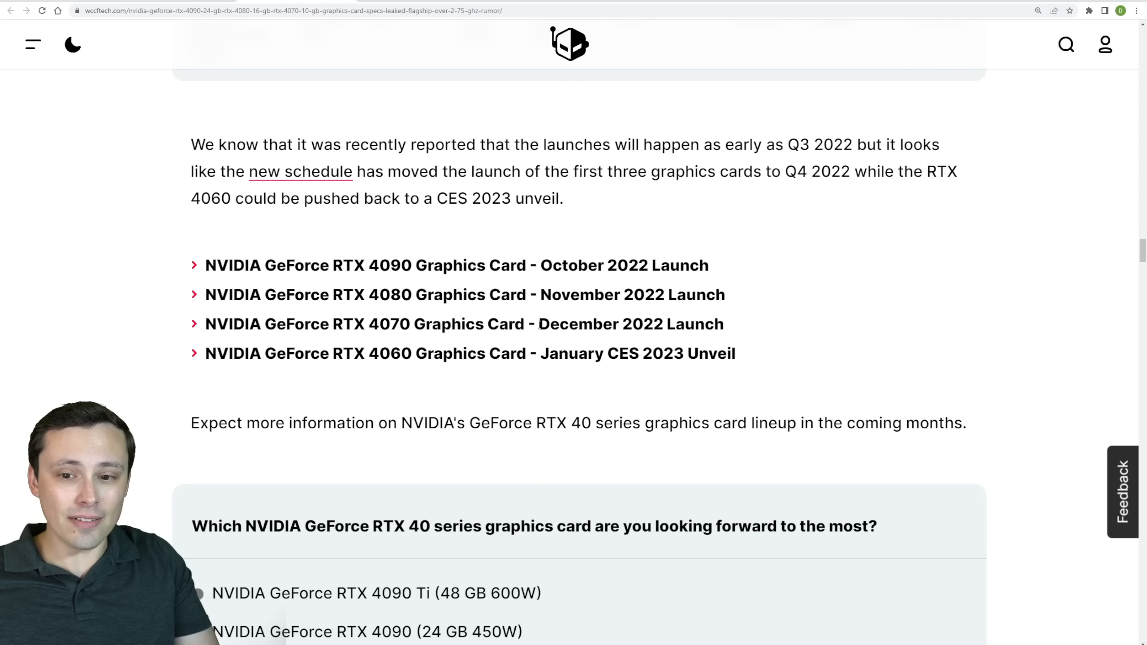
left_click_drag(526, 324, 722, 324)
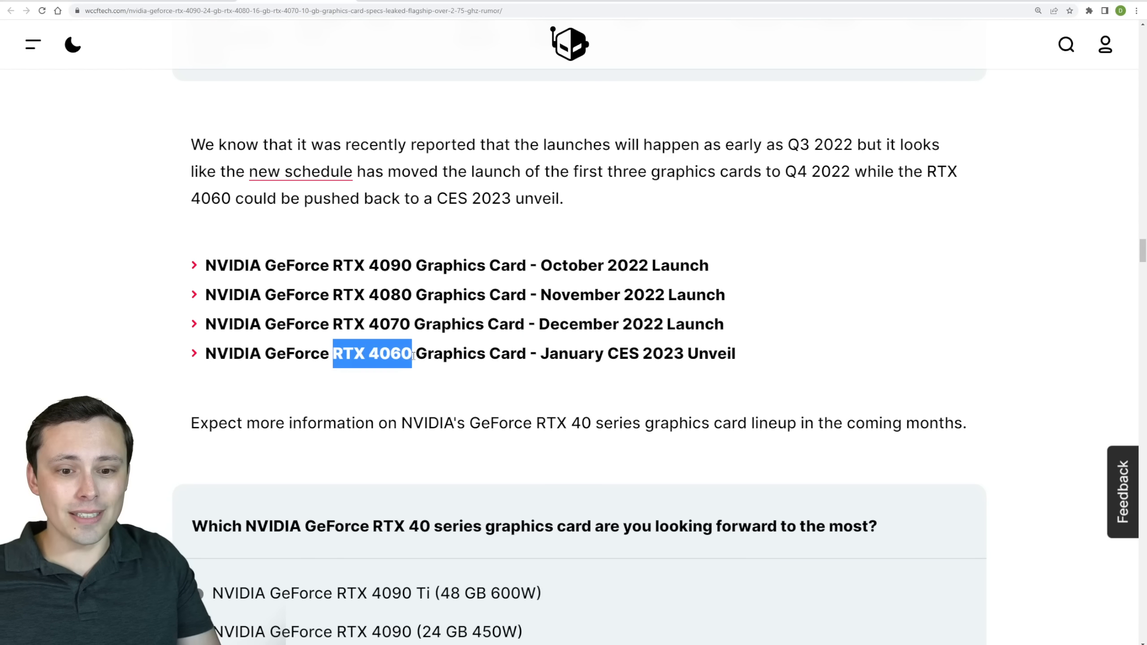
Step: Highlight 'RTX 4060 Graphics Card' and its January CES 2023 unveil date
left_click_drag(413, 353, 534, 353)
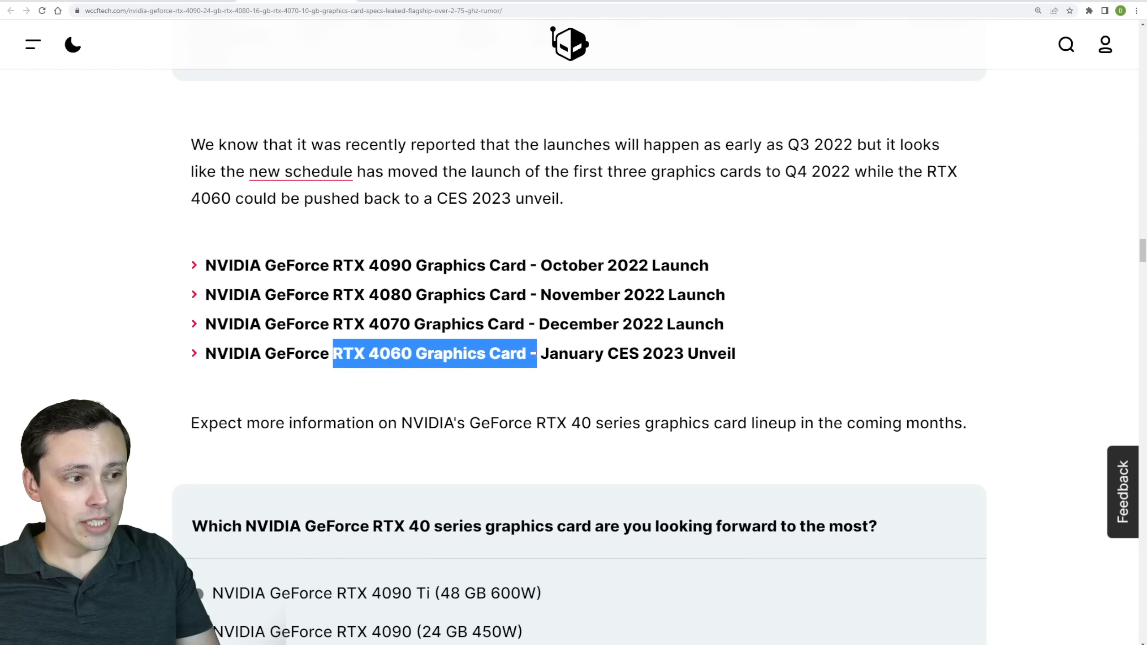
left_click(573, 353)
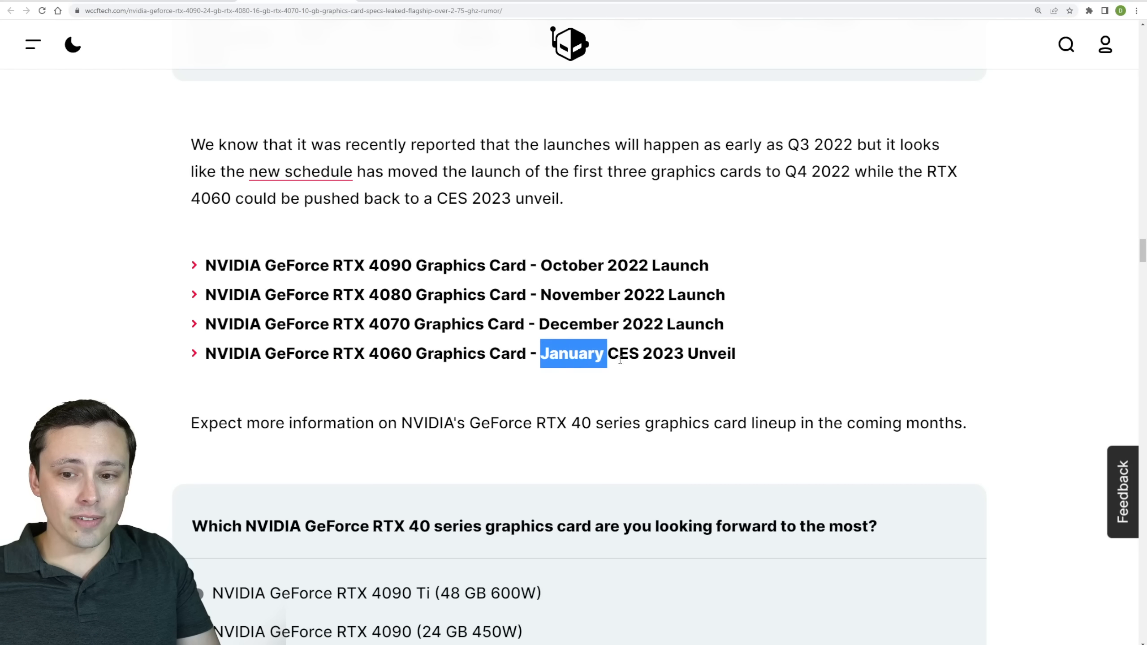
left_click_drag(605, 354, 738, 353)
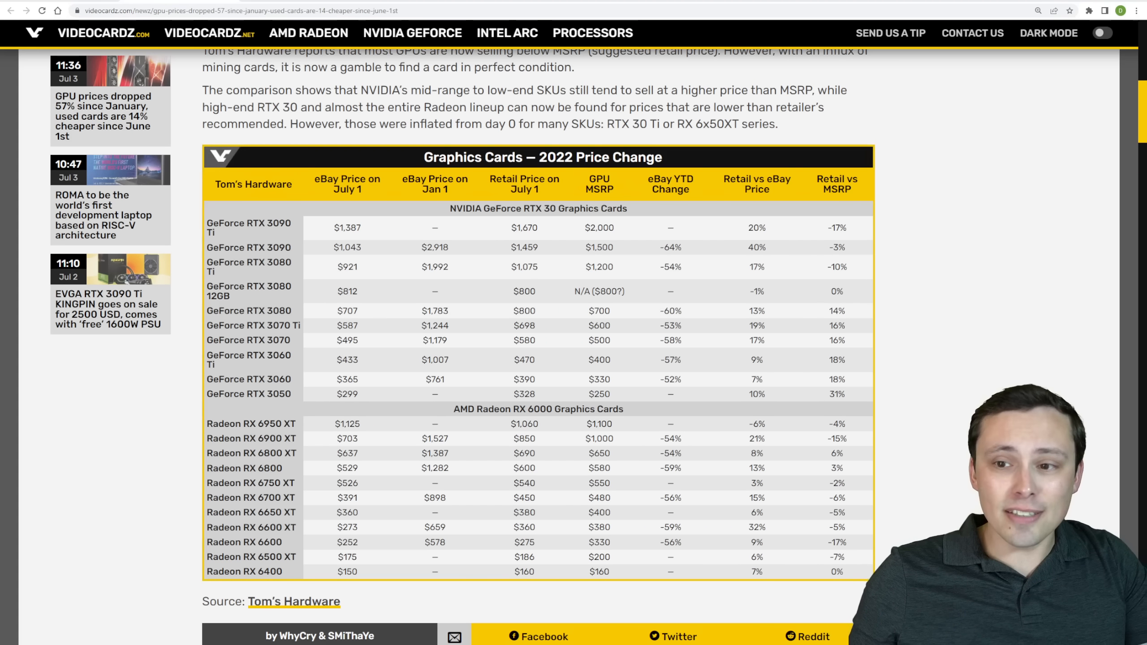
Step: Scroll to the Videocardz price table and highlight prices, including the RTX 3080's $800
scroll("down", 3)
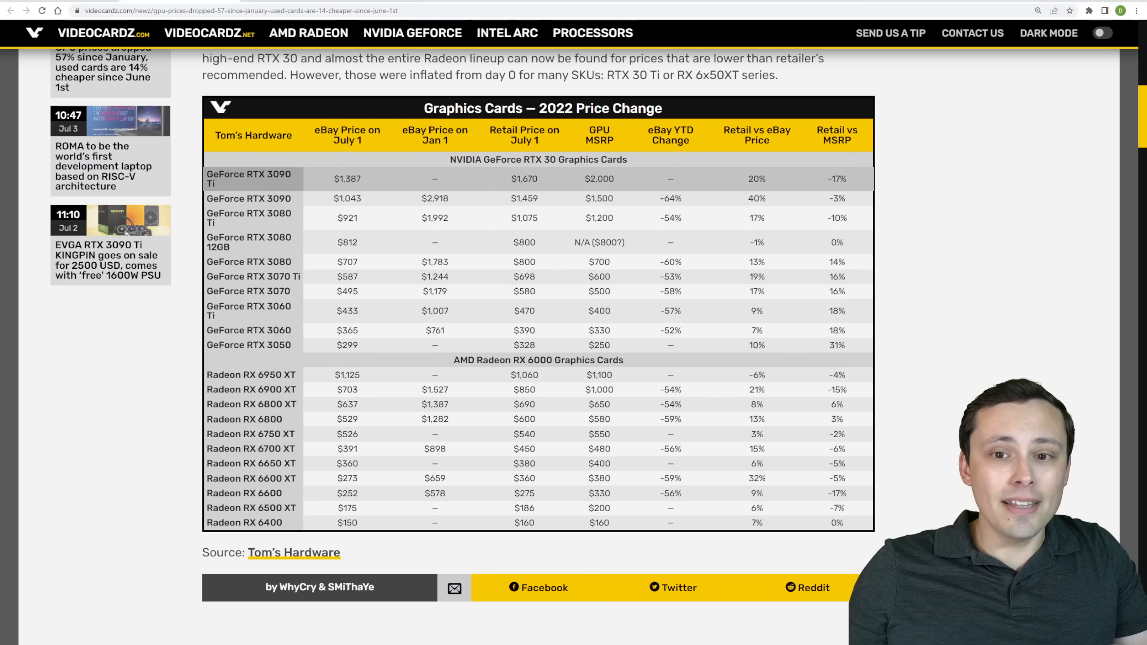
double_click(598, 217)
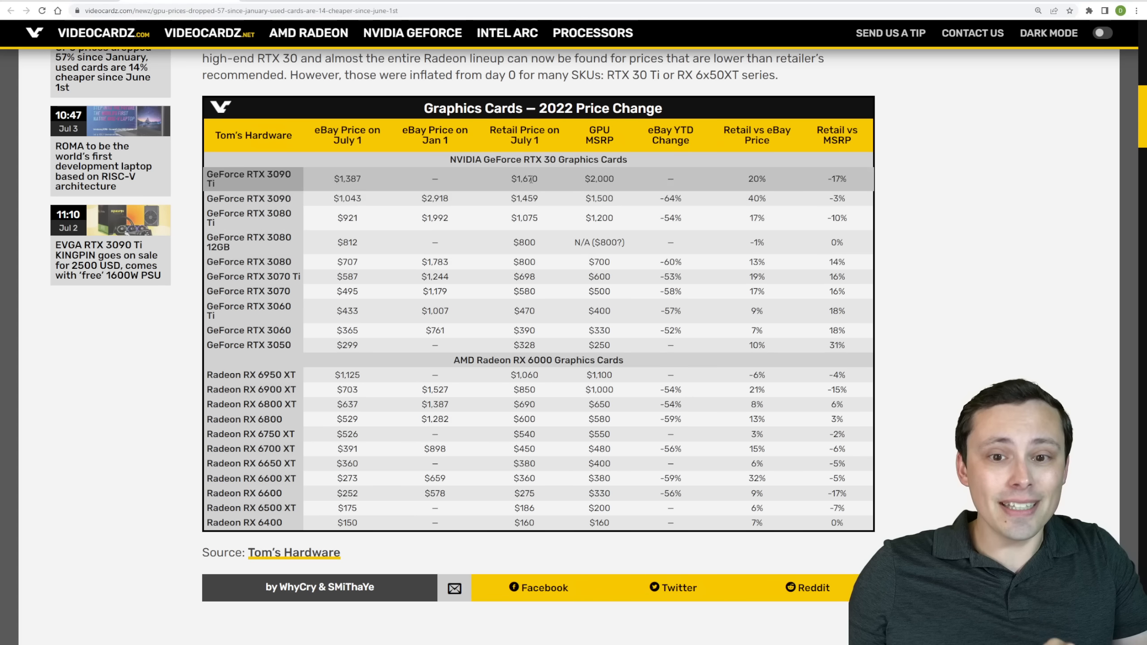
double_click(524, 217)
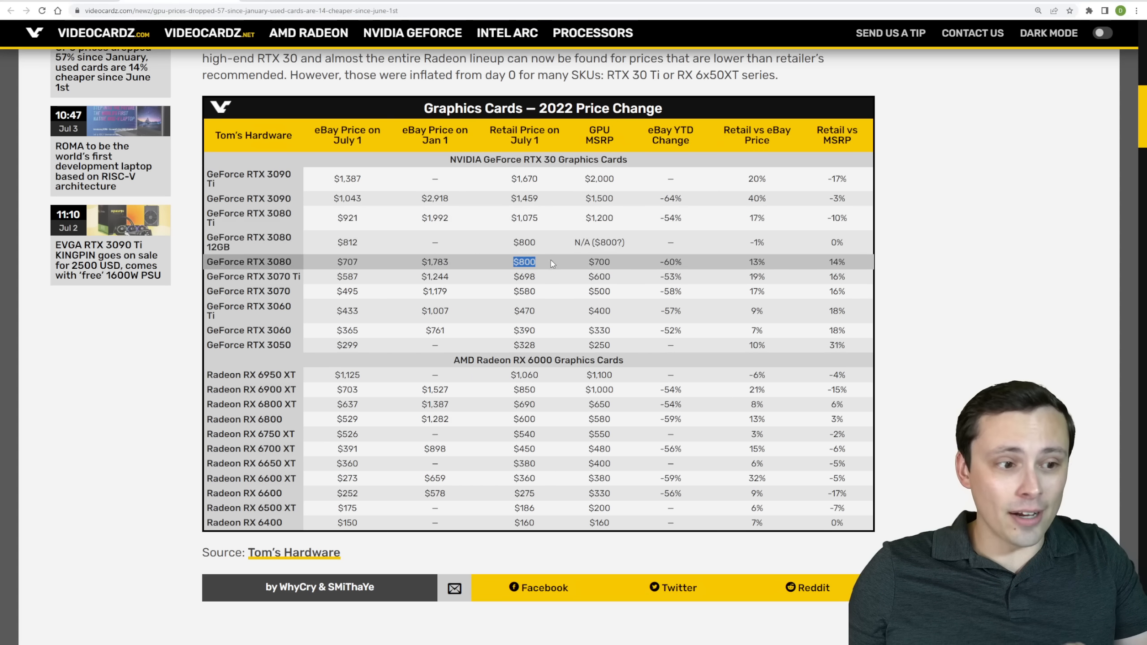
mouse_move(547, 275)
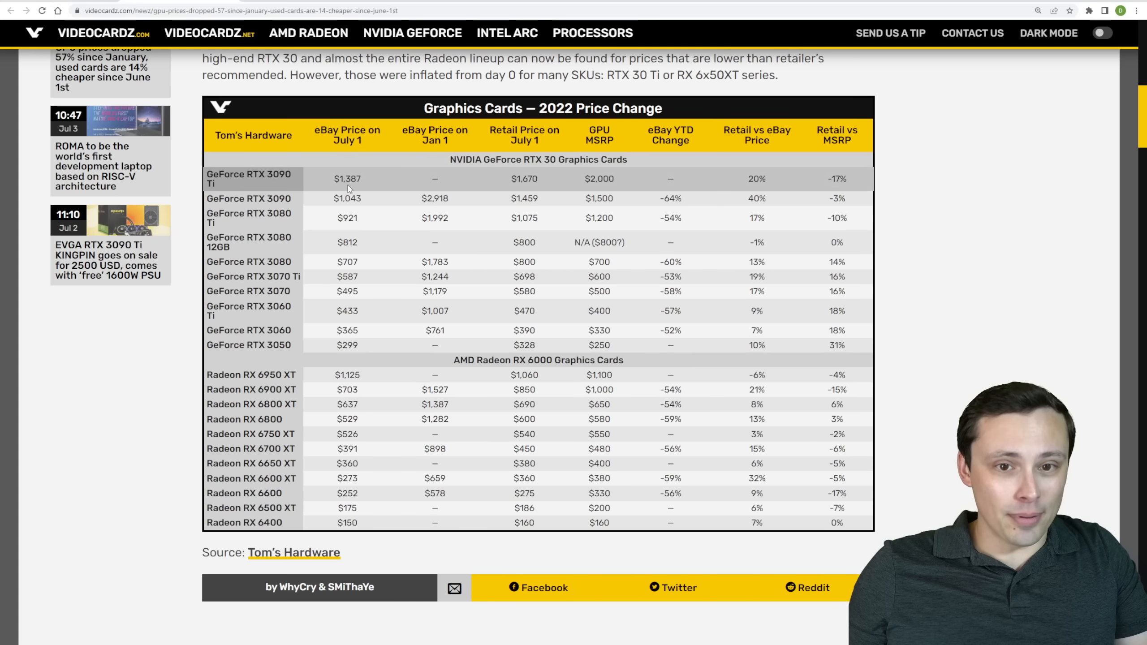
double_click(348, 198)
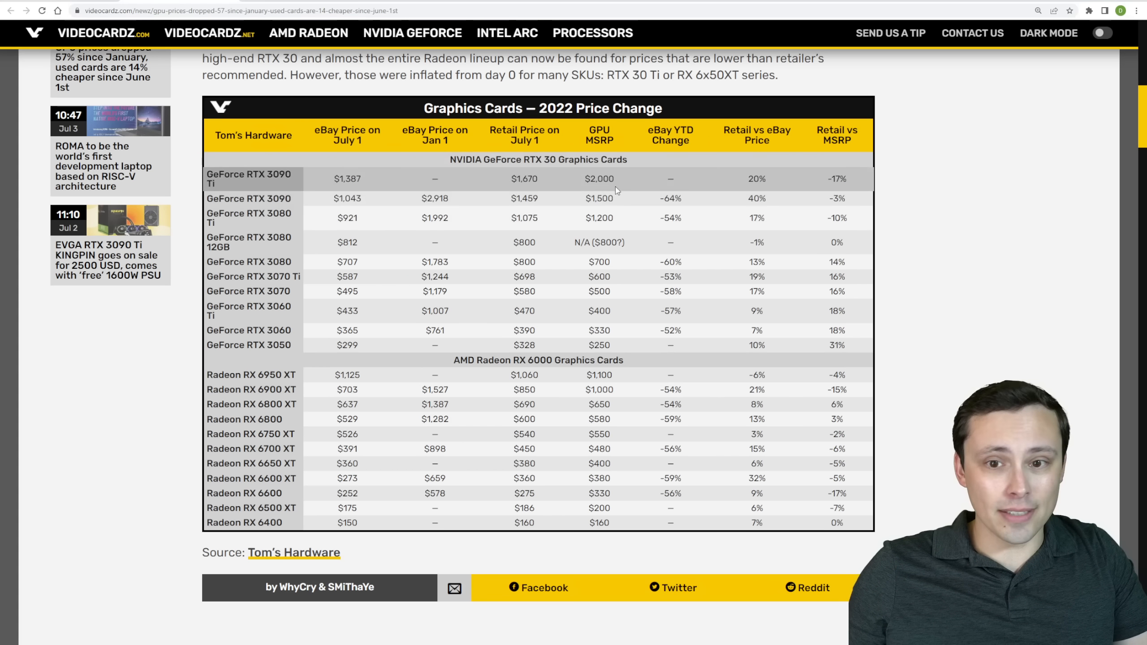
mouse_move(506, 217)
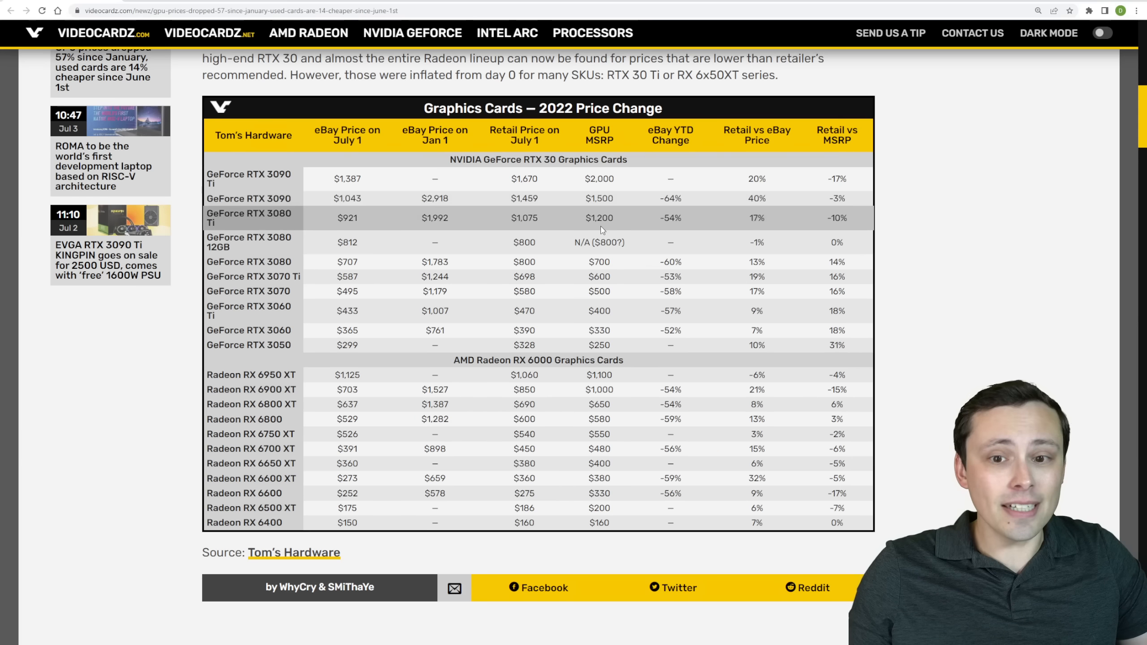
double_click(599, 198)
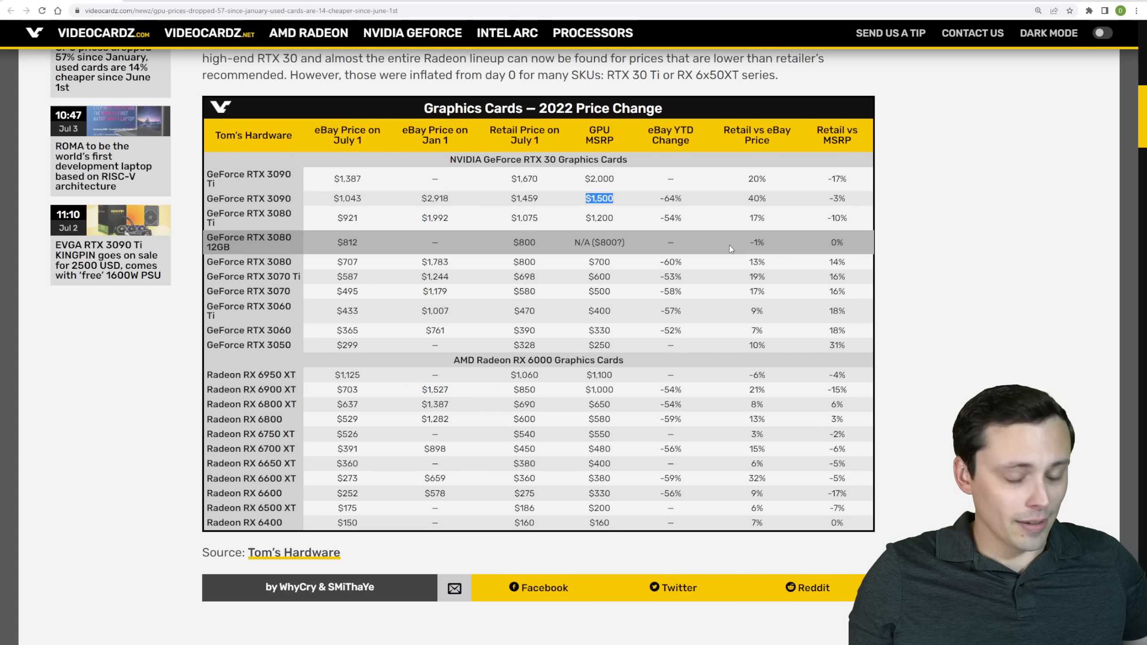
mouse_move(598, 198)
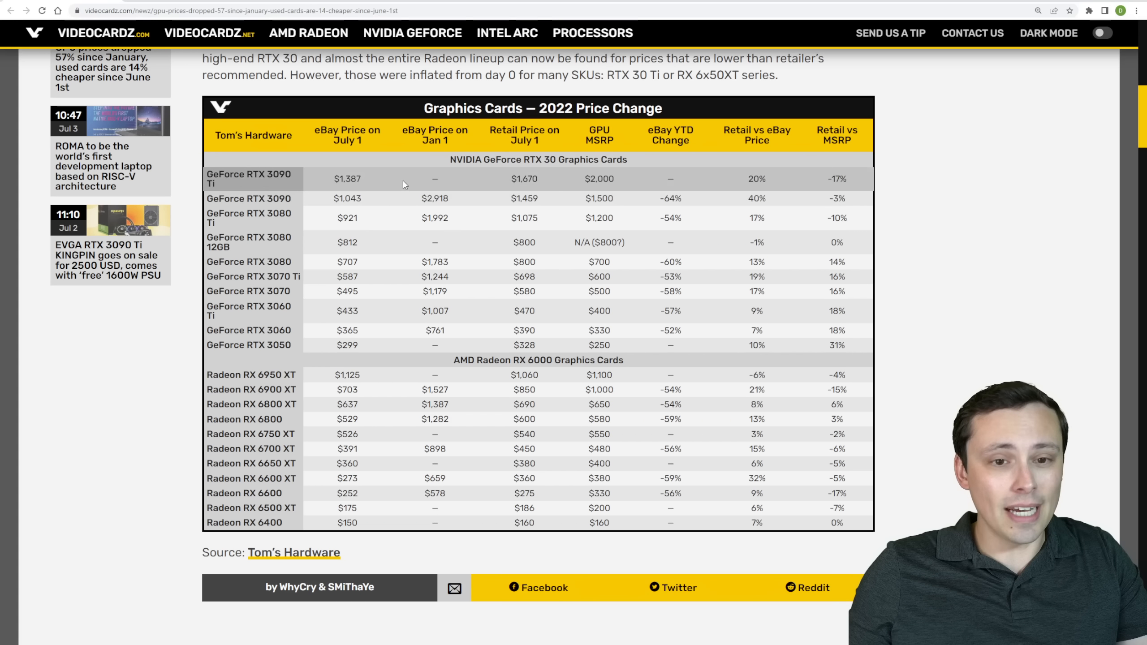
left_click_drag(348, 179, 359, 198)
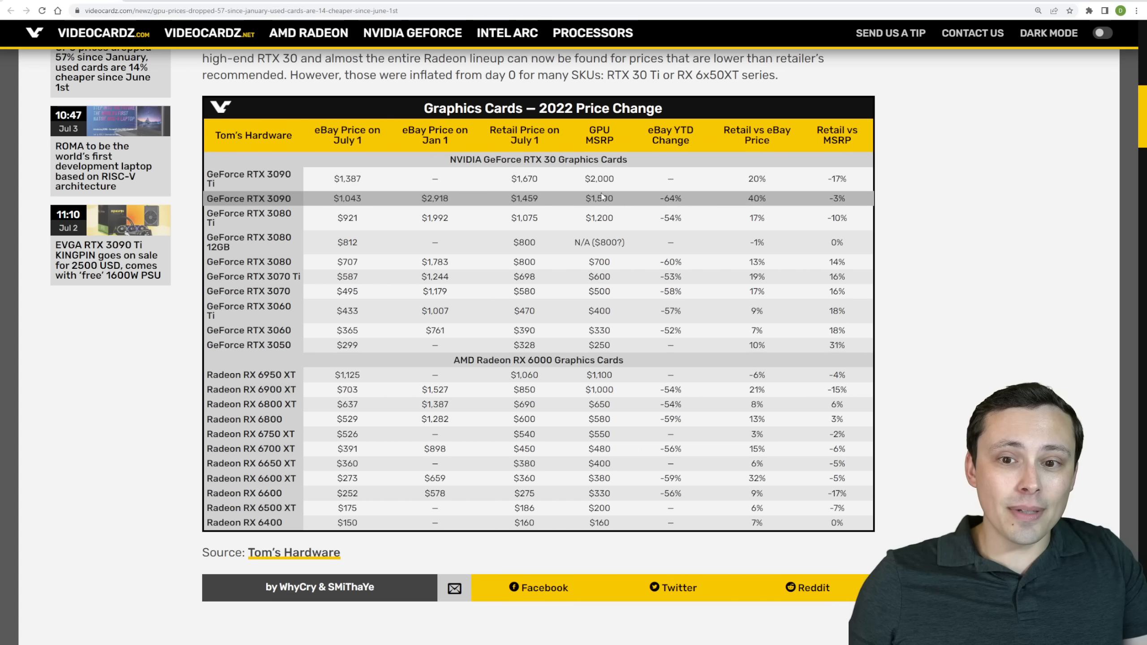
double_click(598, 178)
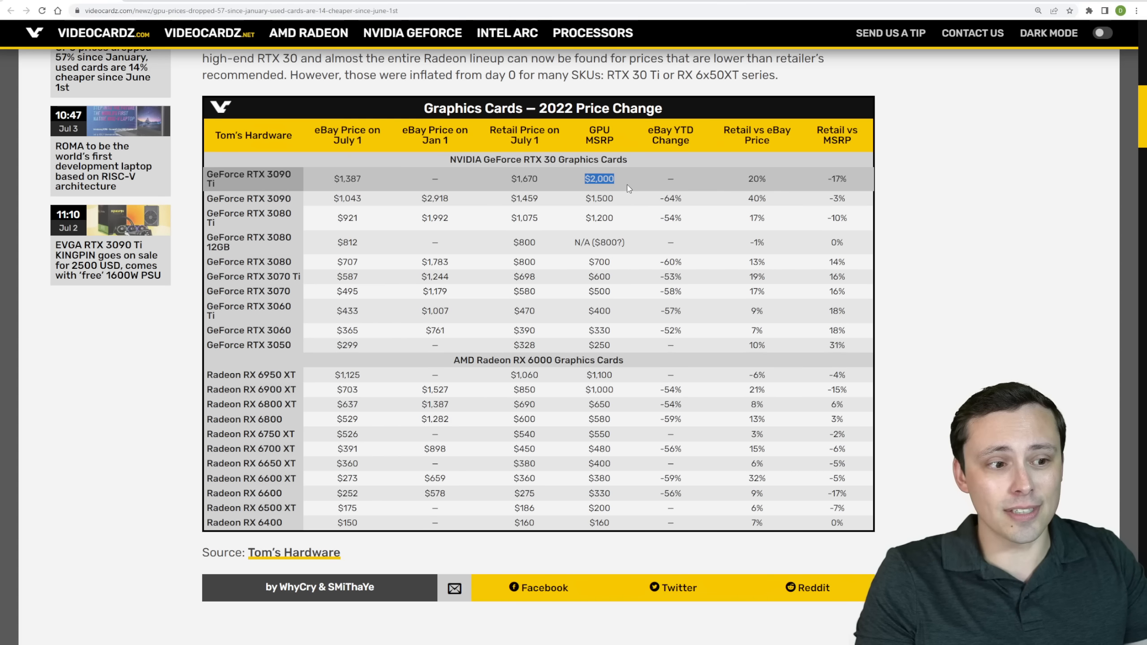
mouse_move(630, 187)
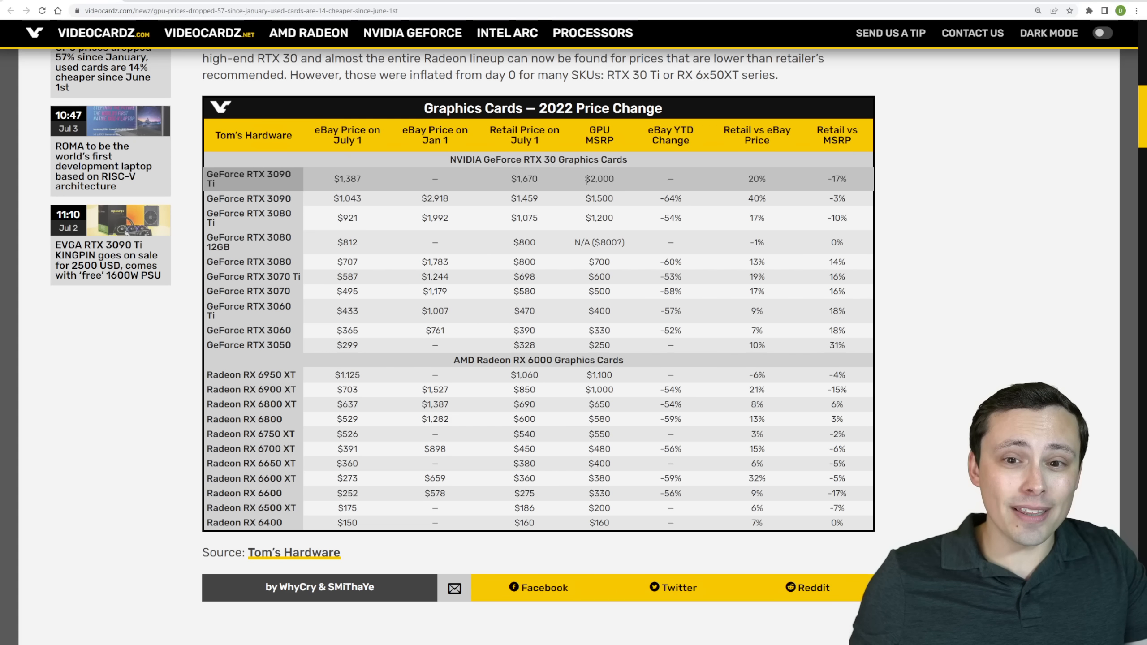
mouse_move(585, 183)
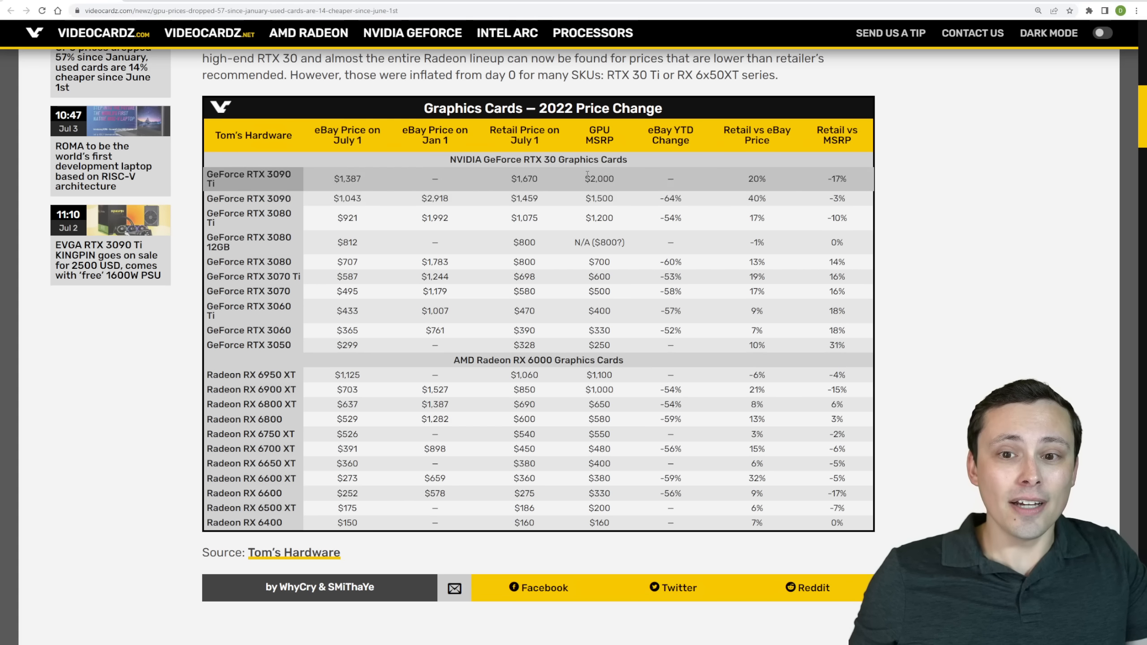
double_click(599, 178)
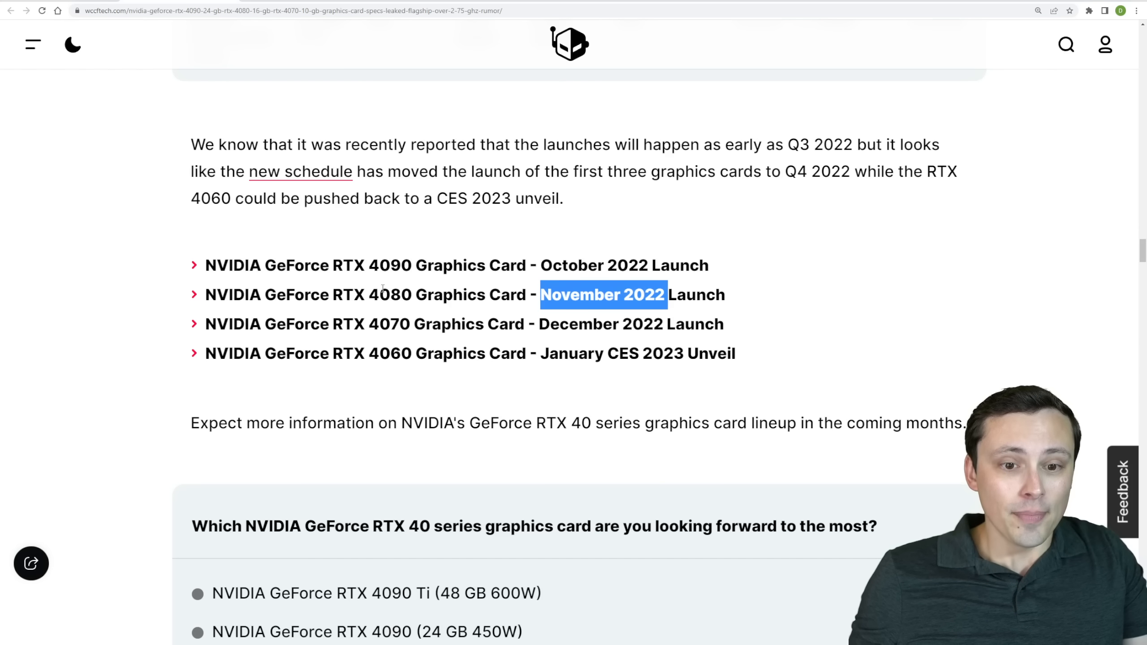
Step: Highlight the RTX 4080's November 2022 launch date in the Wccftech schedule
double_click(388, 294)
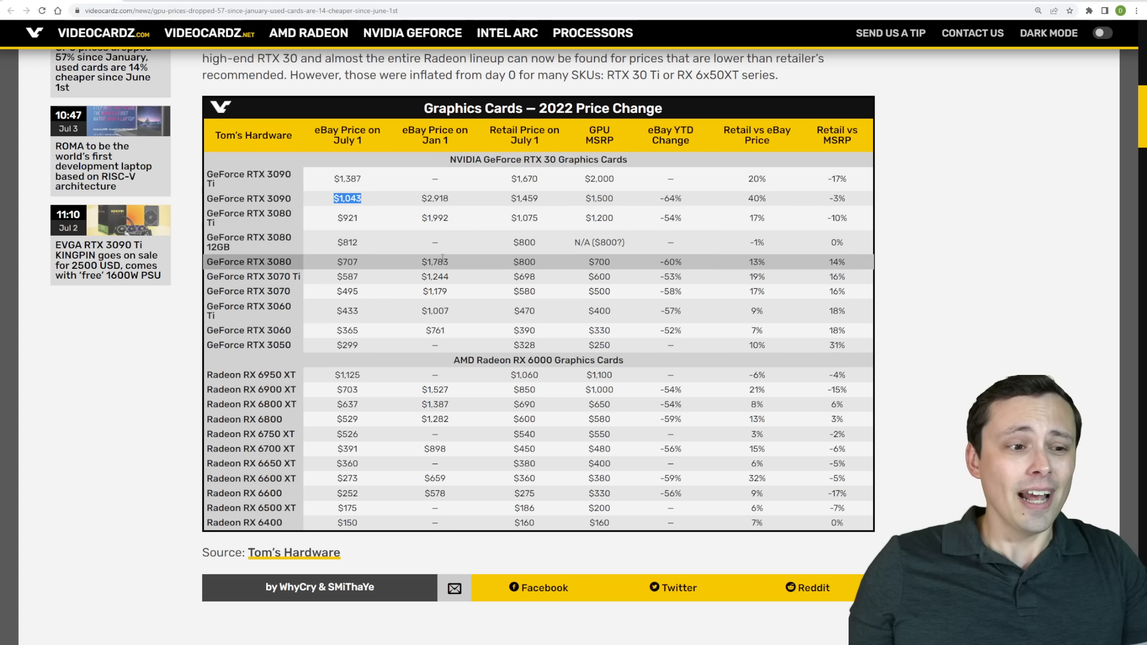
mouse_move(524, 218)
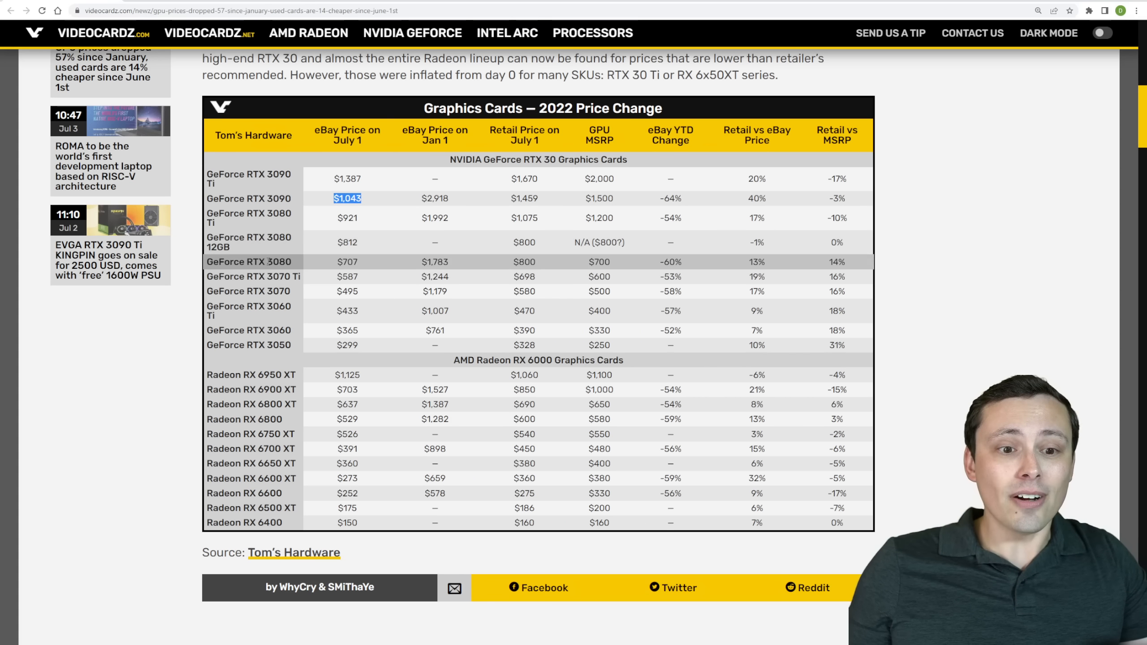
Step: Highlight the RTX 3080's $700 MSRP and $707 July eBay price in the Videocardz table
double_click(598, 262)
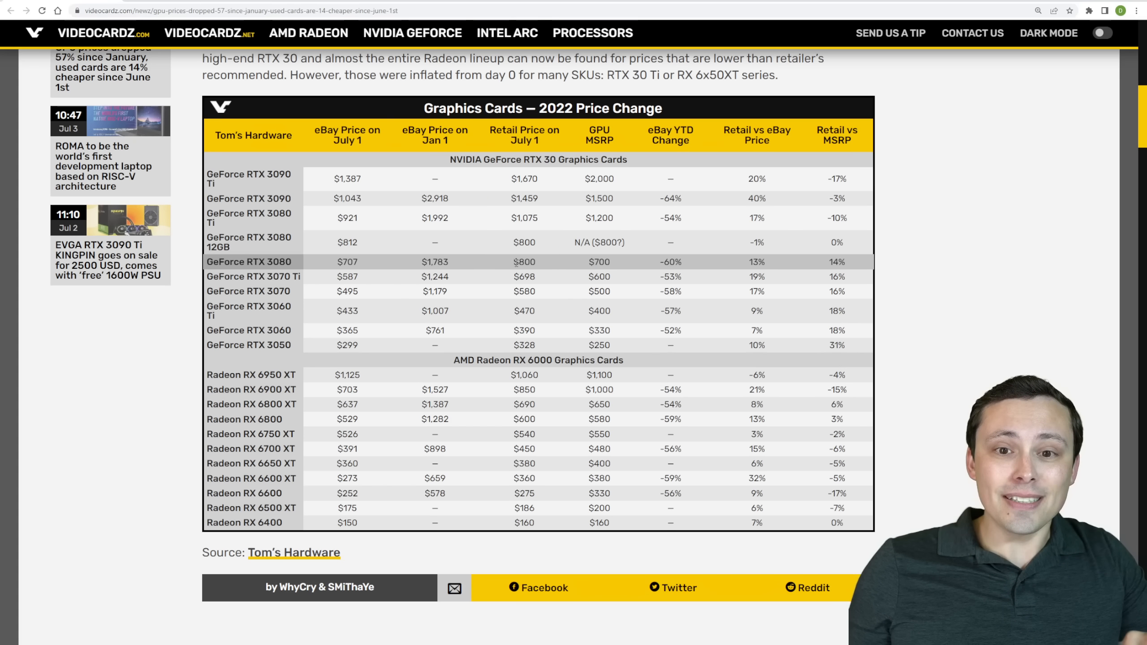
double_click(523, 261)
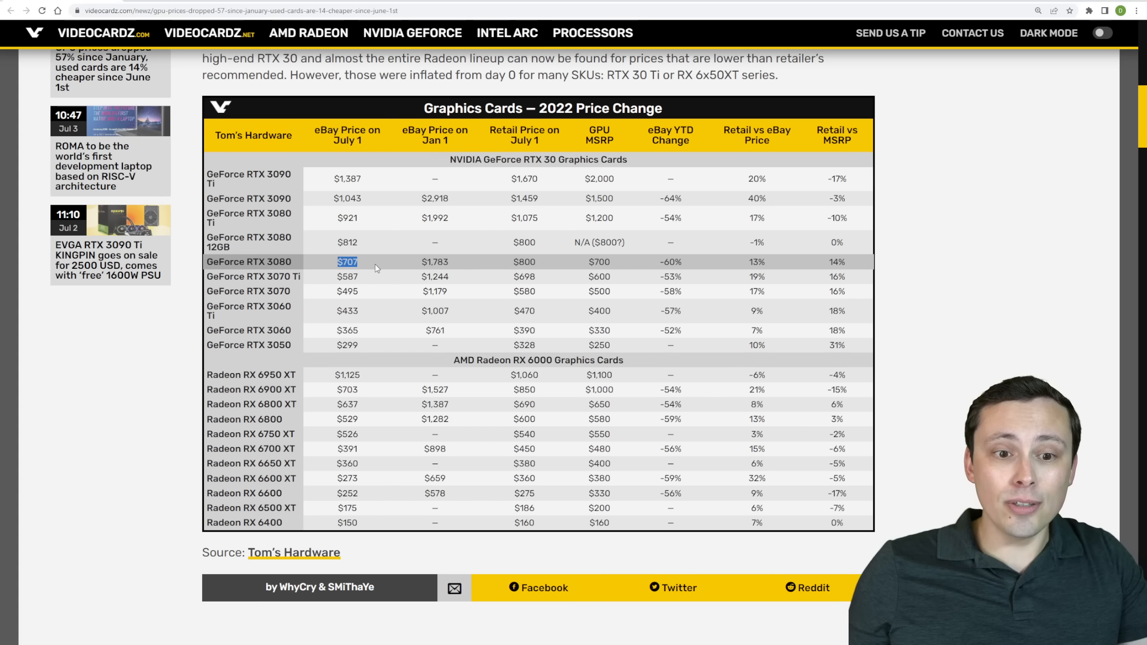
mouse_move(534, 272)
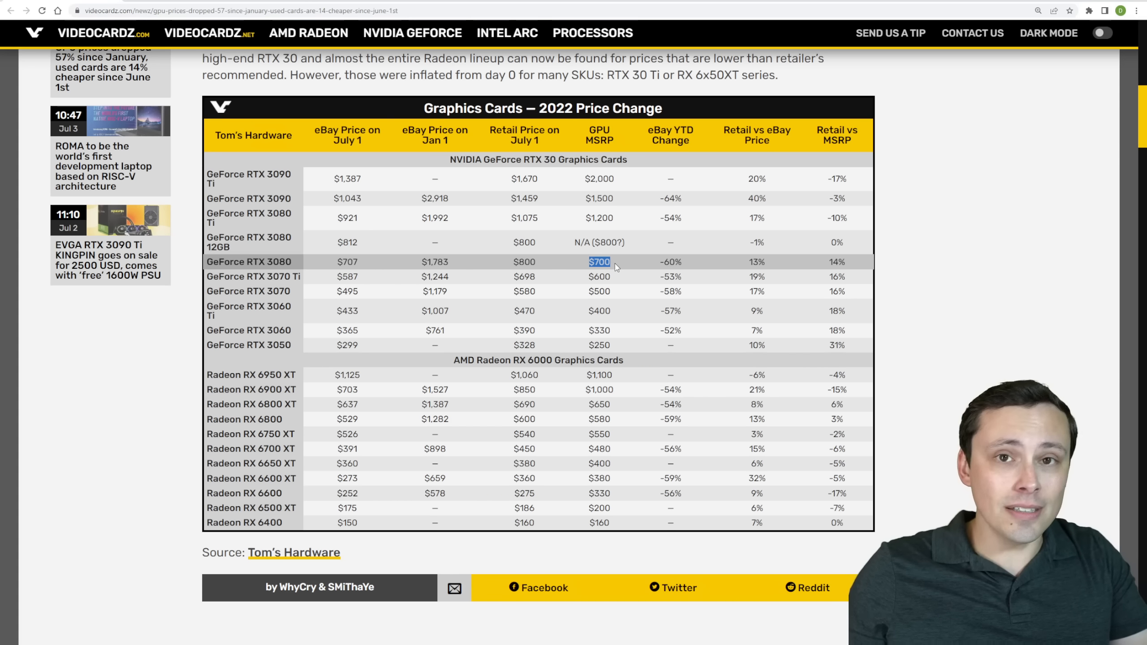
mouse_move(599, 269)
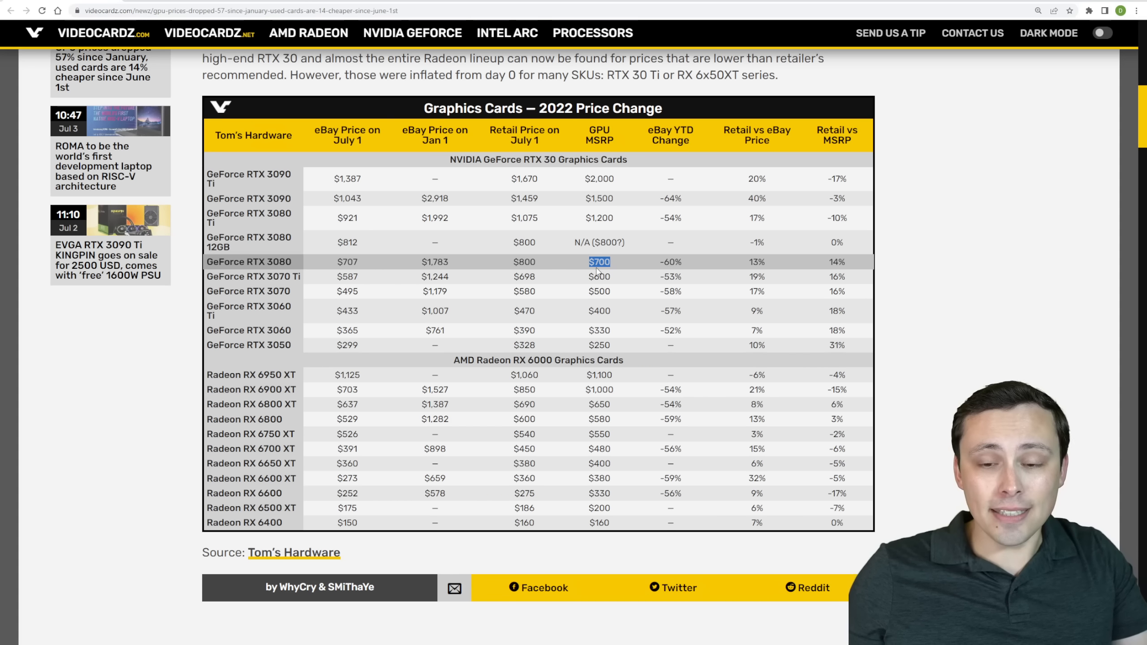
mouse_move(560, 268)
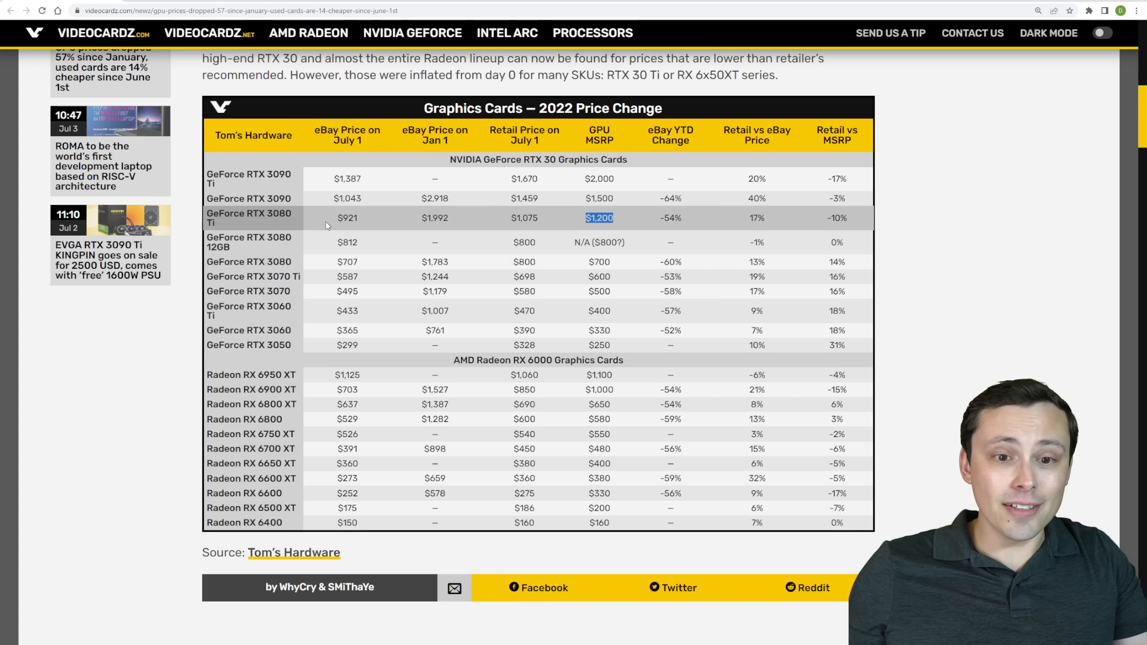
mouse_move(512, 223)
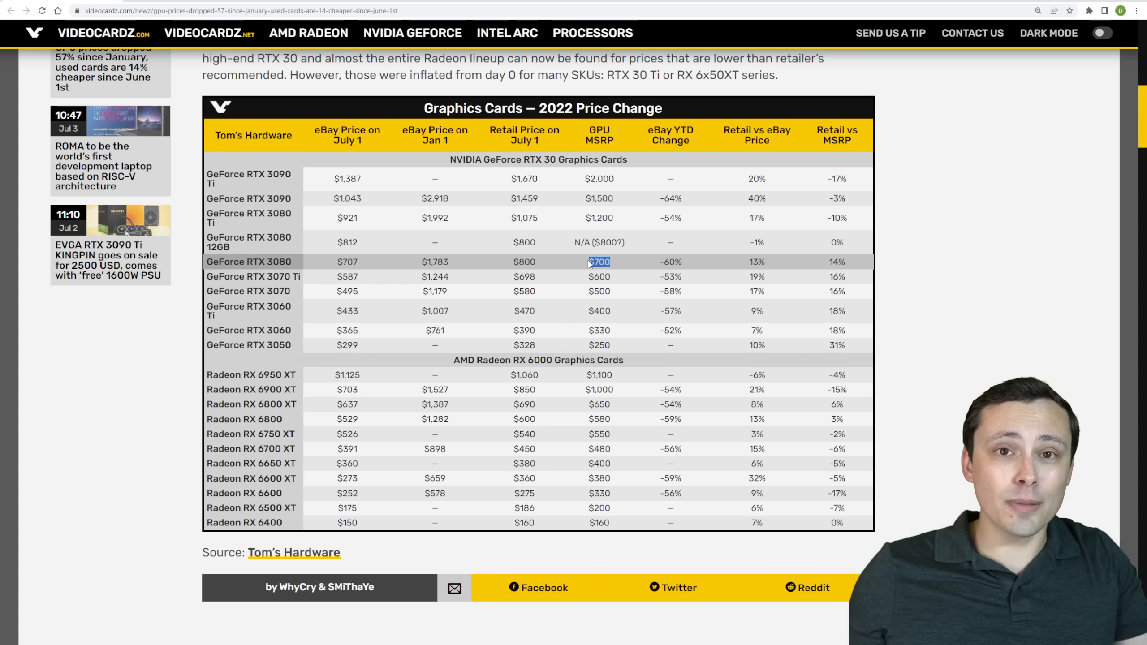
mouse_move(582, 267)
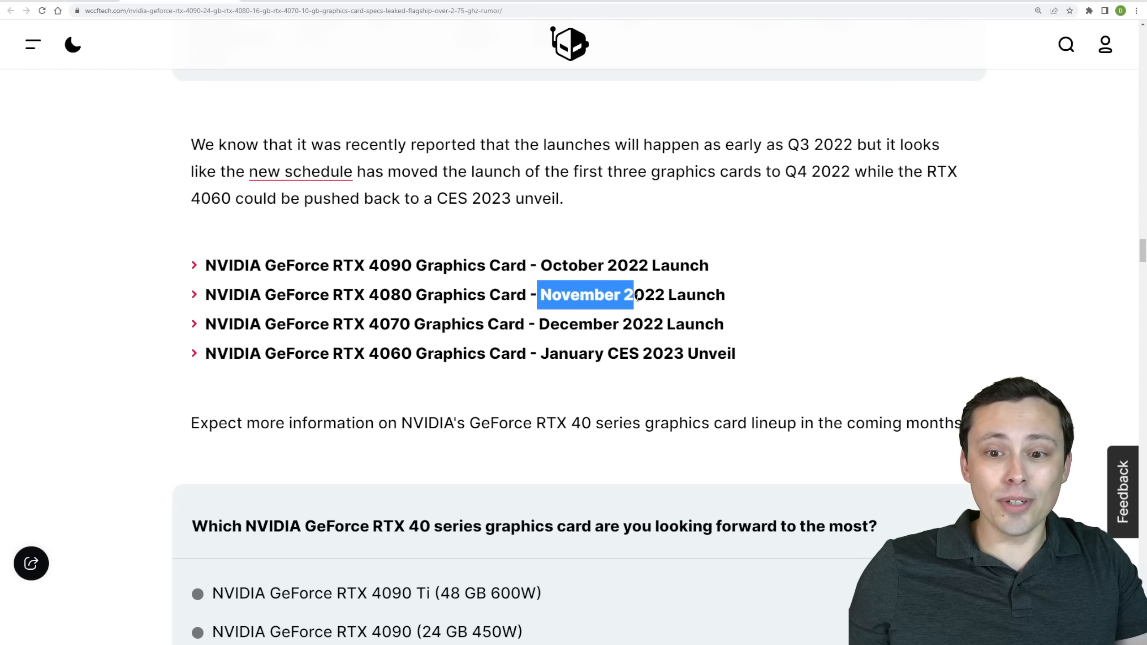
Step: Drag-select the RTX 4080's November launch date in the Wccftech release list
left_click_drag(632, 294, 666, 295)
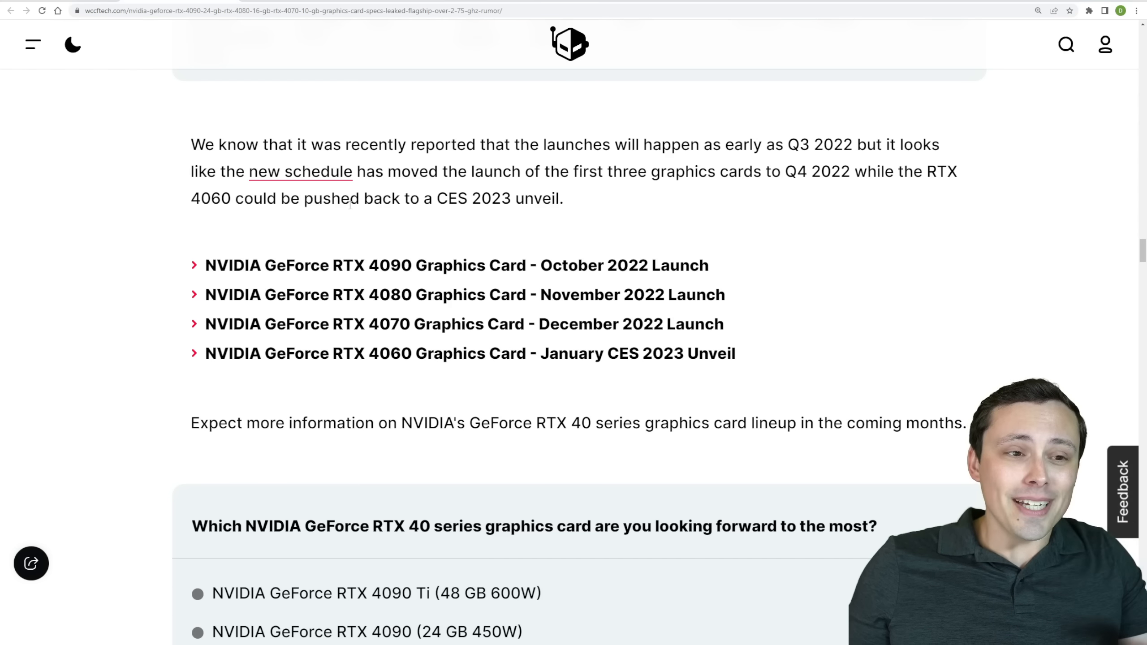
mouse_move(440, 258)
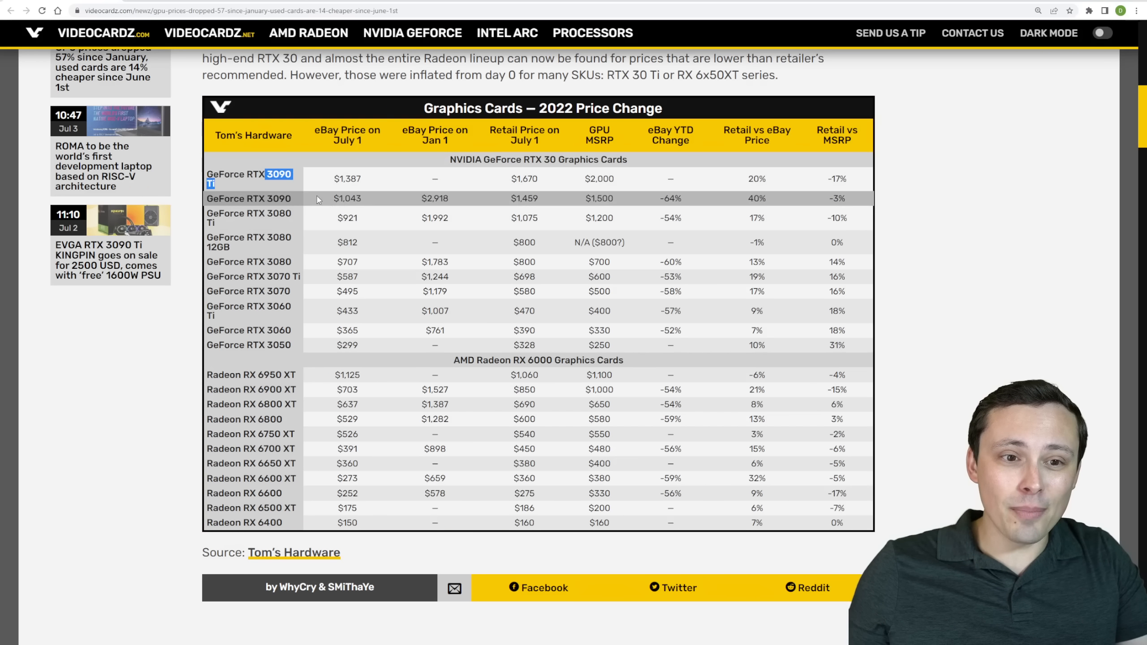
mouse_move(354, 211)
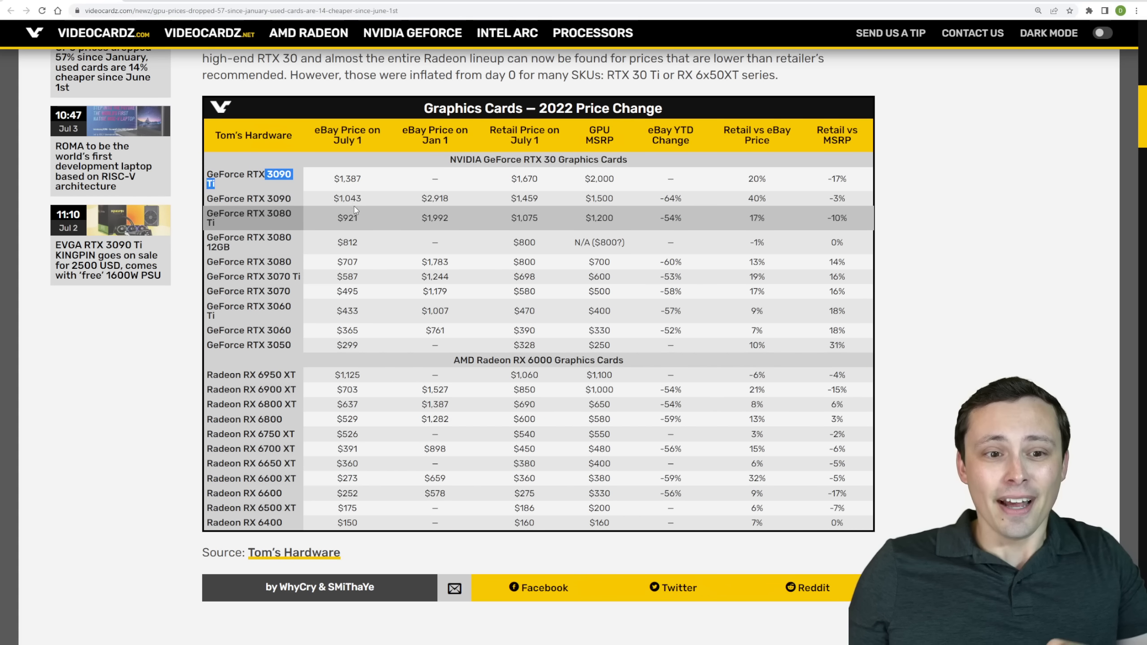
mouse_move(387, 227)
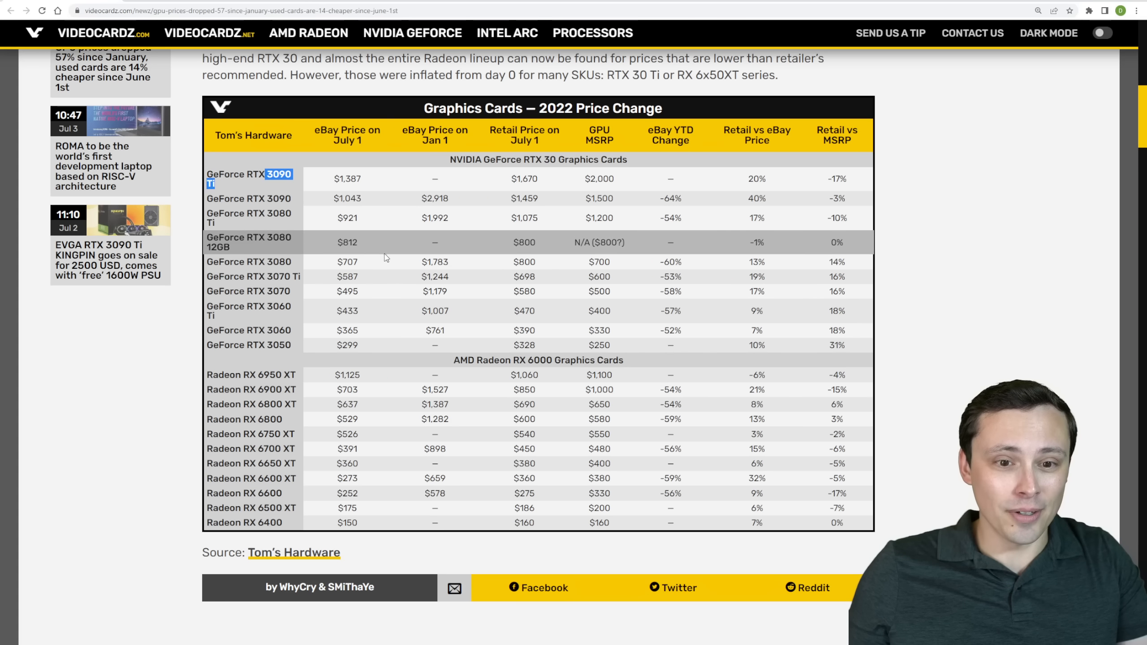
mouse_move(327, 266)
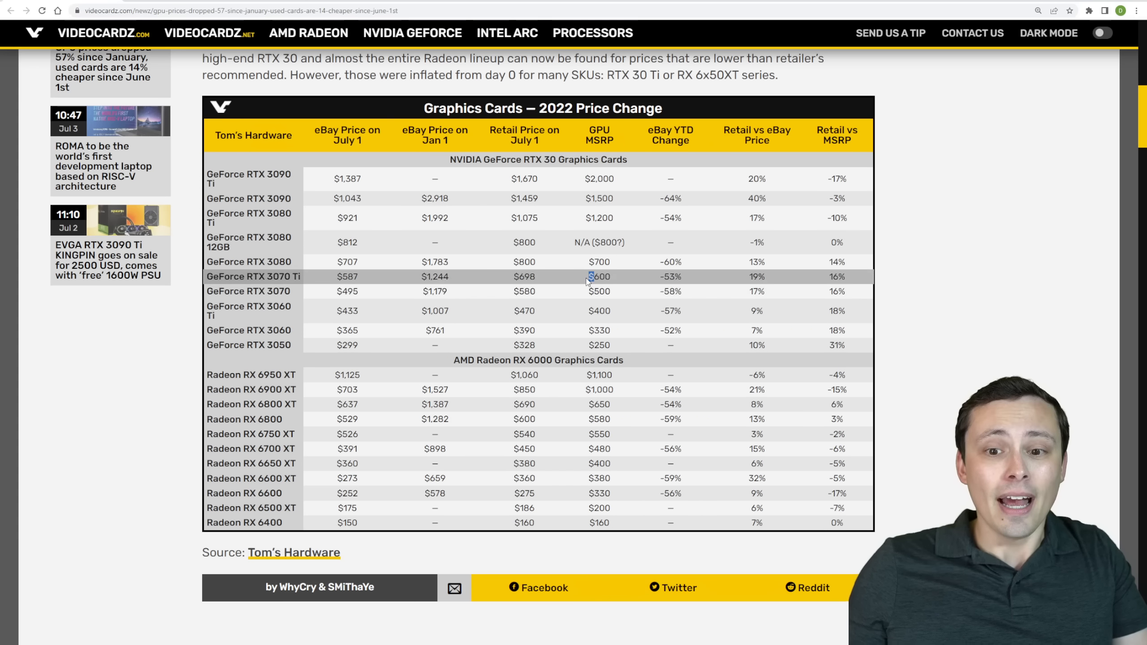
Step: Highlight the $600 MSRP, then the 3070 Ti name, then the $600 MSRP again
double_click(598, 277)
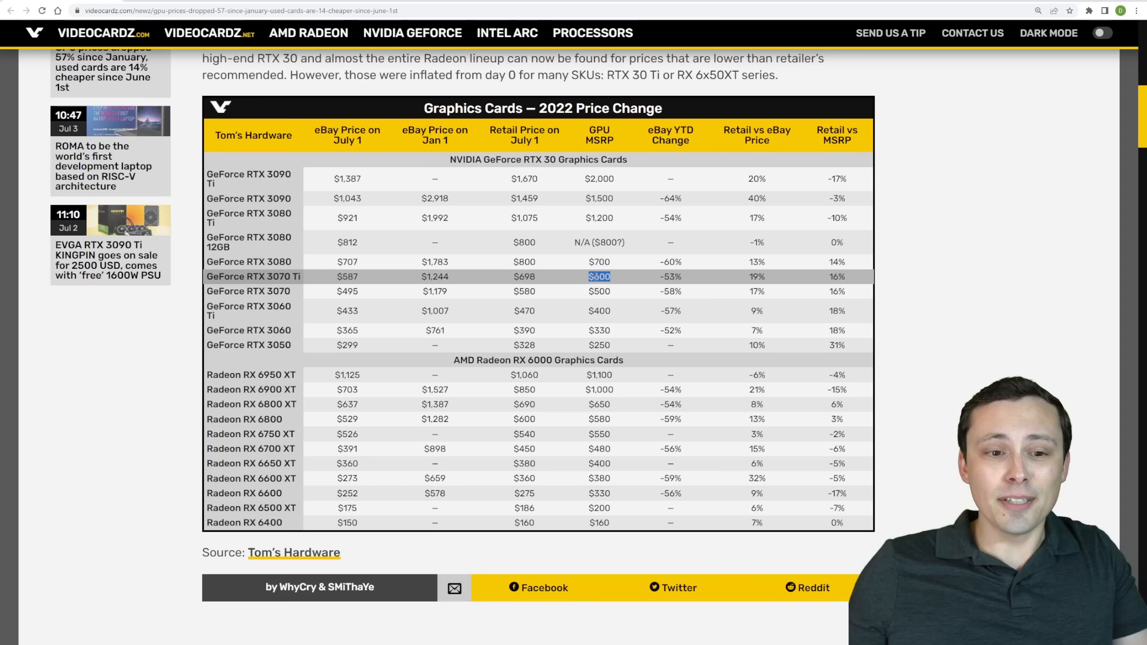
mouse_move(576, 286)
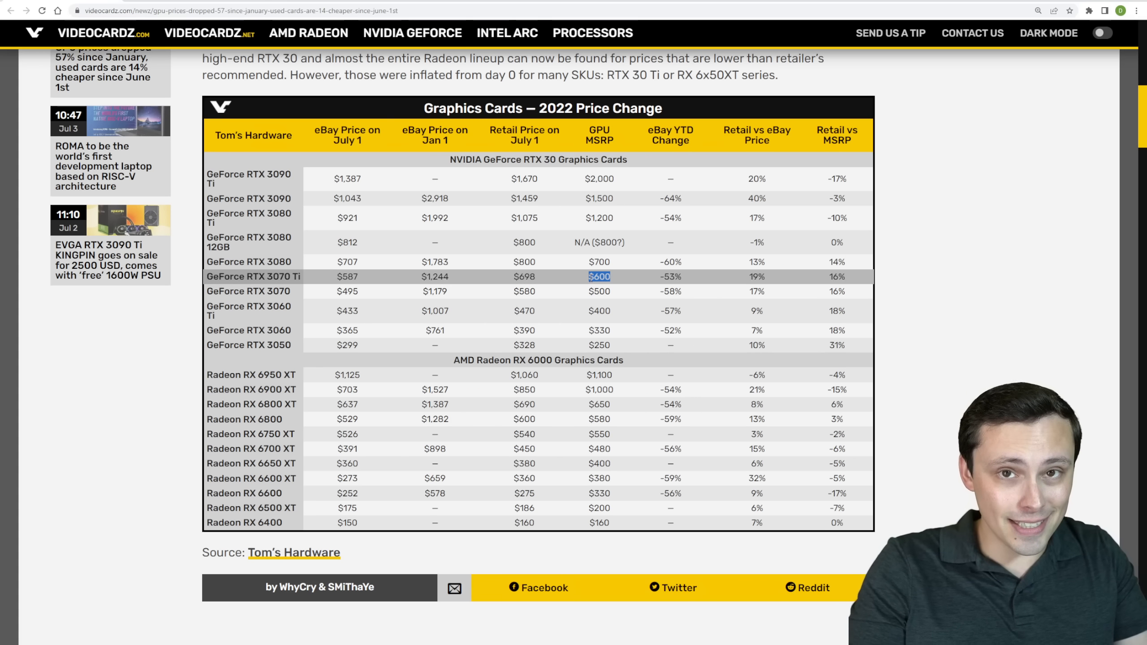
double_click(277, 276)
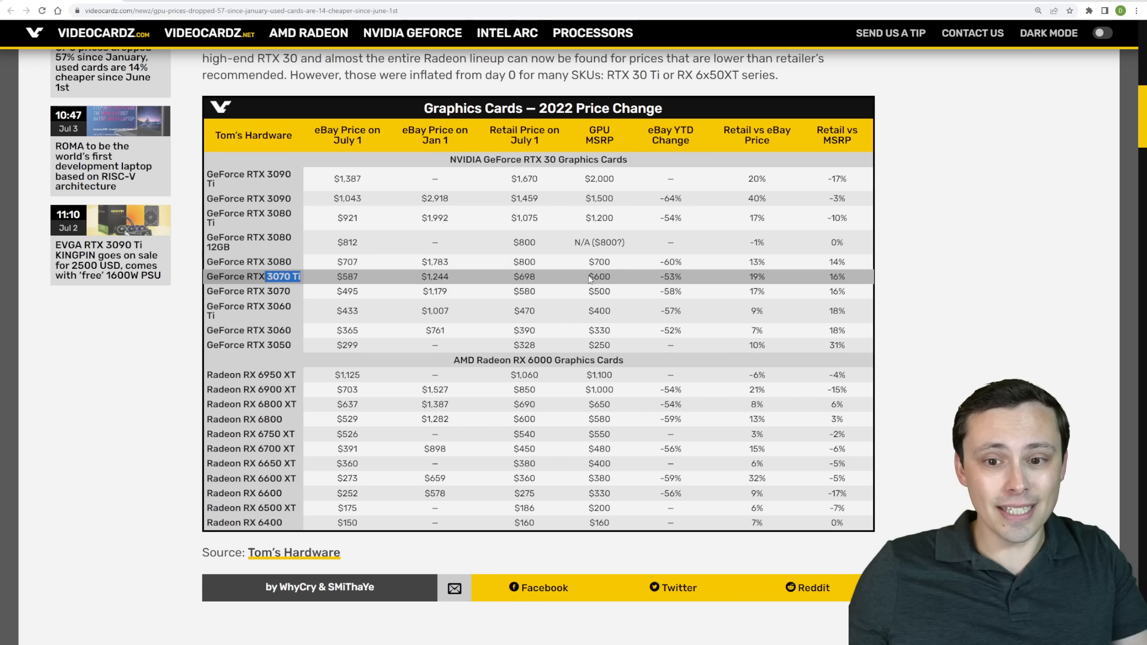
double_click(599, 277)
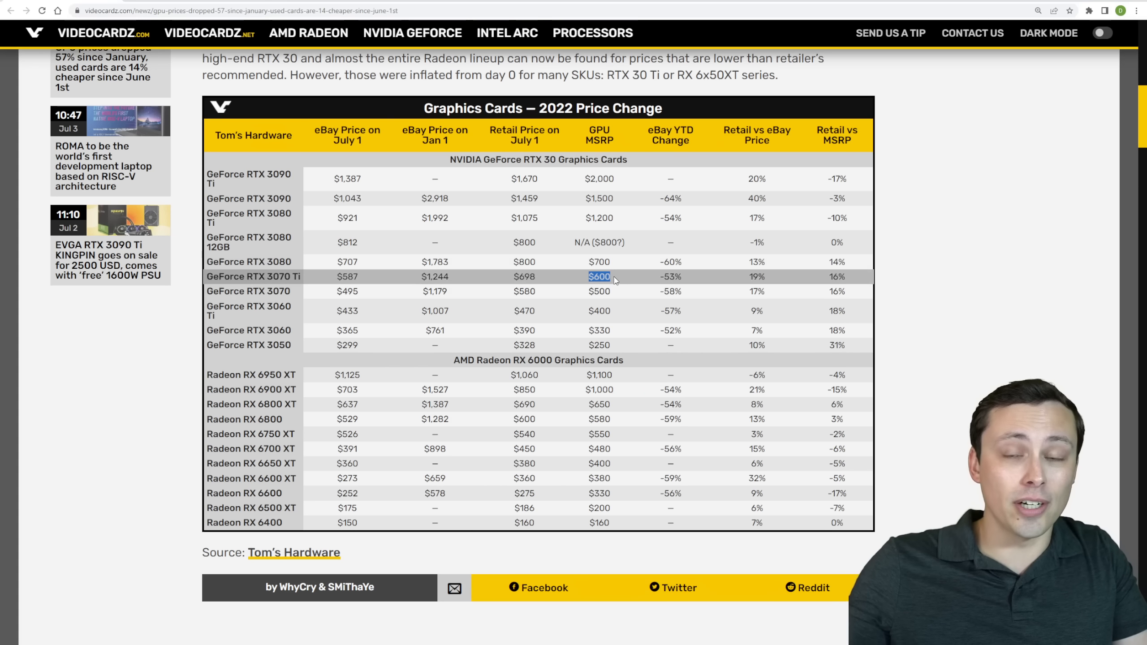
mouse_move(406, 280)
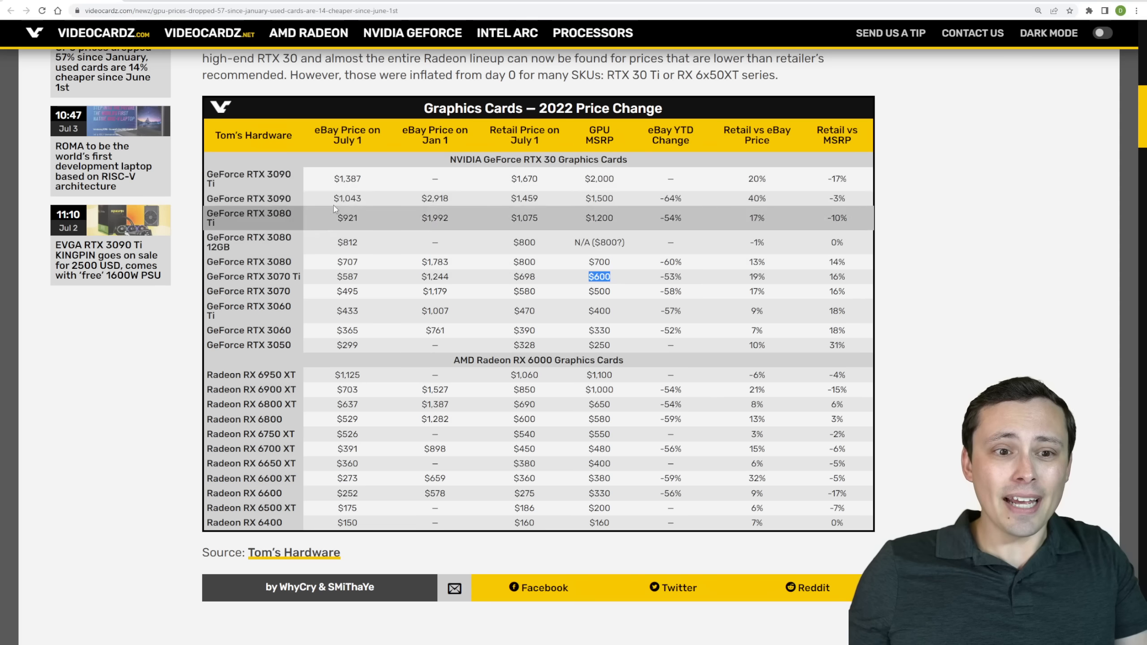
mouse_move(282, 185)
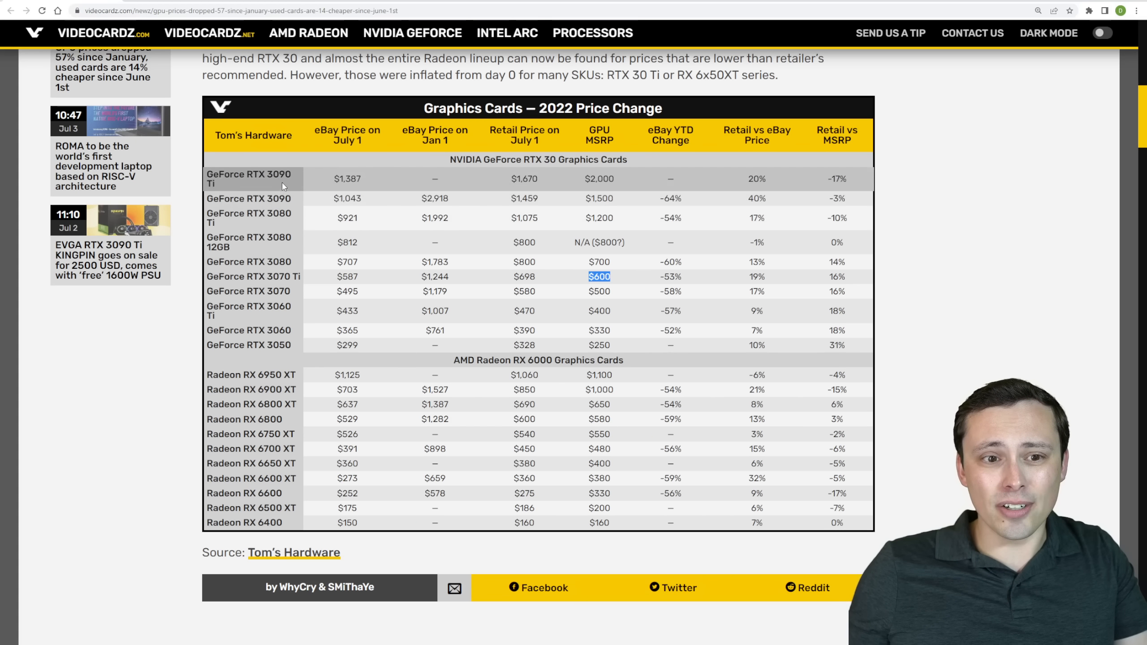
mouse_move(281, 242)
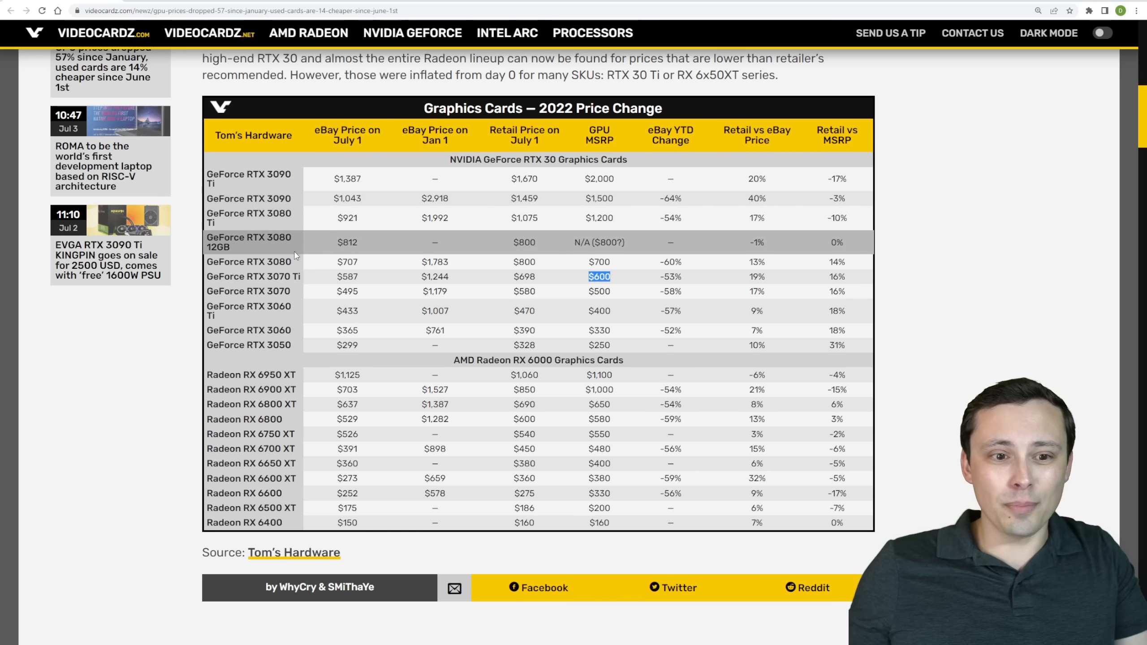
mouse_move(332, 217)
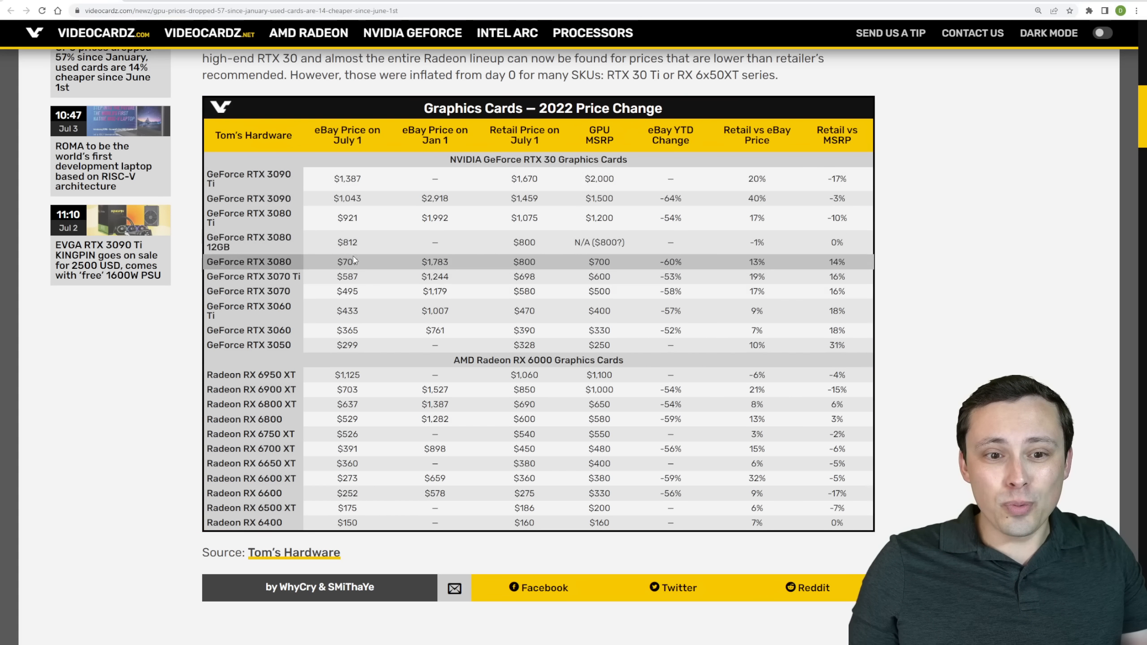
Step: Double-click in the RTX 3080 row to clear the 3070 Ti MSRP highlight
double_click(348, 261)
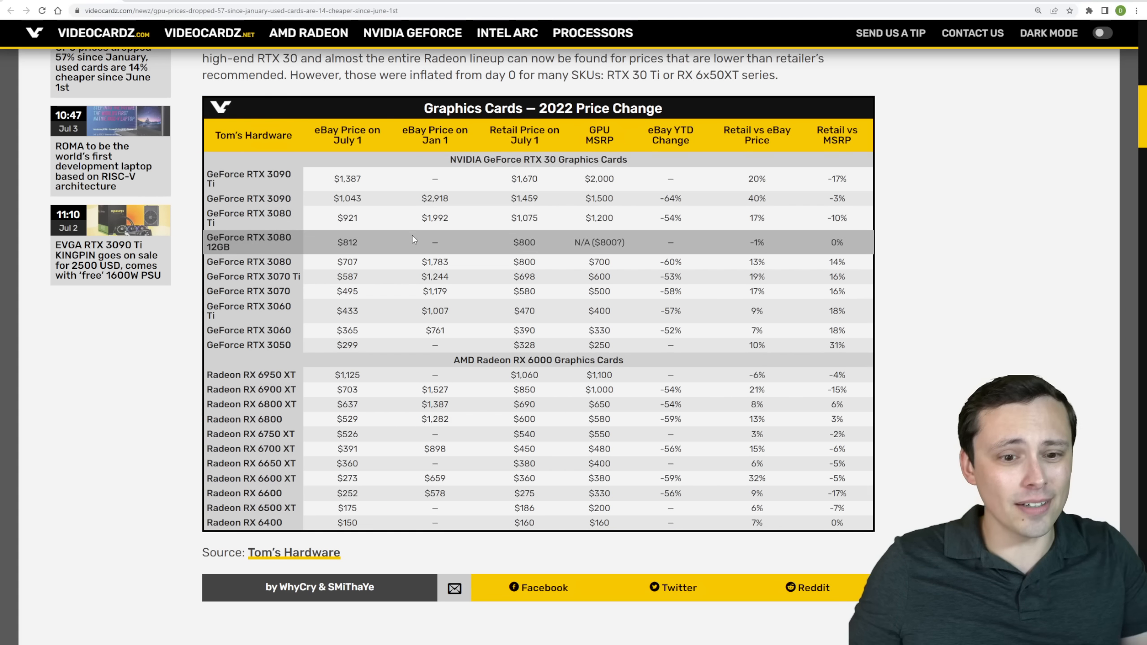
mouse_move(429, 243)
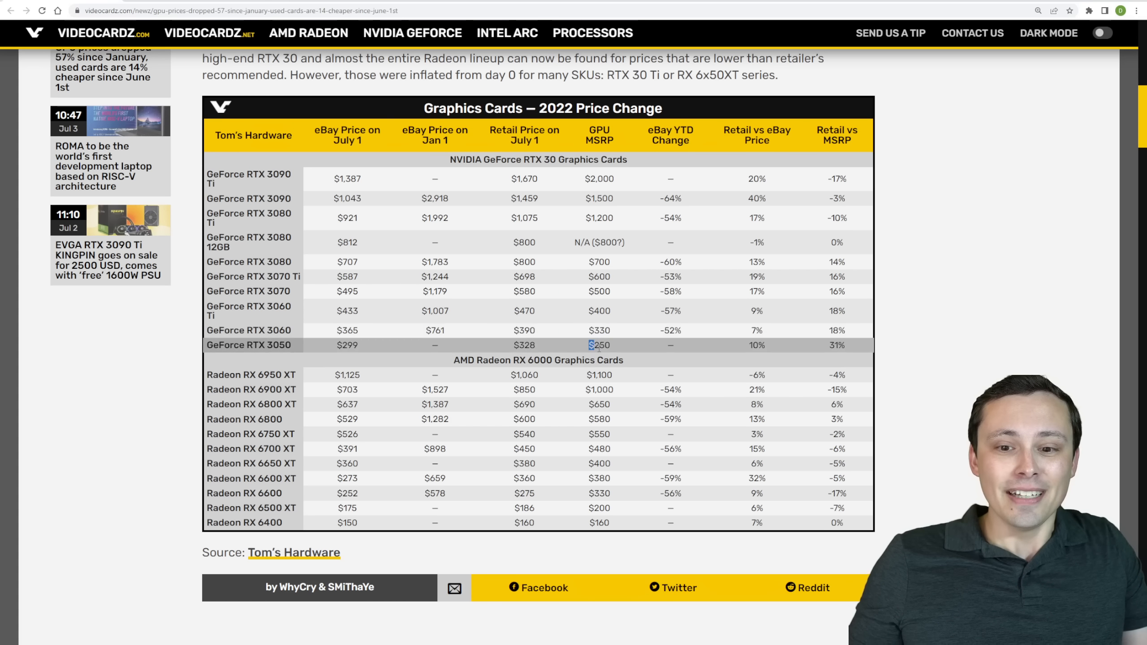
Step: Highlight the RTX 3050's $250 GPU MSRP in the Videocardz table
double_click(599, 344)
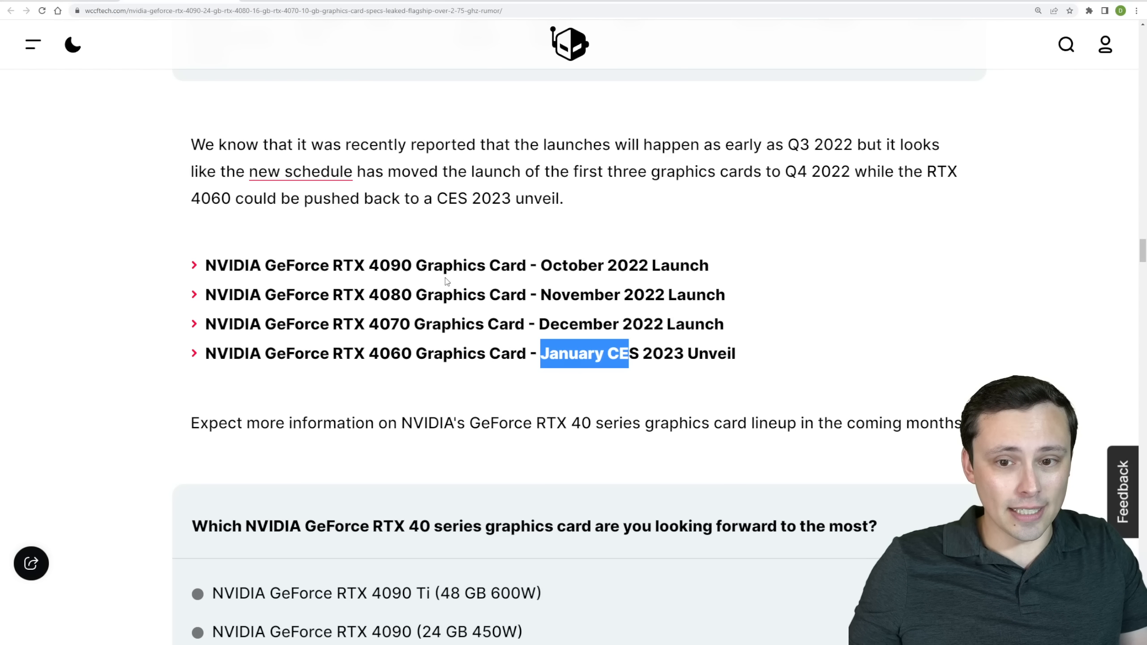
mouse_move(384, 282)
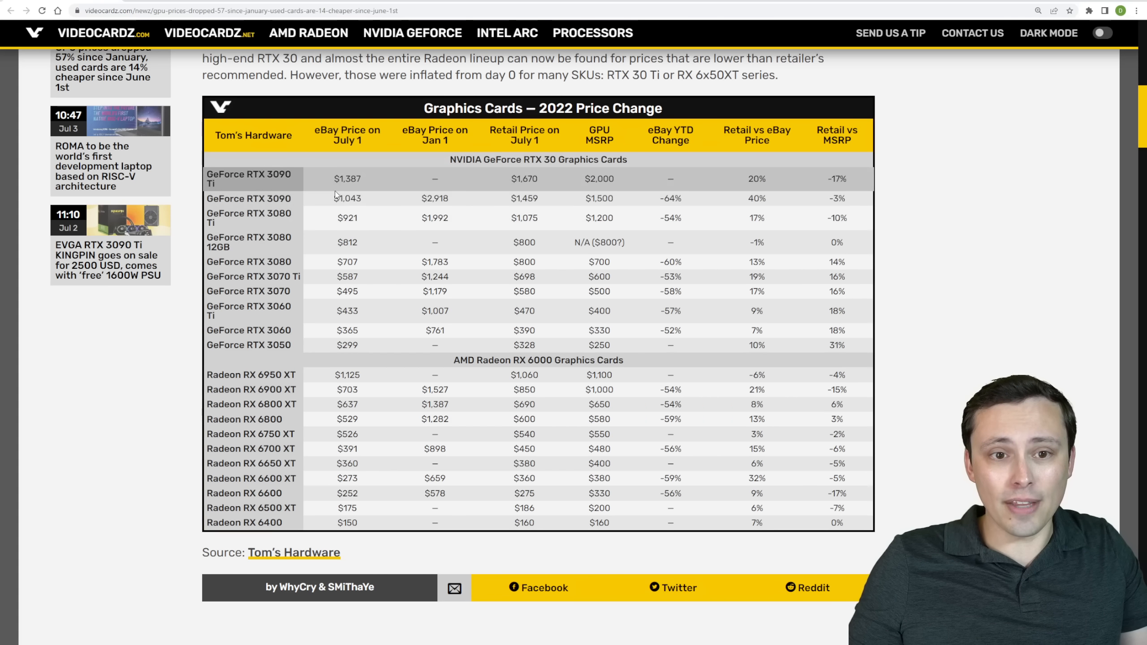
Step: Back on Videocardz, highlight '3080' in the RTX 3080 row name
double_click(347, 217)
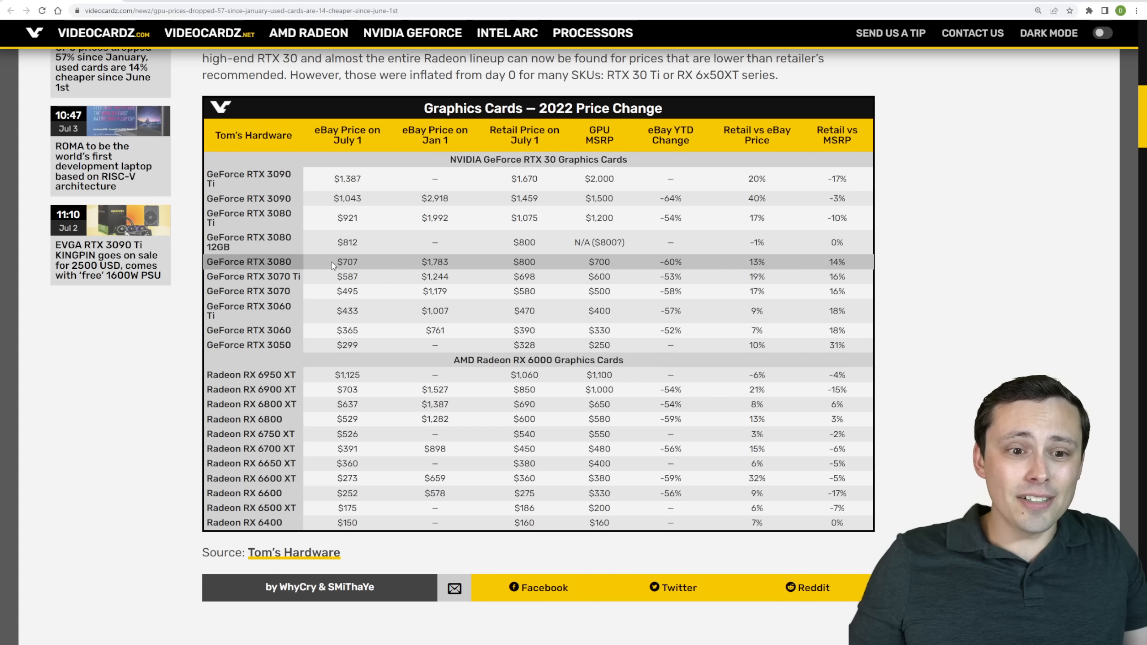
double_click(274, 261)
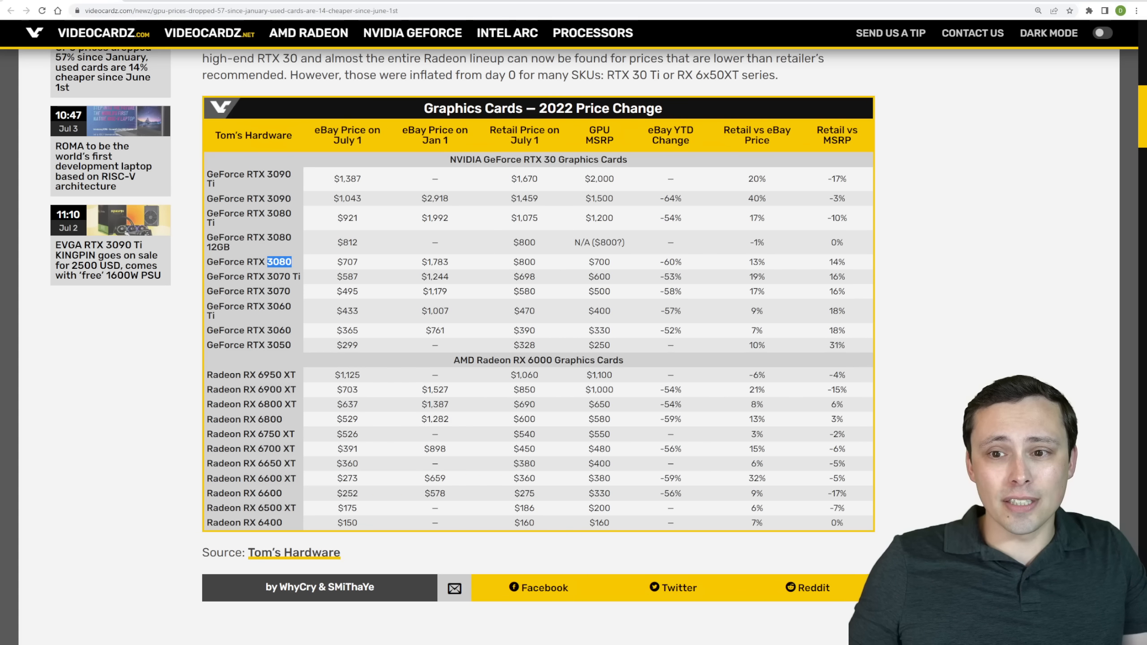
mouse_move(68, 498)
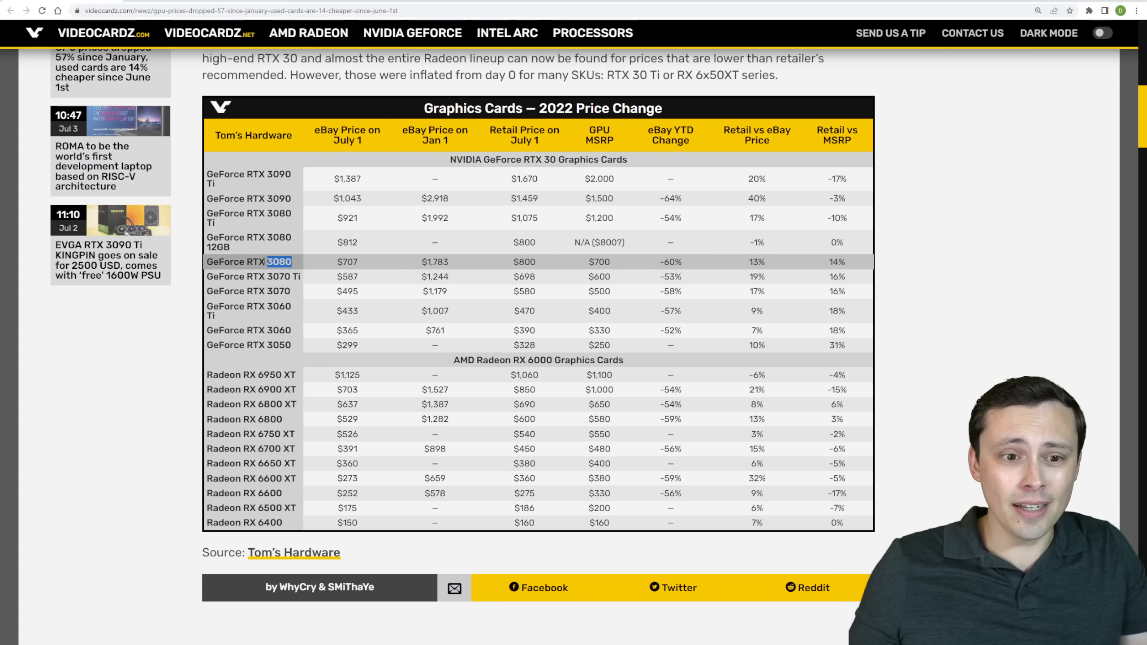
mouse_move(306, 277)
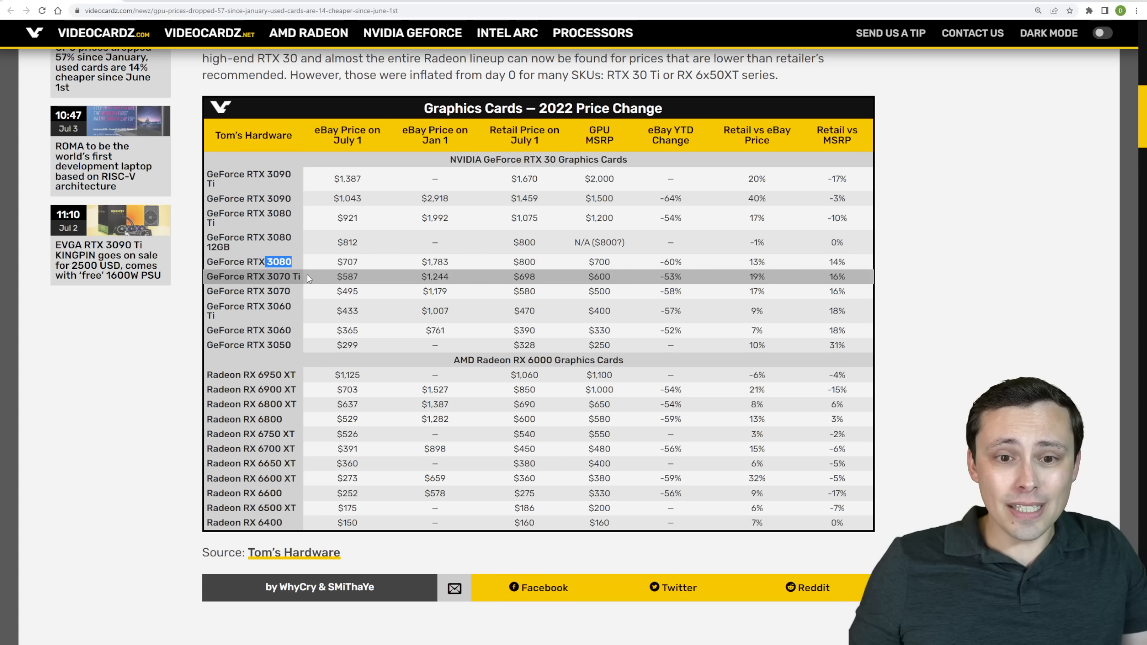